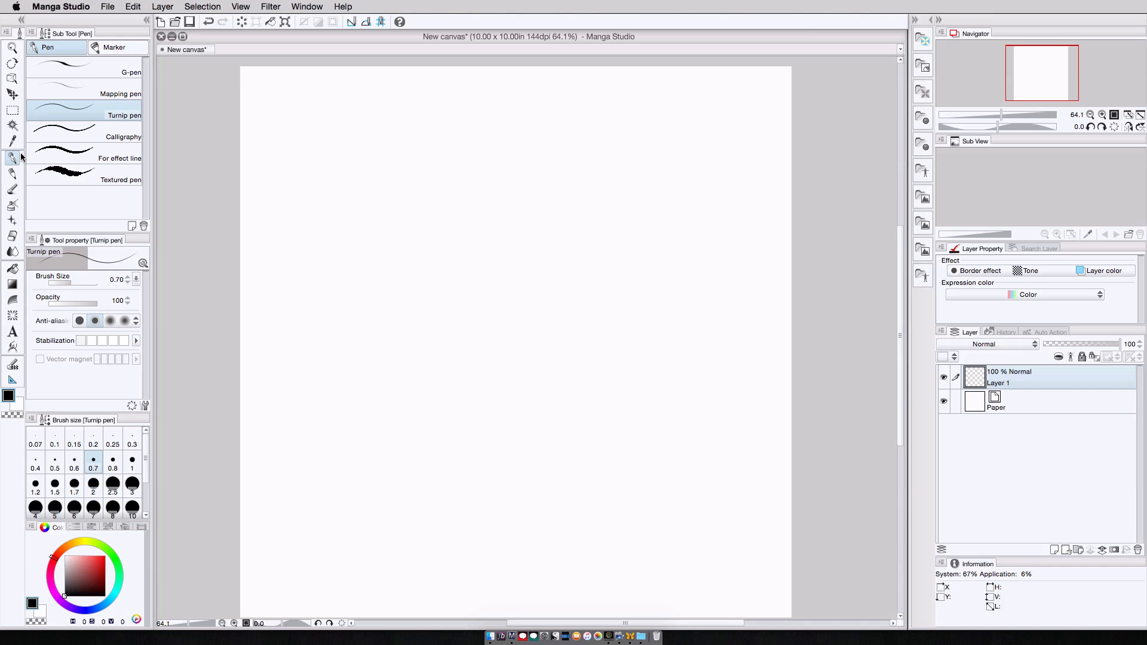
pyautogui.moveTo(584, 209)
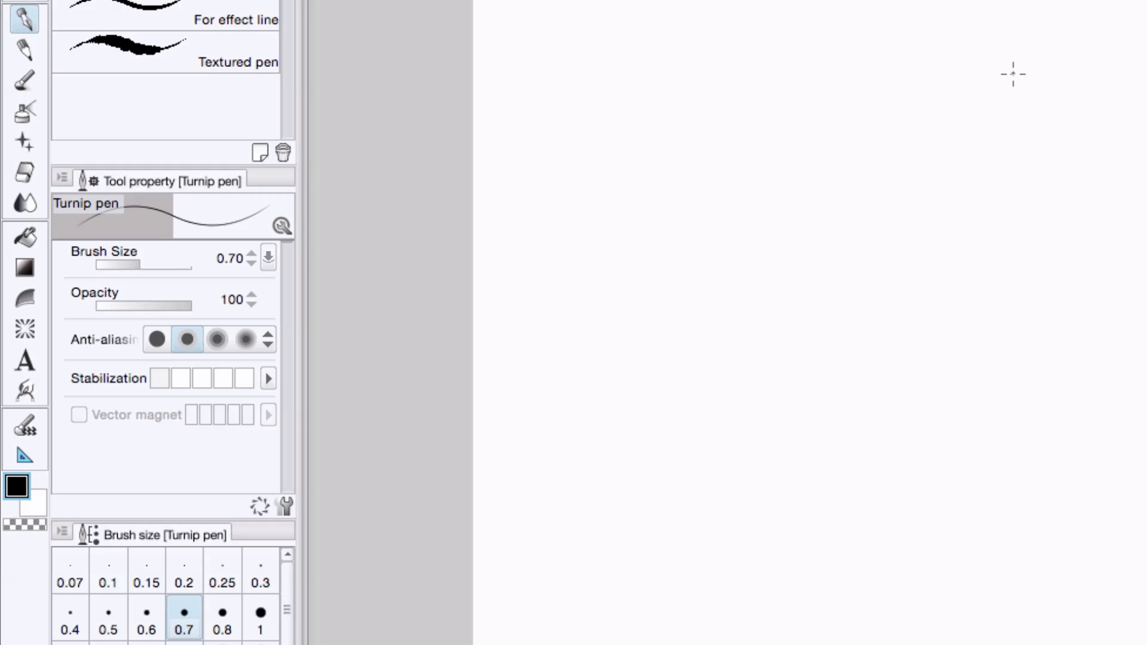
pyautogui.moveTo(24, 329)
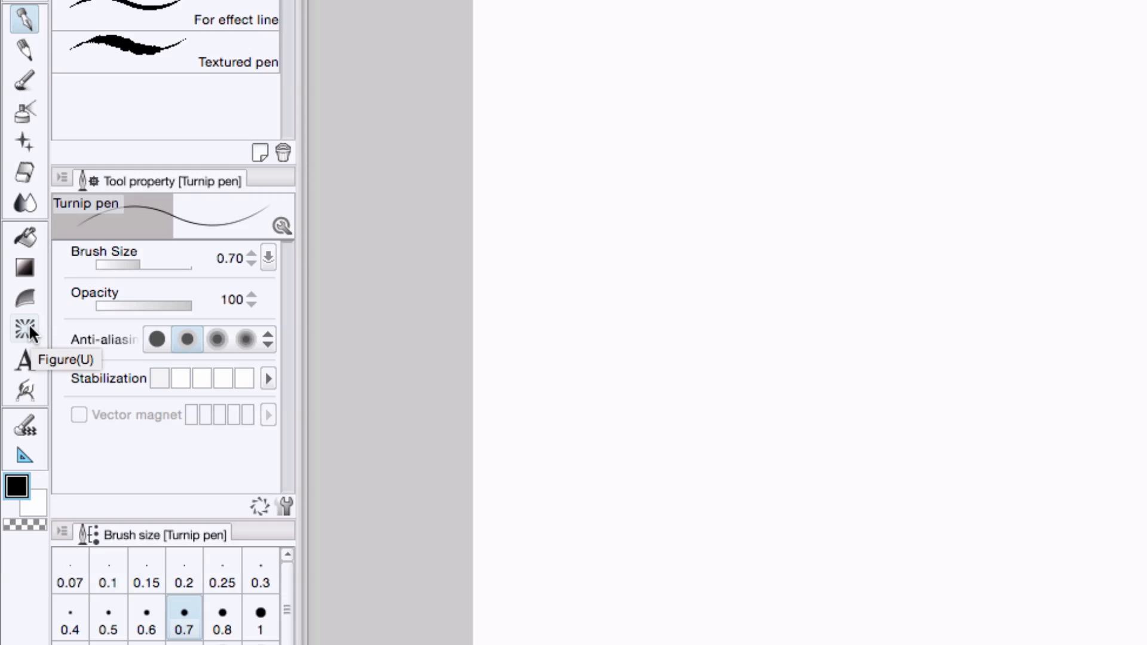
# Activate the Figure tool to reach the saturated line presets.
pyautogui.click(25, 330)
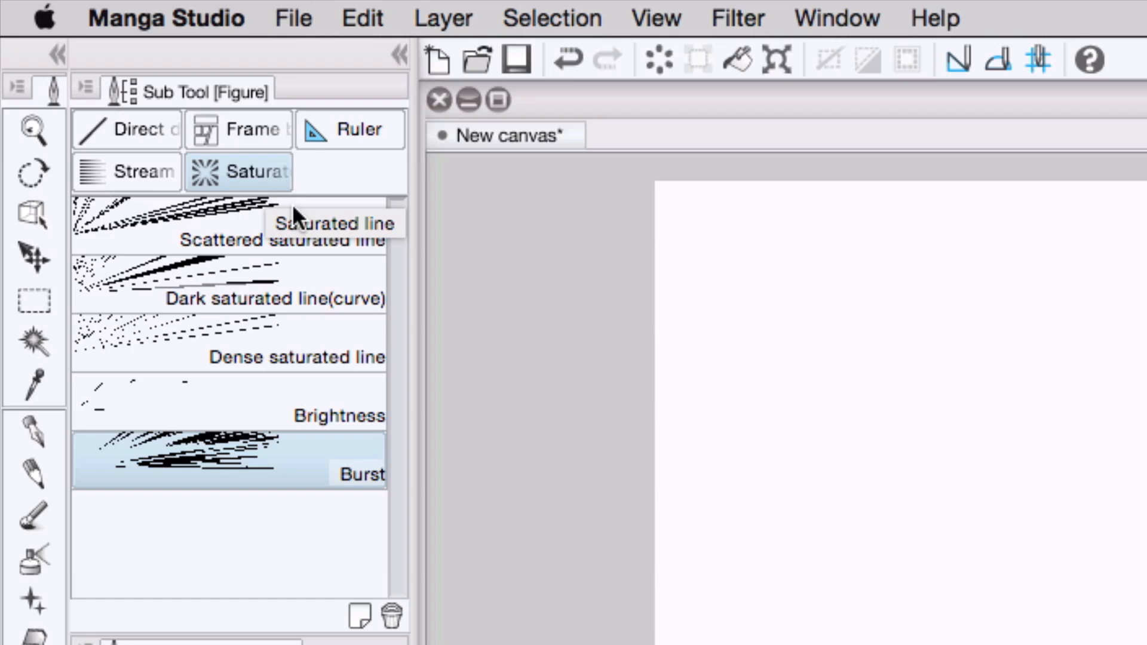
pyautogui.moveTo(309, 479)
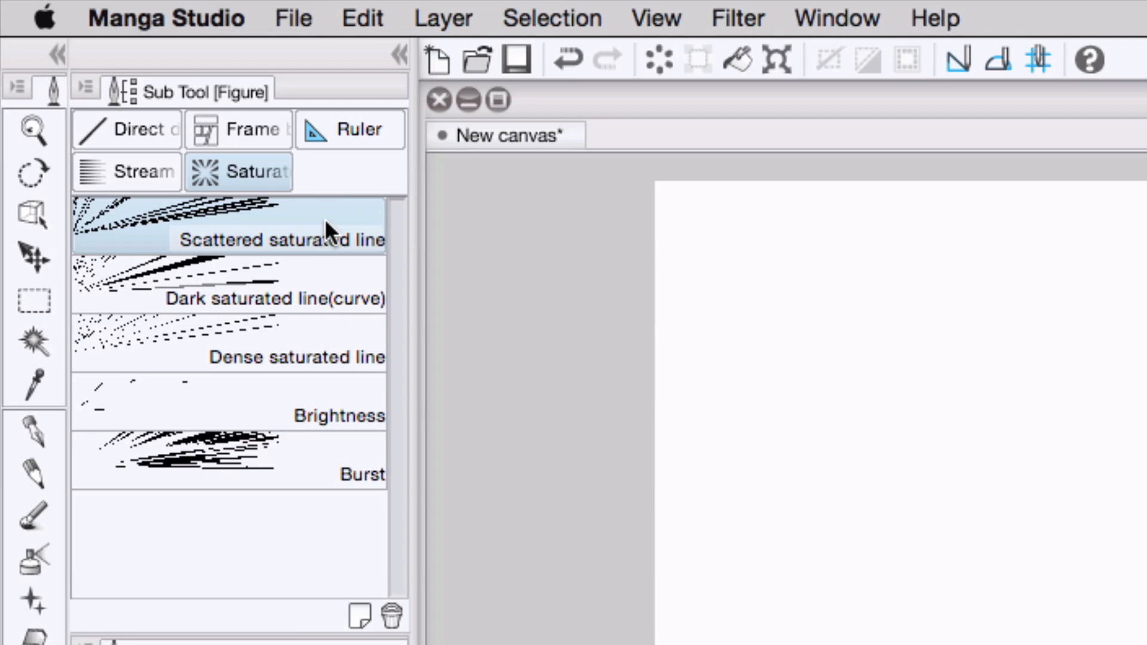
pyautogui.moveTo(392, 576)
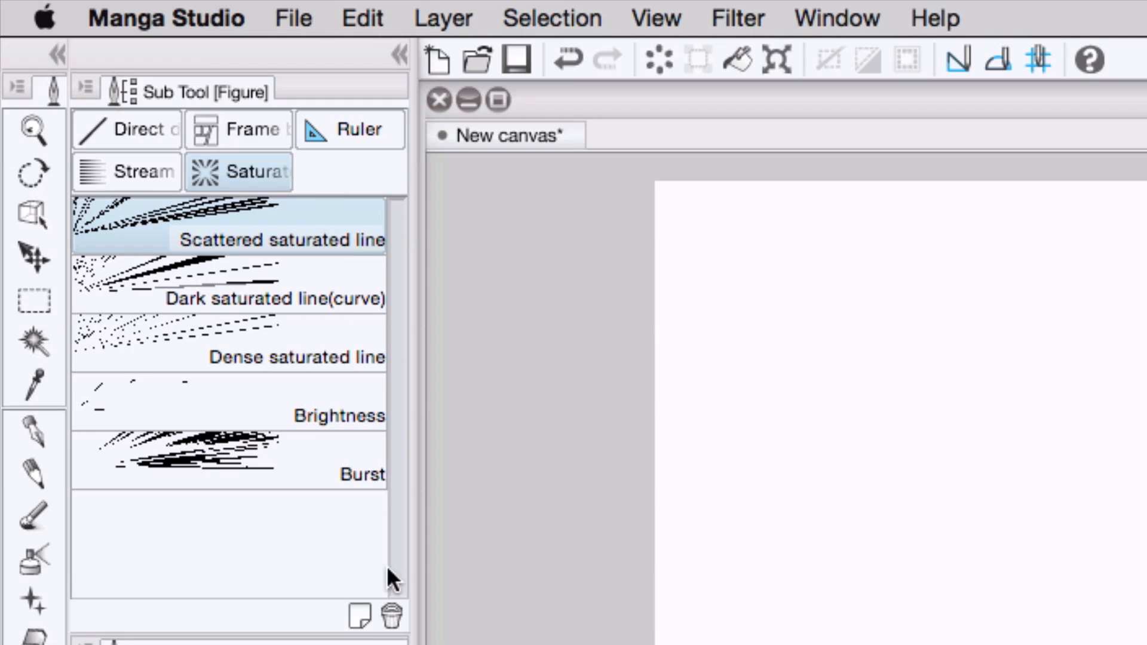
# Duplicate Scattered saturated line as a new sub tool 'Vanishing Point' with a red icon background.
pyautogui.click(360, 616)
pyautogui.write('Vanishing Point')
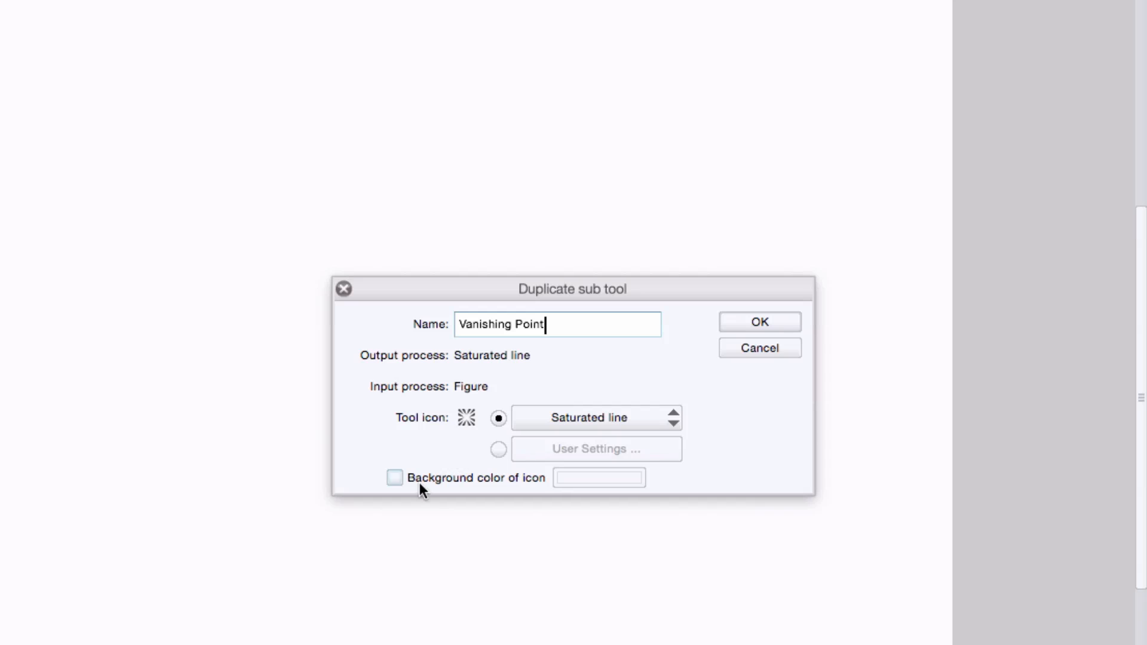
pyautogui.click(394, 477)
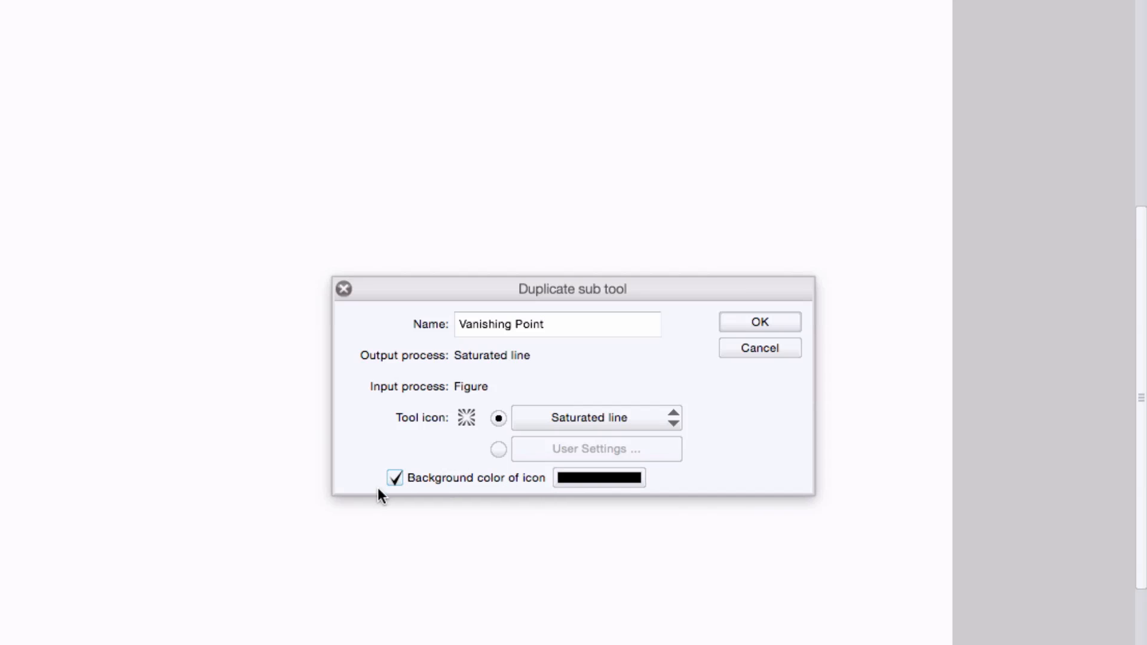
pyautogui.click(597, 478)
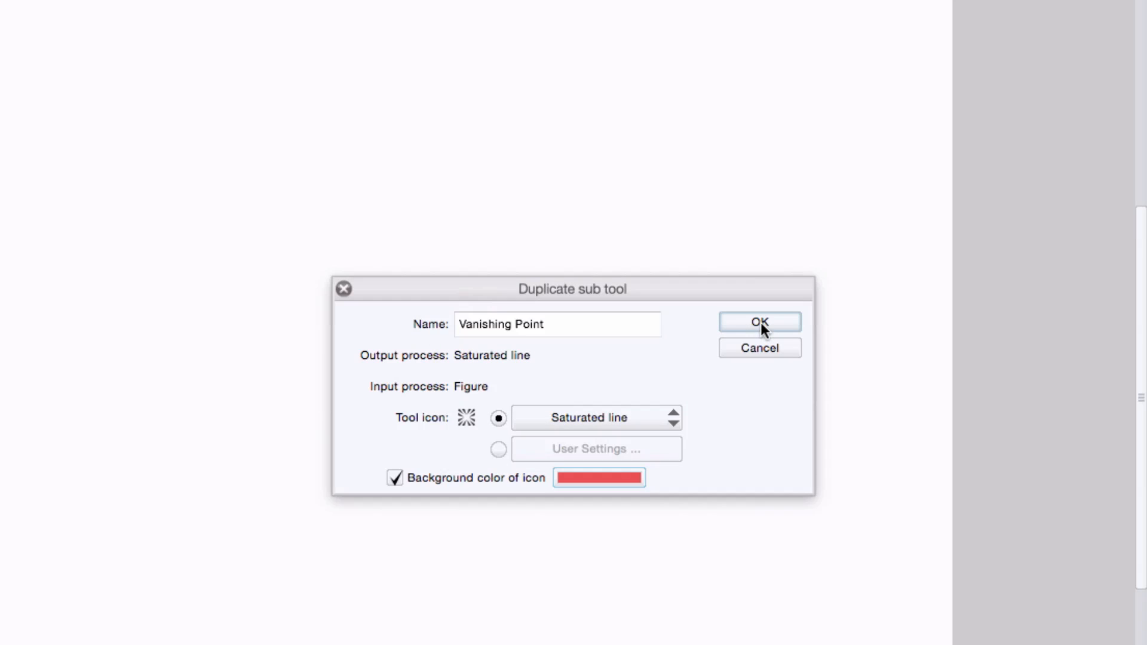
pyautogui.click(759, 321)
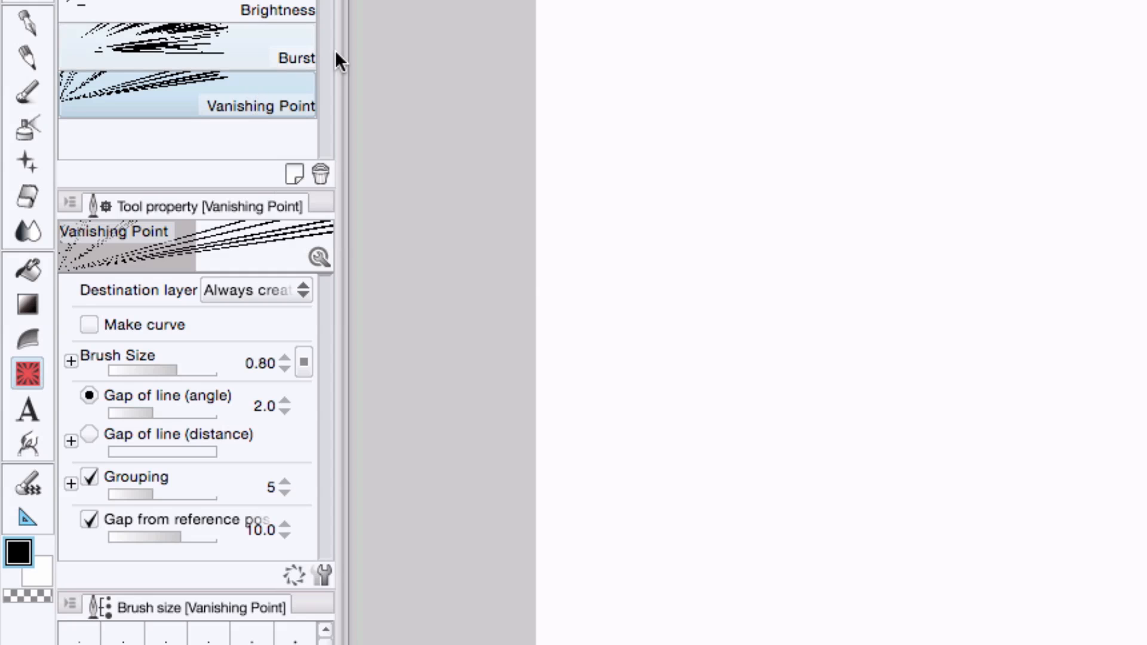
pyautogui.moveTo(224, 79)
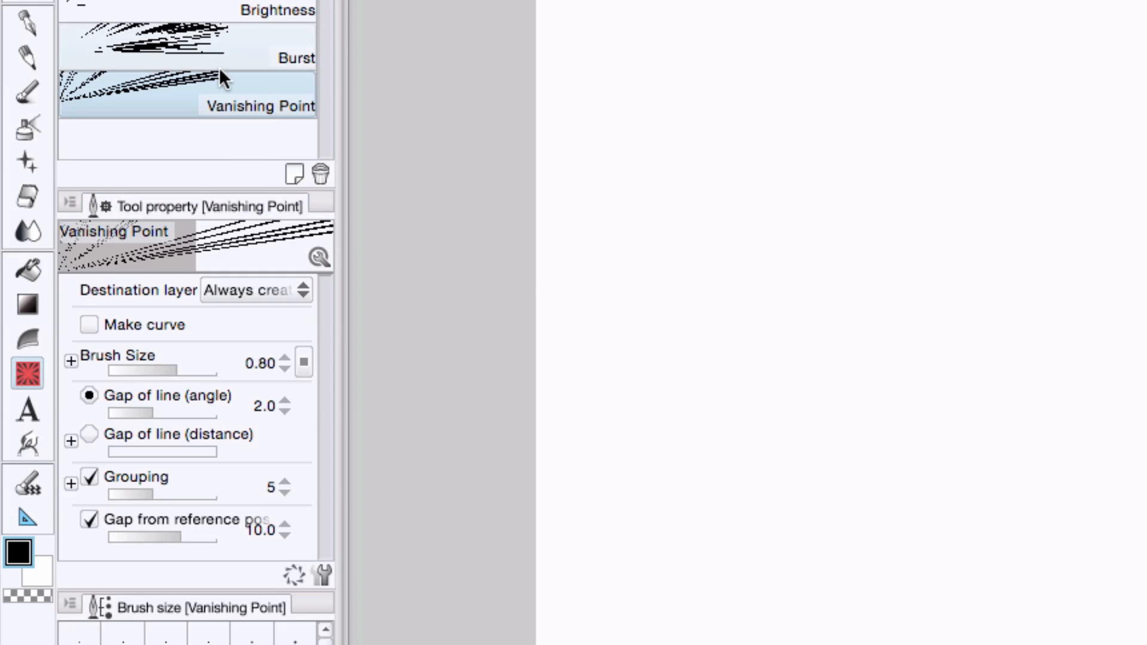
# Bring up Sub Tool Detail for Vanishing Point and show its Saturated line settings.
pyautogui.click(320, 574)
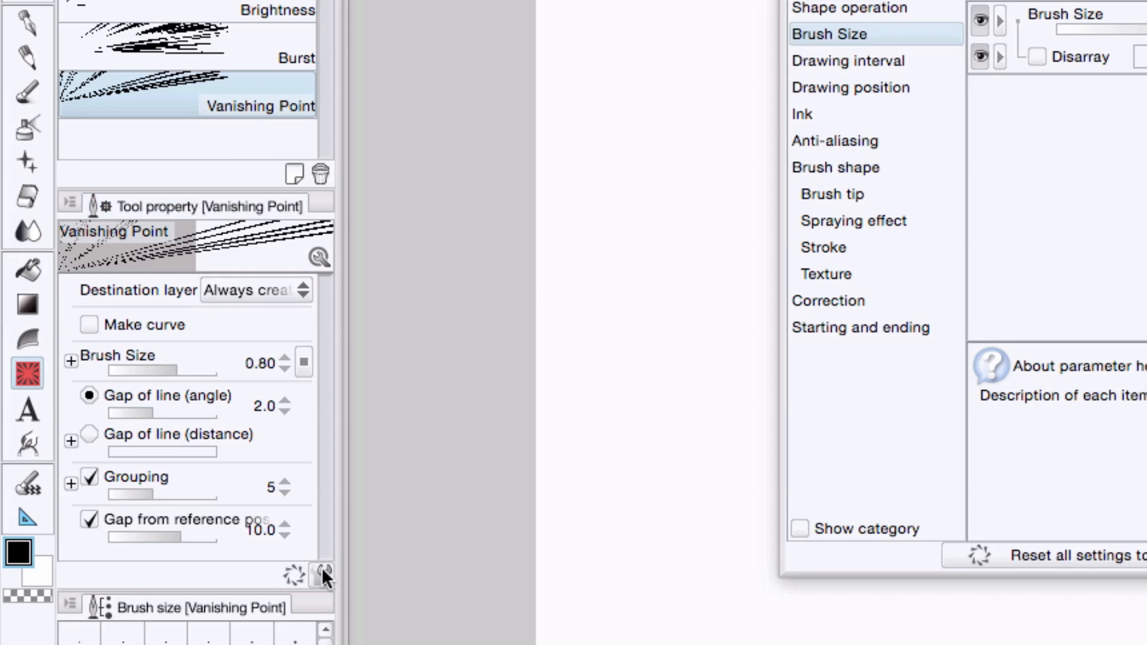
pyautogui.click(320, 574)
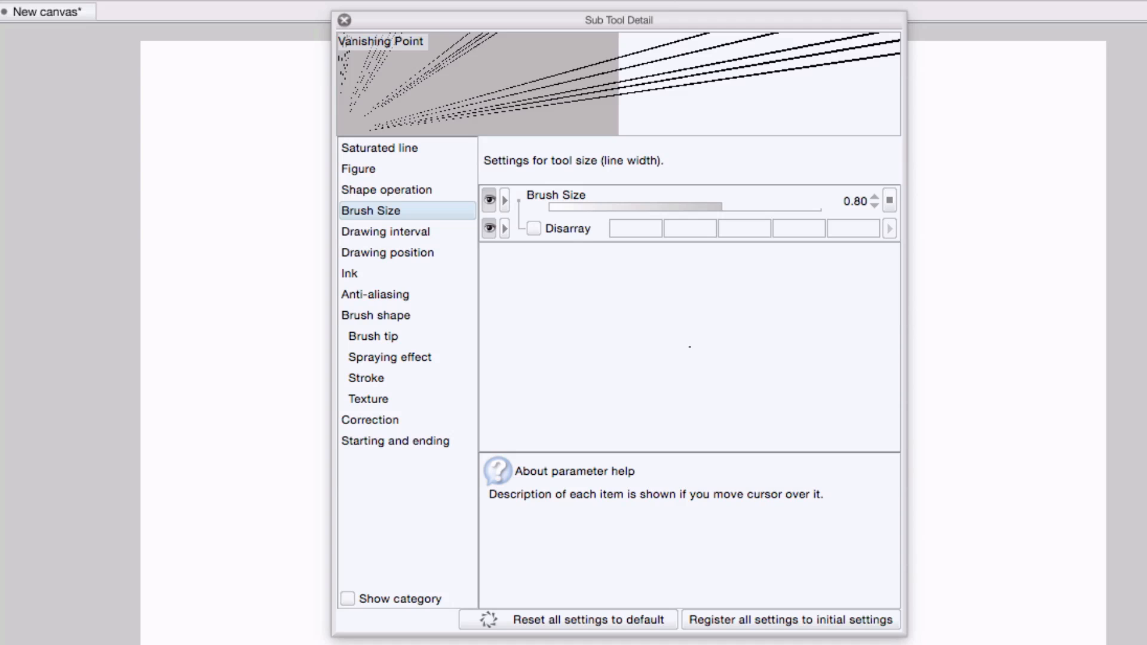
pyautogui.click(380, 148)
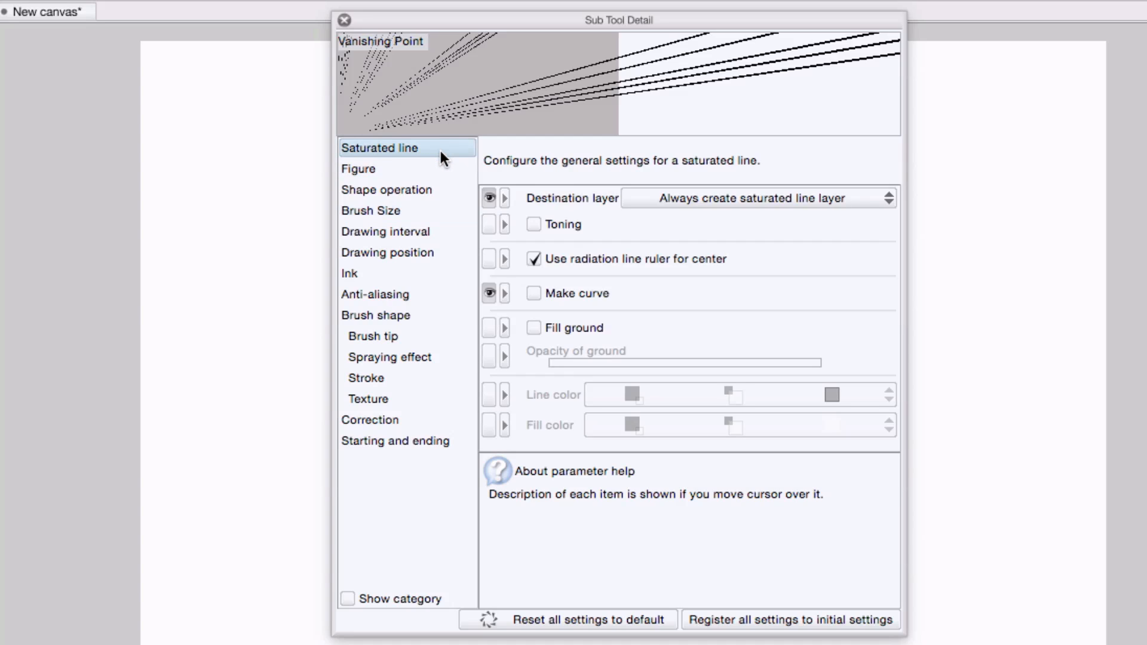
pyautogui.moveTo(709, 213)
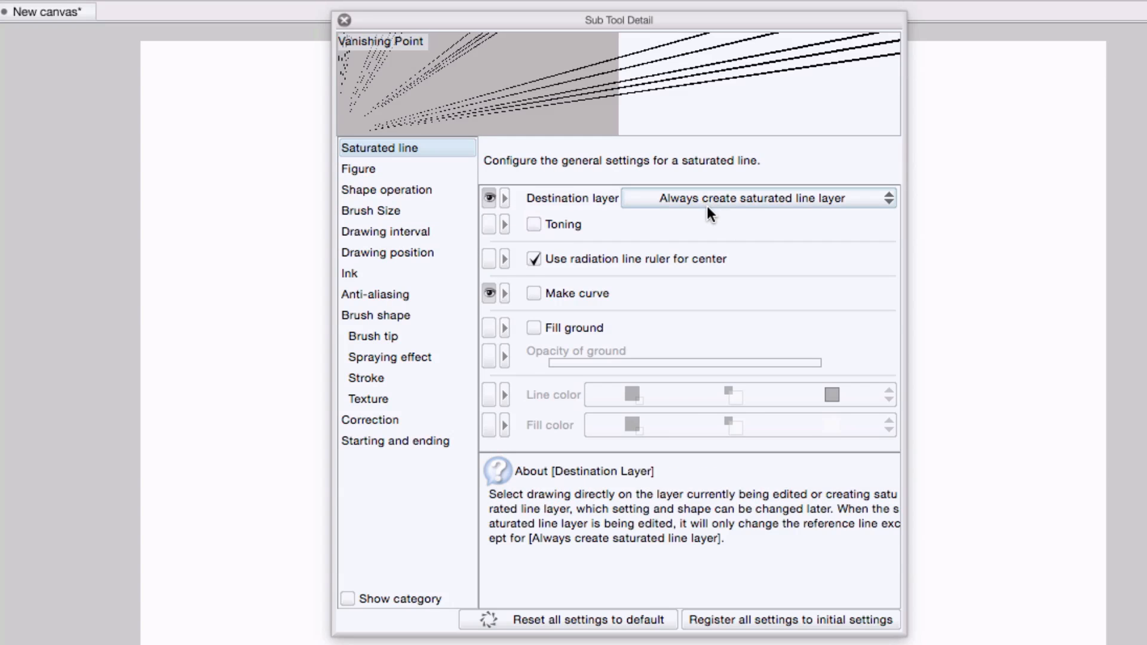
pyautogui.moveTo(798, 222)
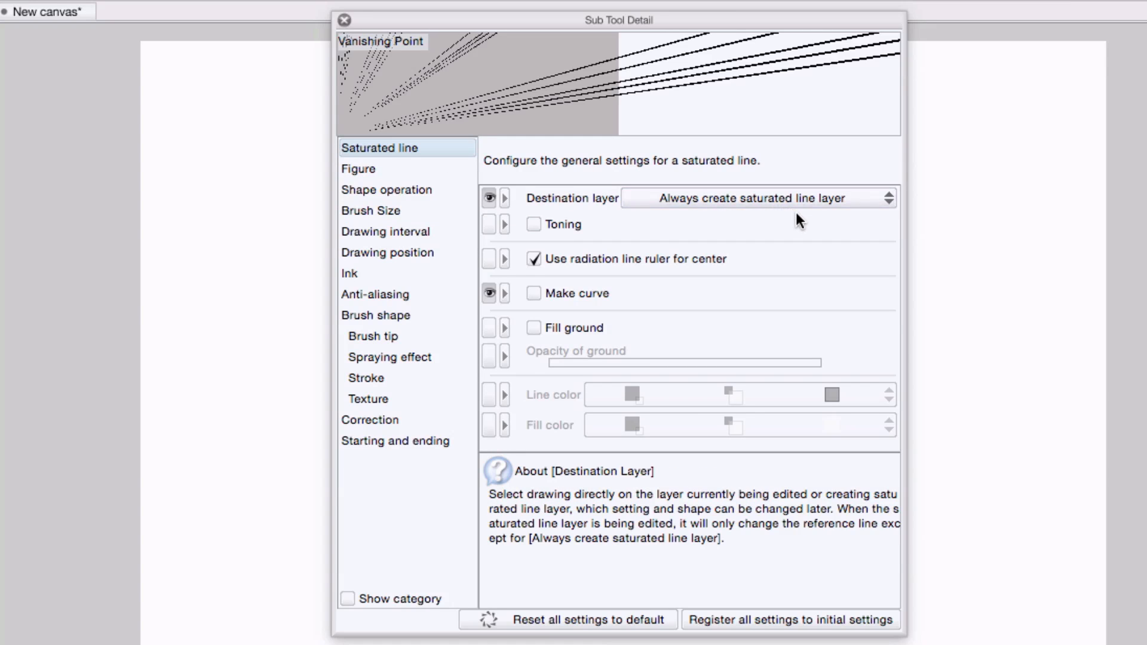
pyautogui.moveTo(599, 207)
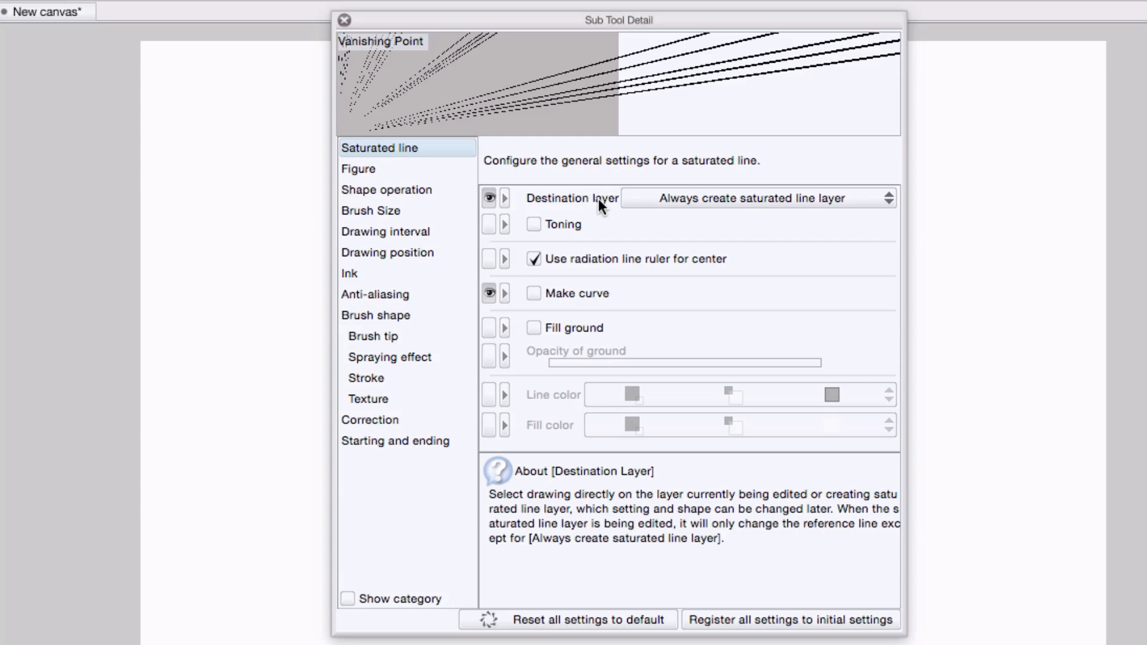
pyautogui.moveTo(599, 220)
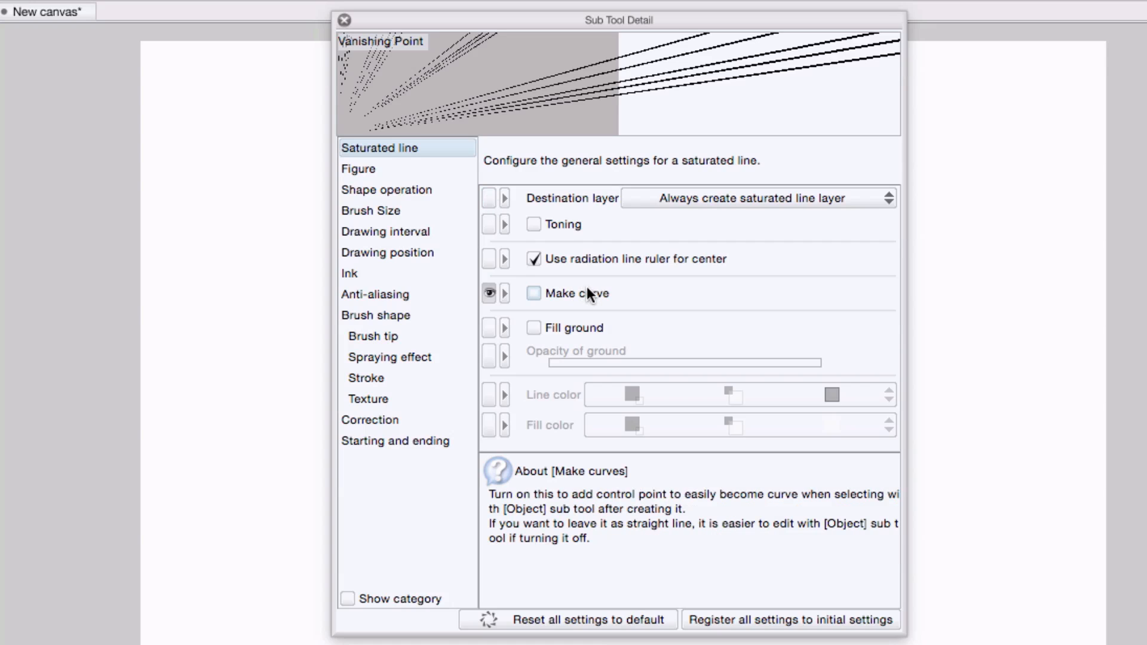
pyautogui.moveTo(565, 309)
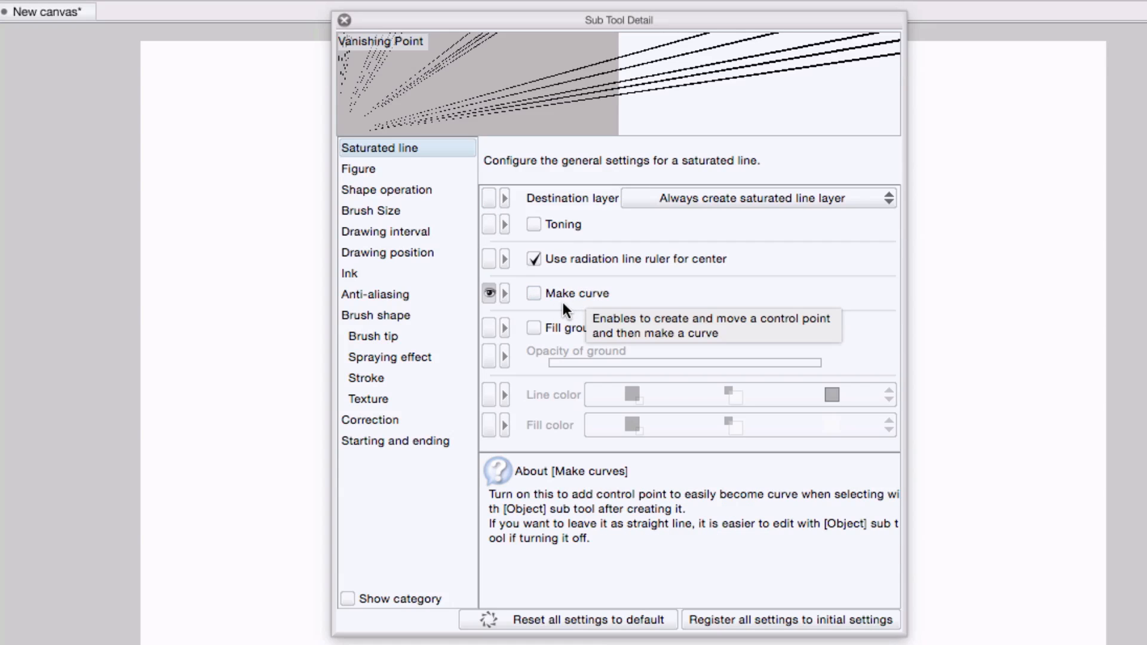
pyautogui.moveTo(561, 300)
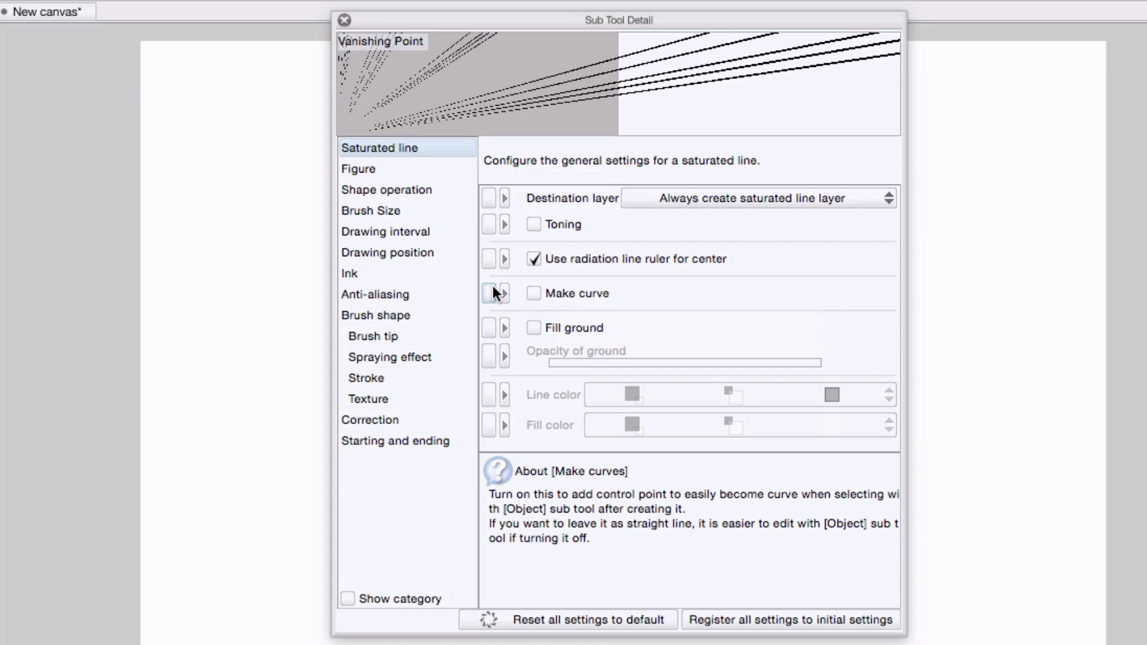
# In Figure settings, enable Aspect type by specified length so W and H read 0.1.
pyautogui.click(358, 168)
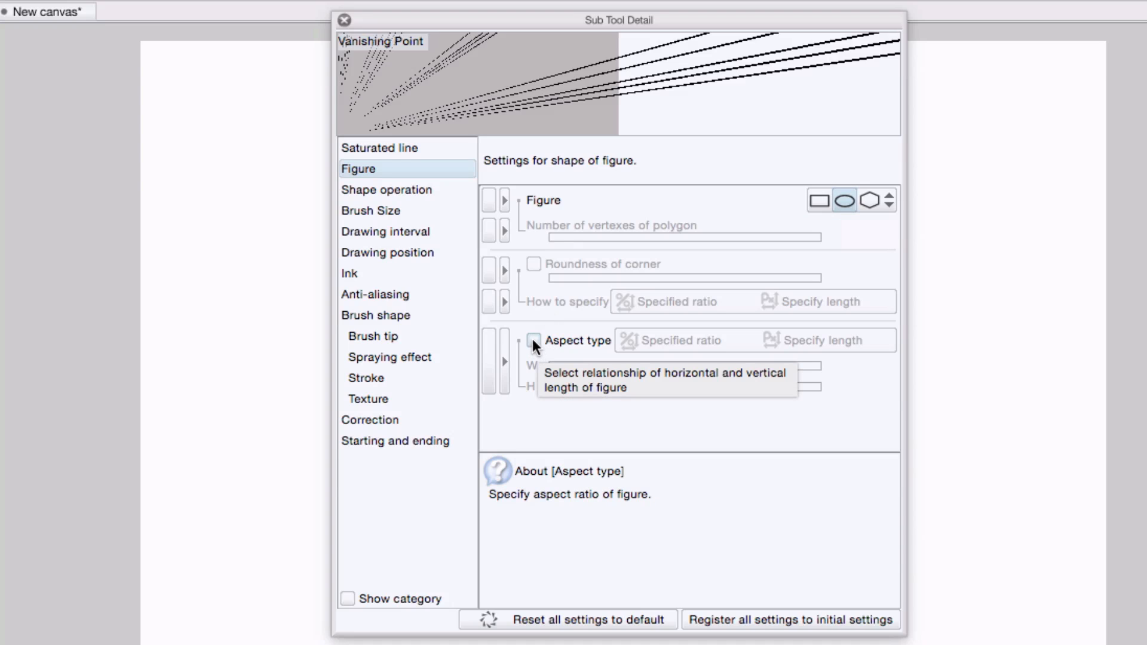
pyautogui.click(532, 340)
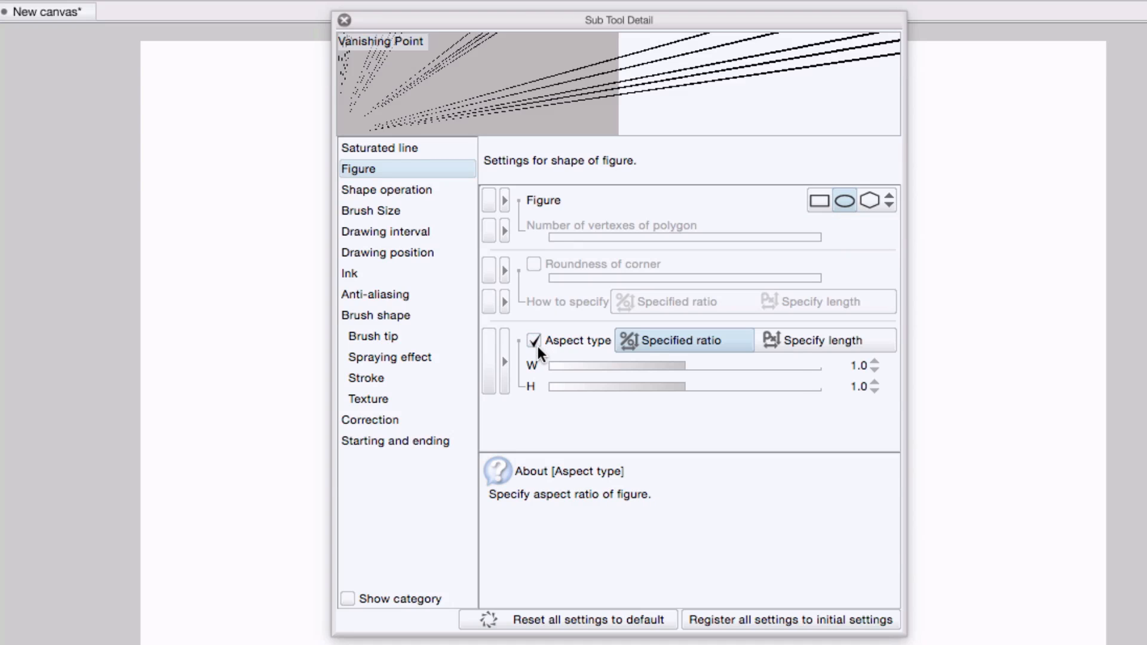
pyautogui.moveTo(819, 347)
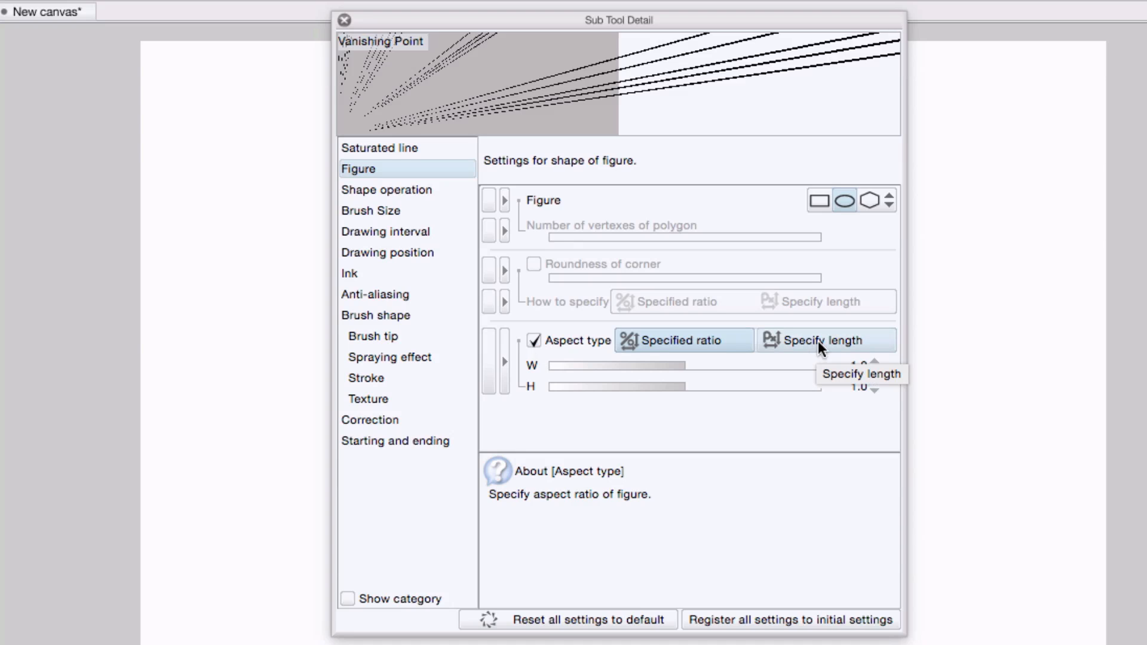
pyautogui.click(824, 341)
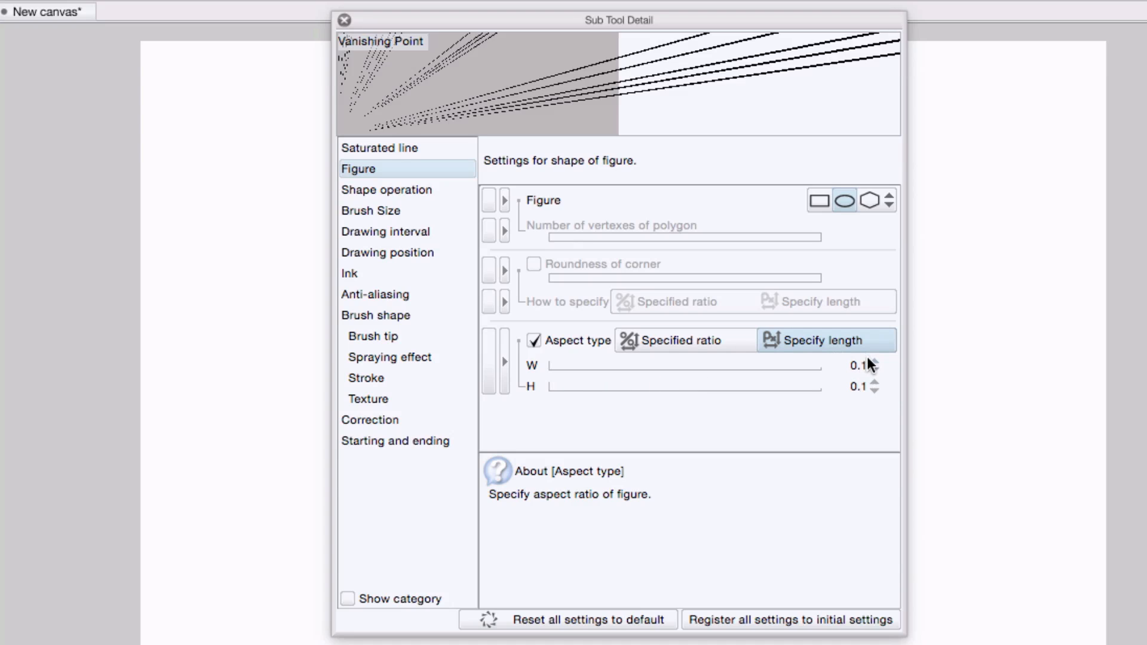
pyautogui.moveTo(835, 410)
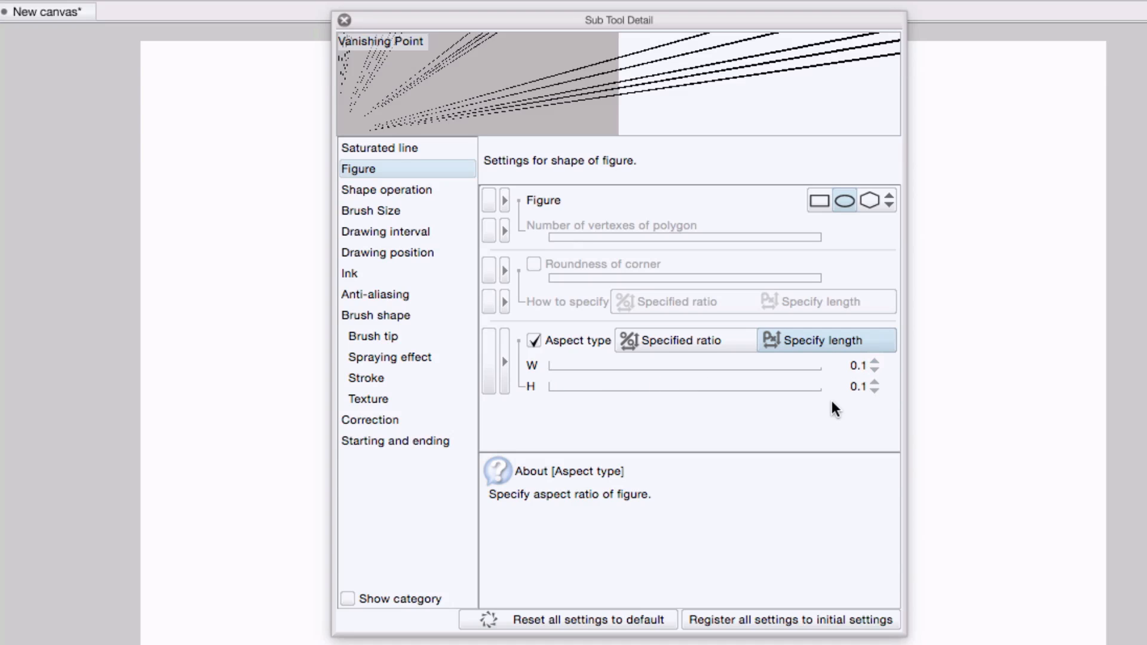
# Lower the Vanishing Point brush size from 0.70 to 0.40.
pyautogui.click(370, 210)
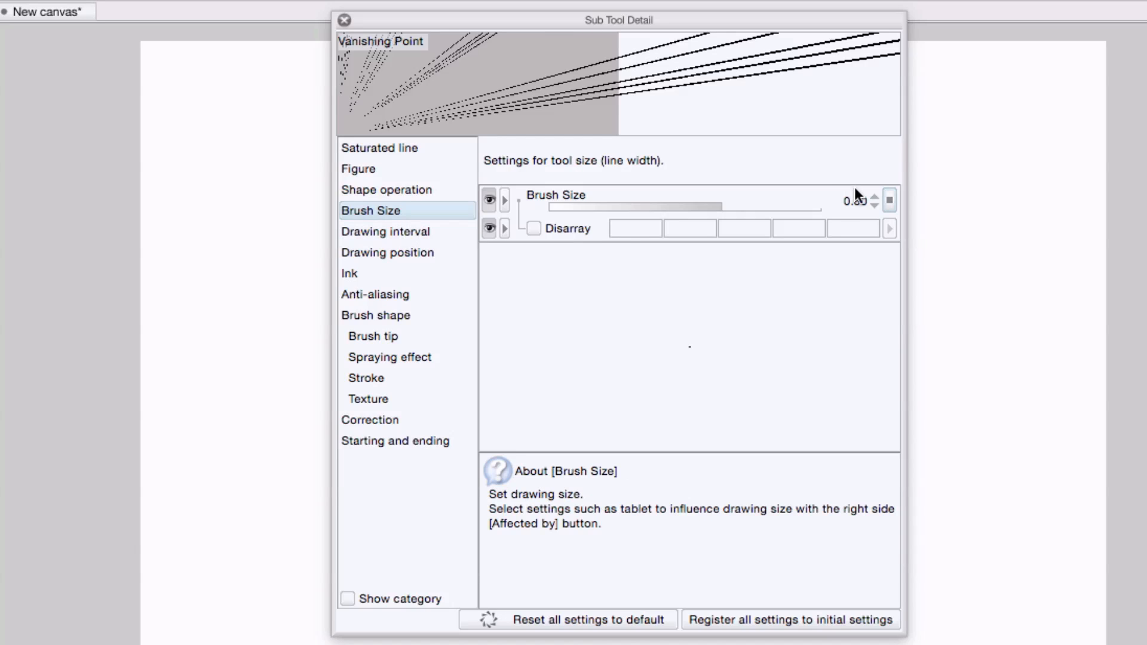
pyautogui.click(874, 205)
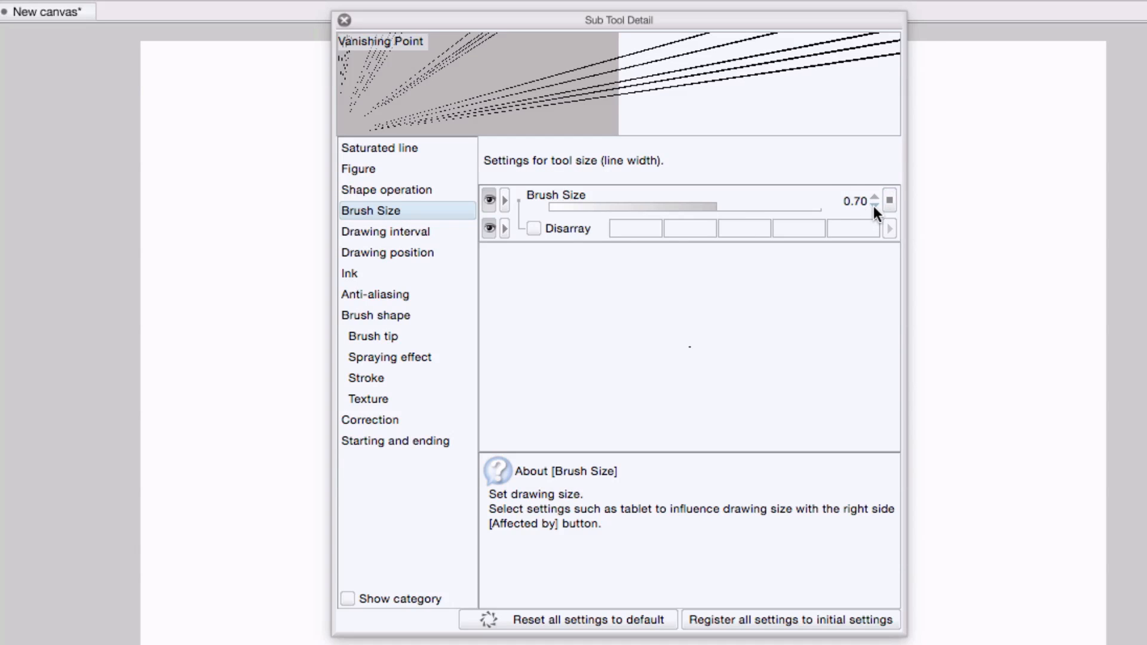
pyautogui.click(874, 205)
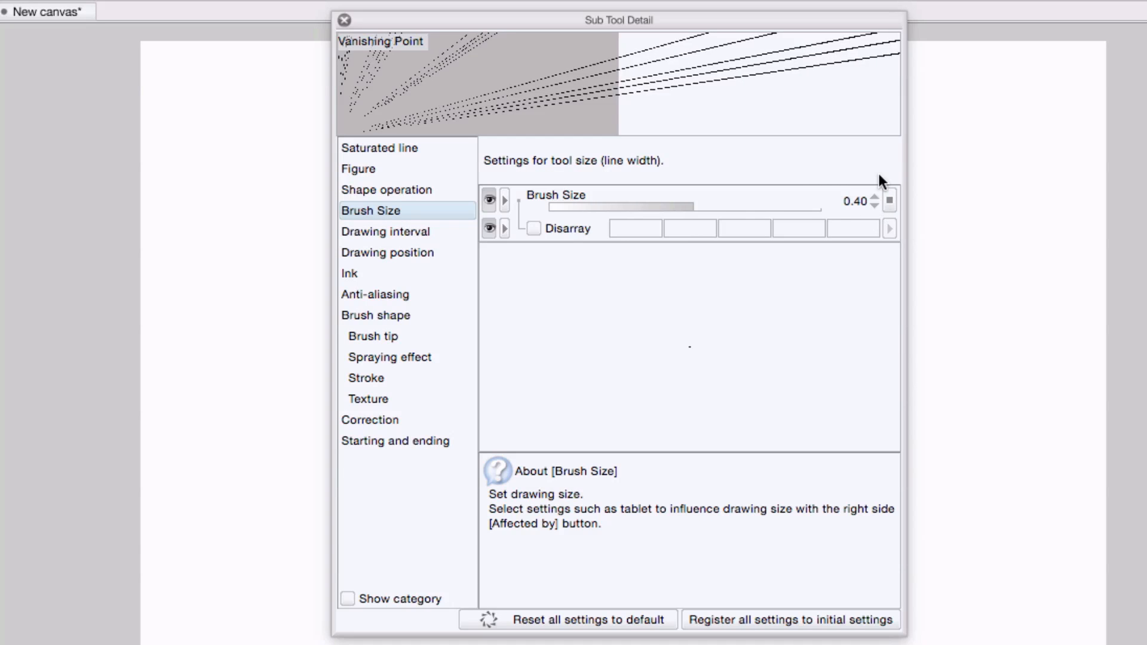
pyautogui.moveTo(496, 204)
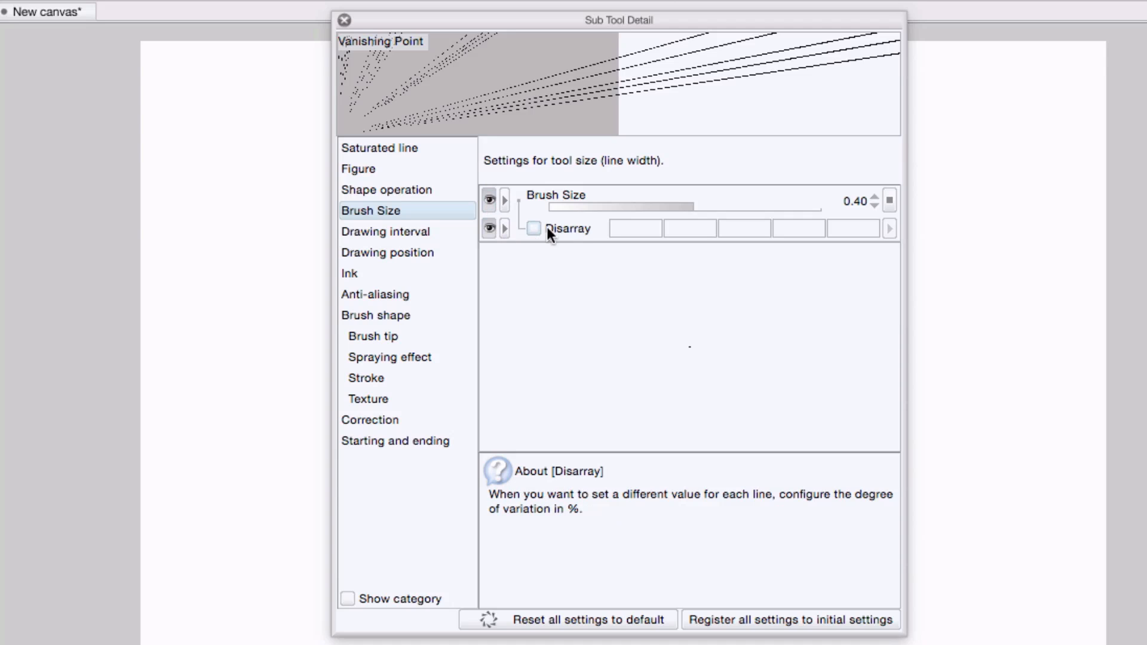
pyautogui.moveTo(549, 272)
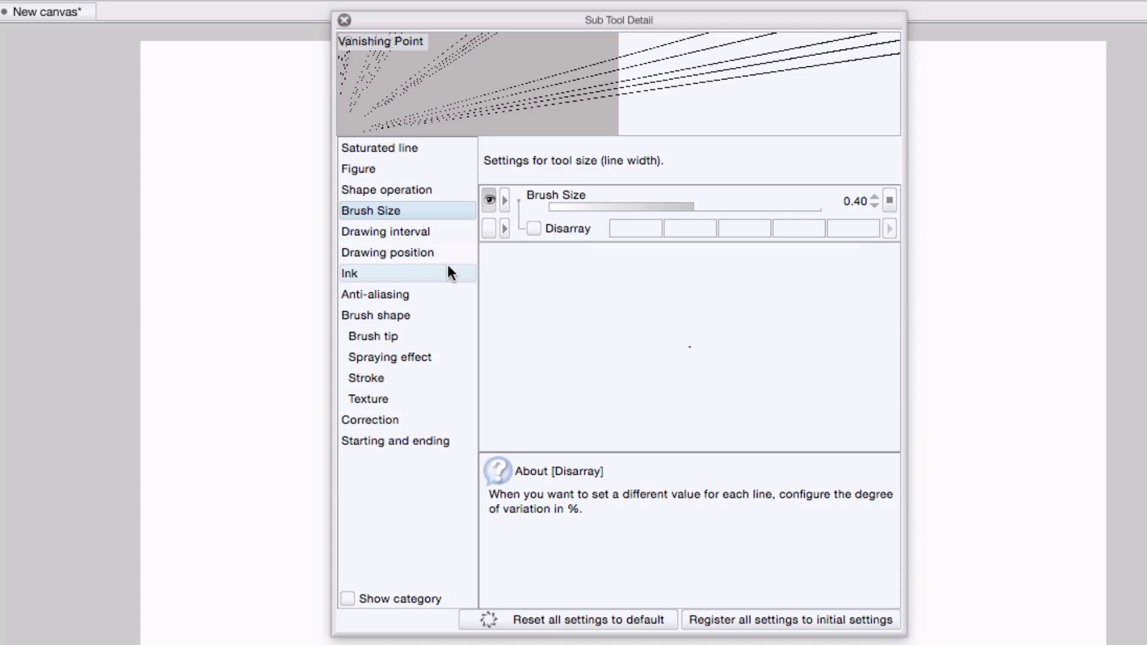
# Under Drawing interval, turn off Gap of line disarray and line Grouping.
pyautogui.click(385, 231)
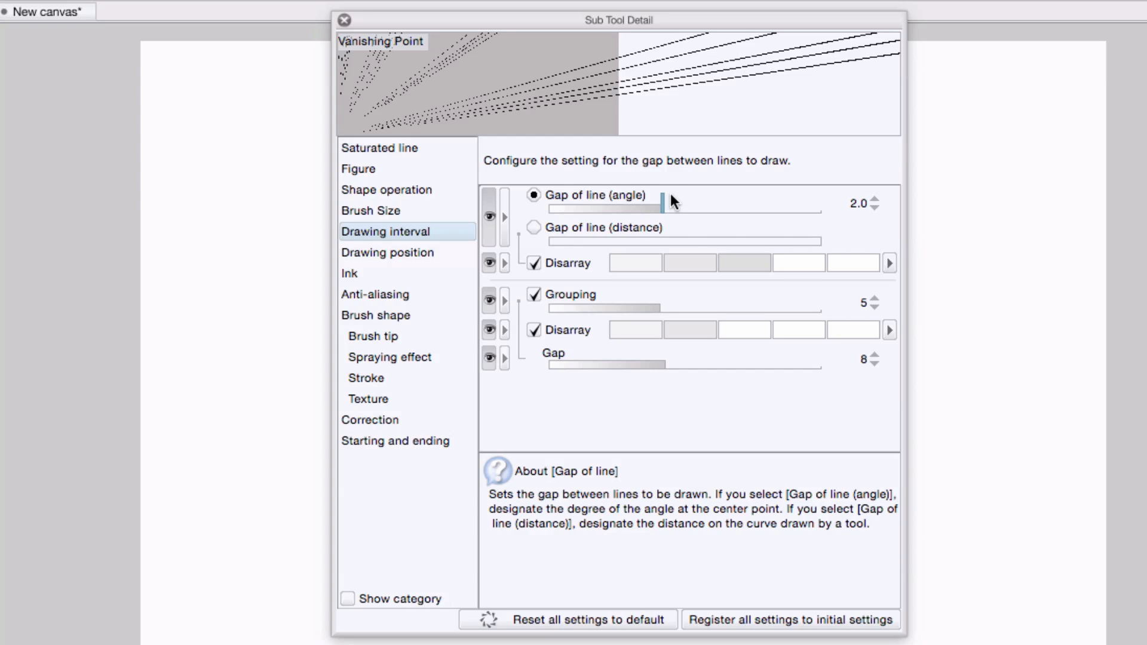
pyautogui.moveTo(671, 201)
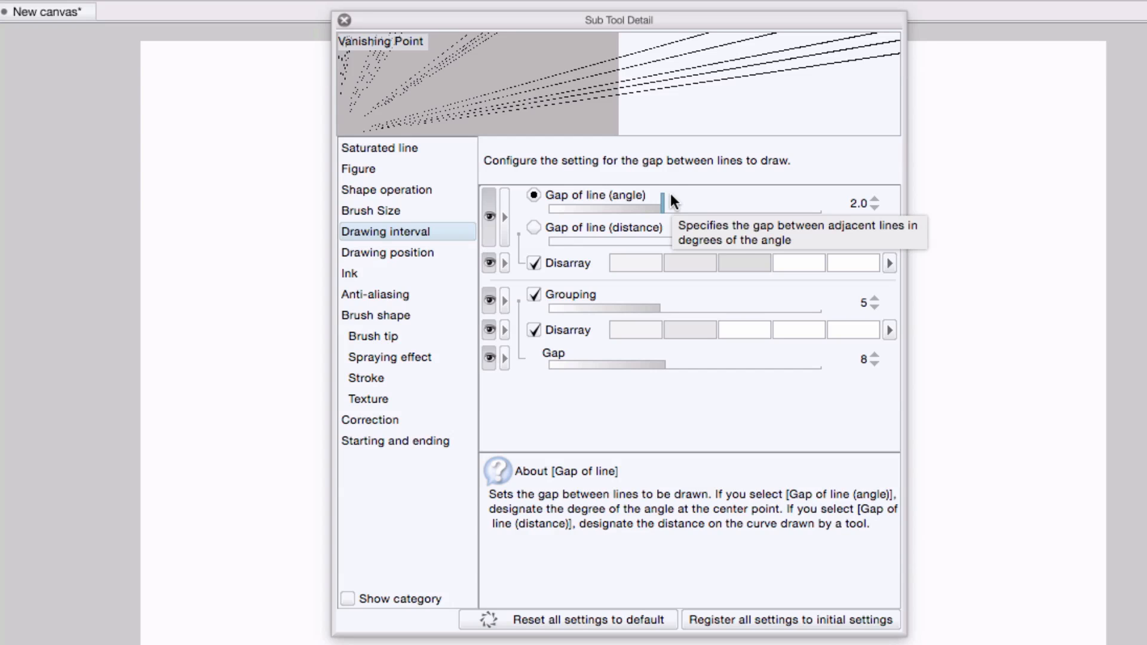
pyautogui.moveTo(661, 244)
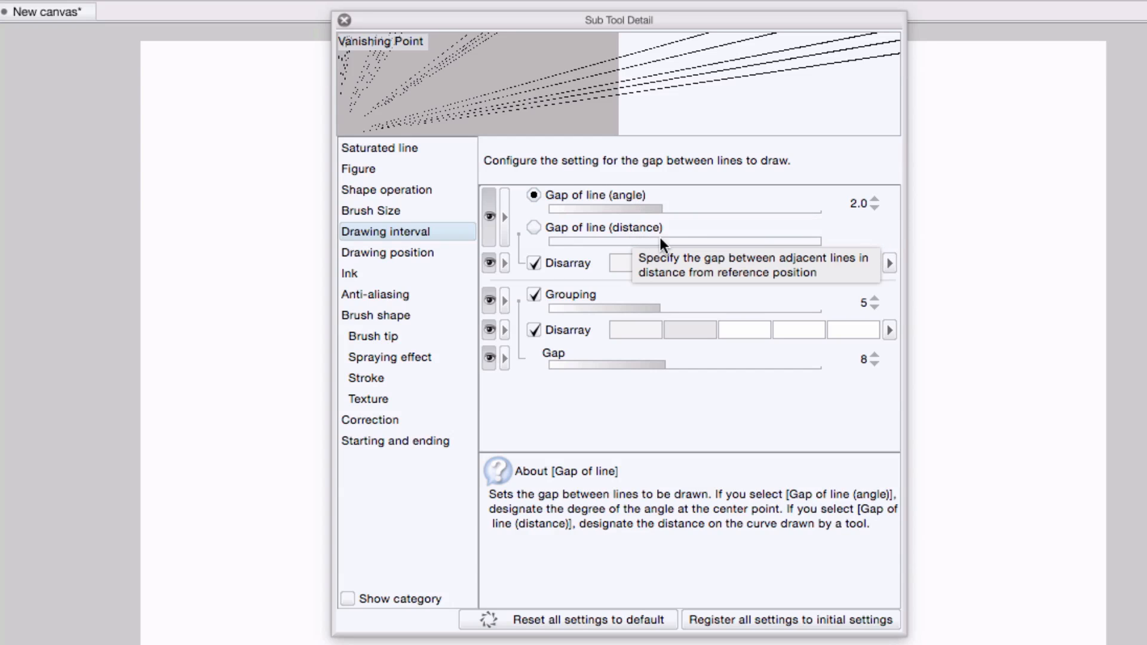
pyautogui.moveTo(634, 204)
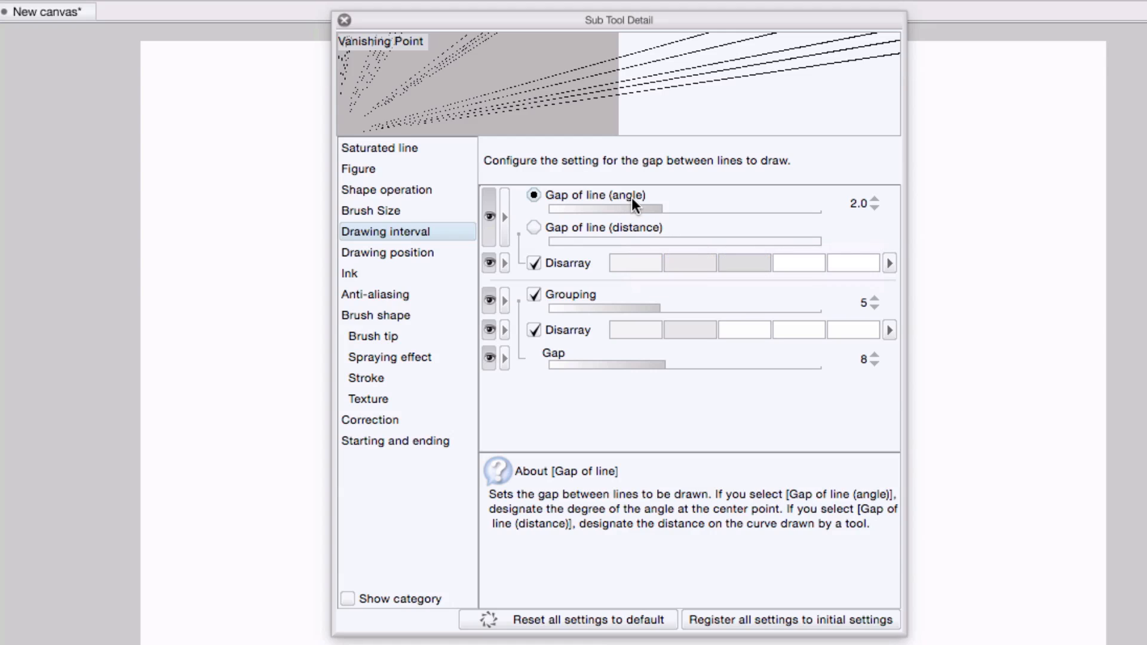
pyautogui.moveTo(871, 206)
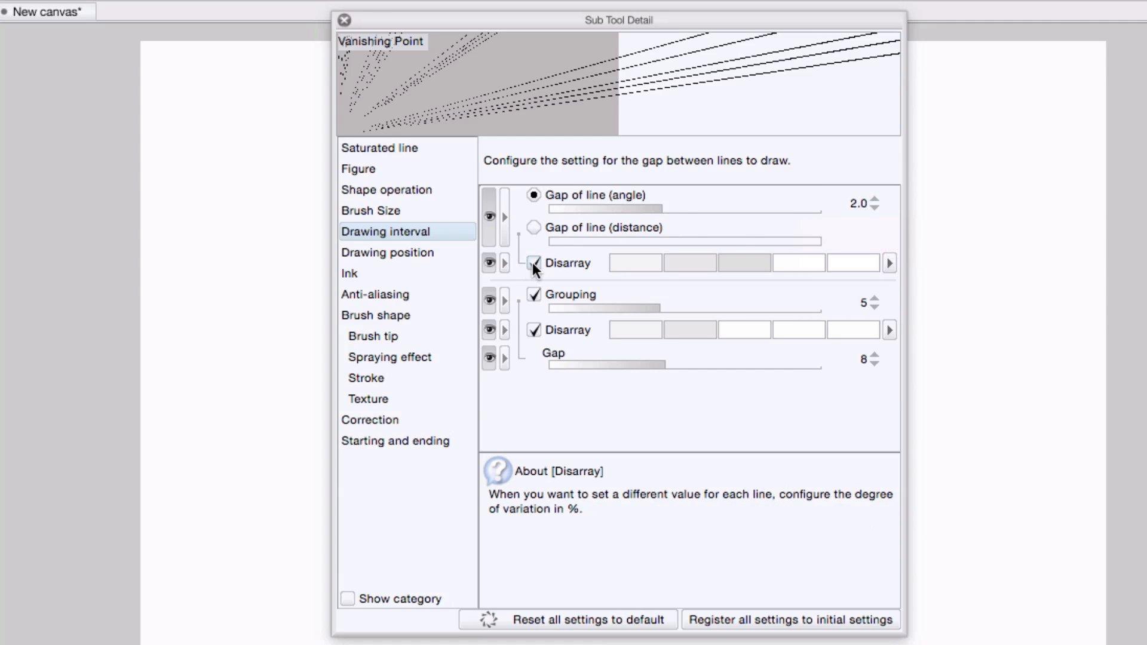
pyautogui.click(534, 263)
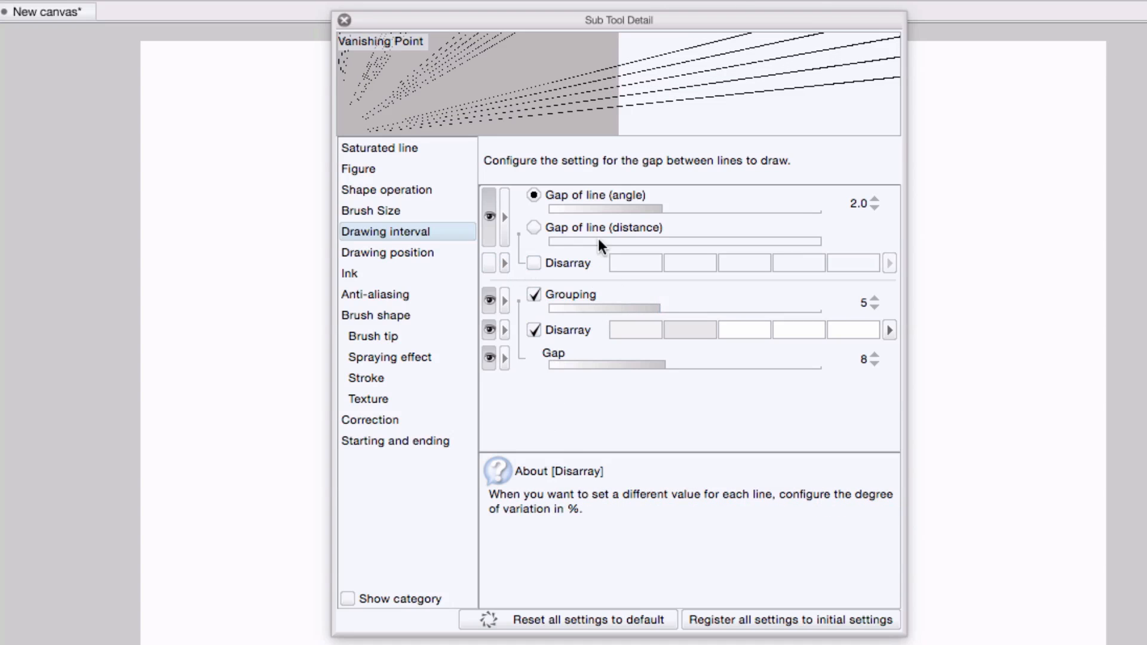
pyautogui.moveTo(765, 80)
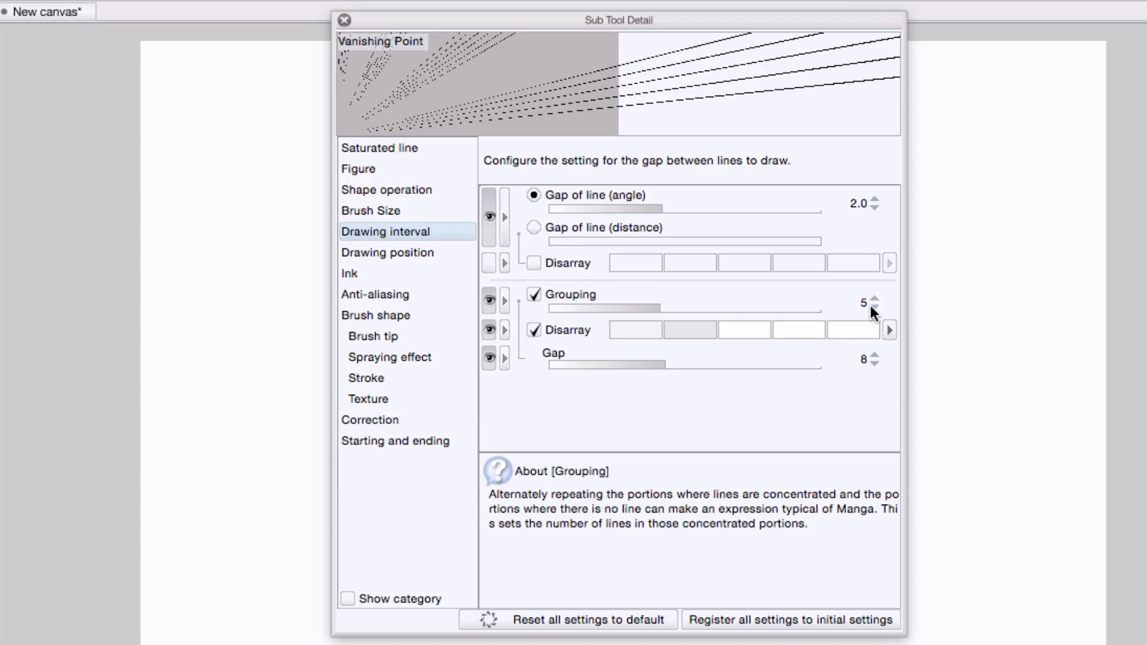
pyautogui.moveTo(855, 285)
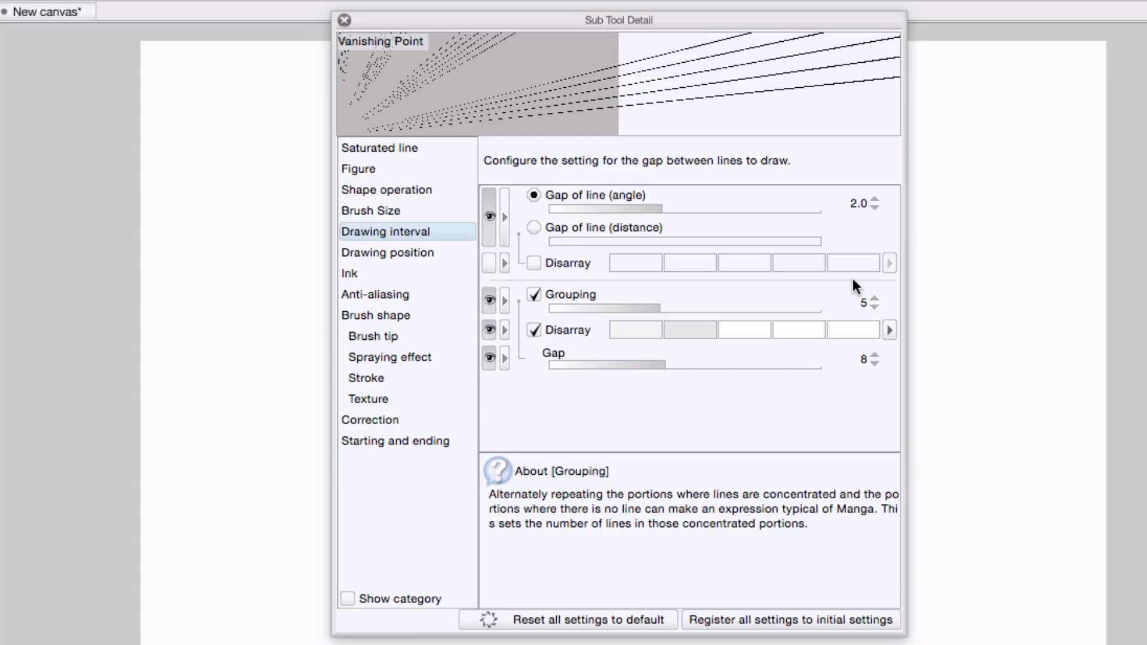
pyautogui.click(533, 295)
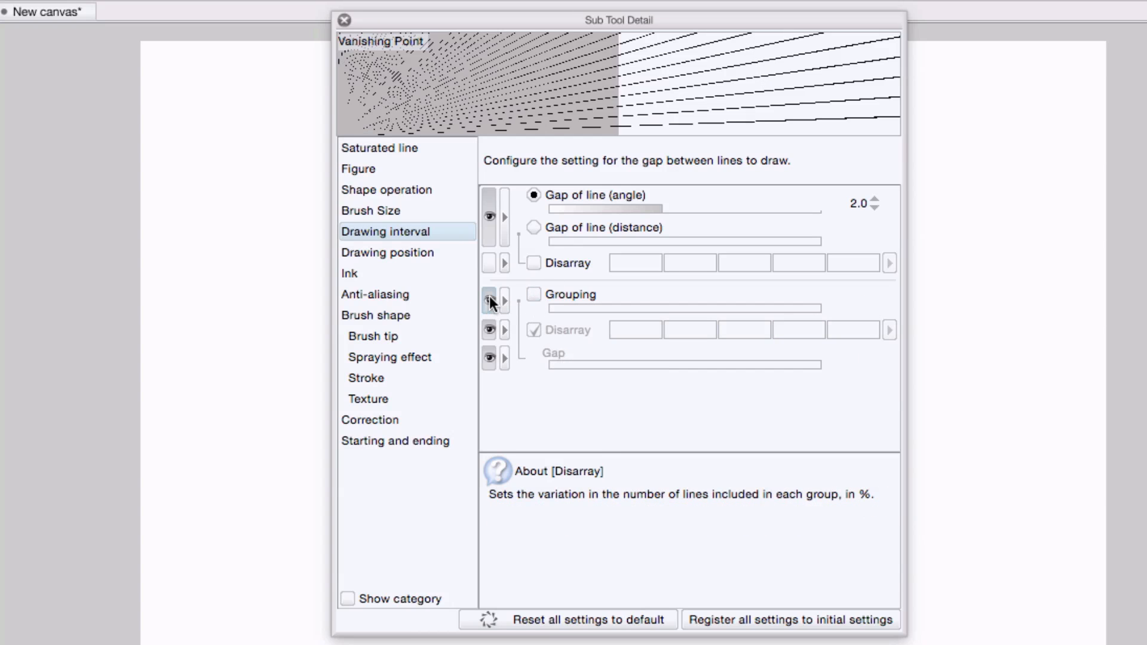
# Under Drawing position, set Length to 1000 and untick Gap from reference position.
pyautogui.click(387, 252)
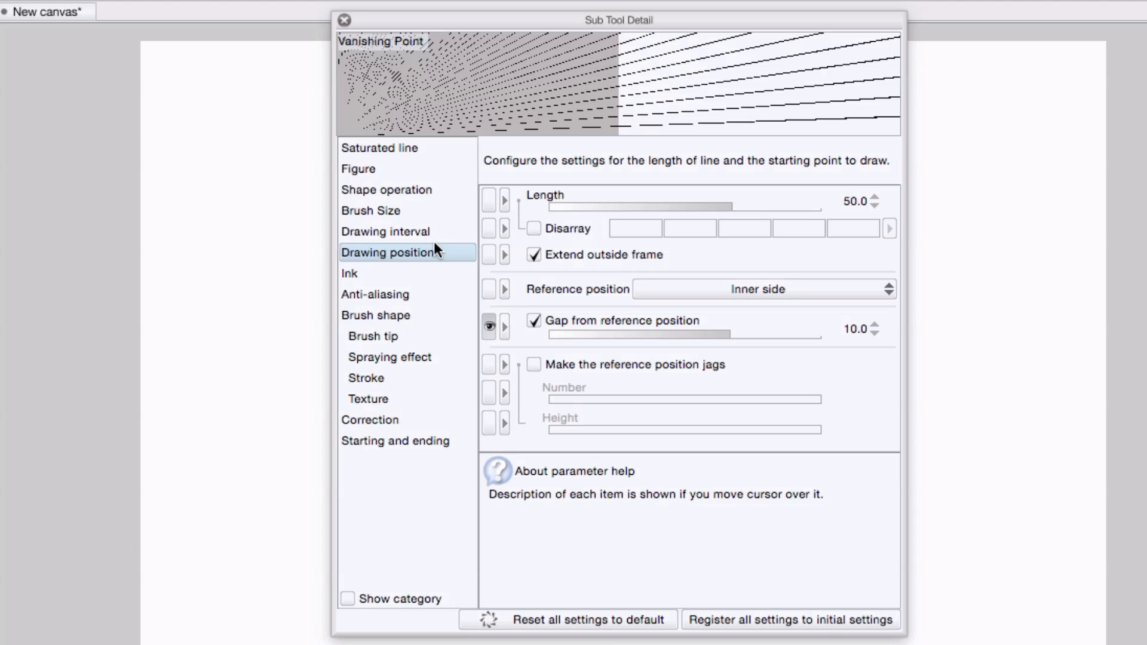
pyautogui.moveTo(729, 202)
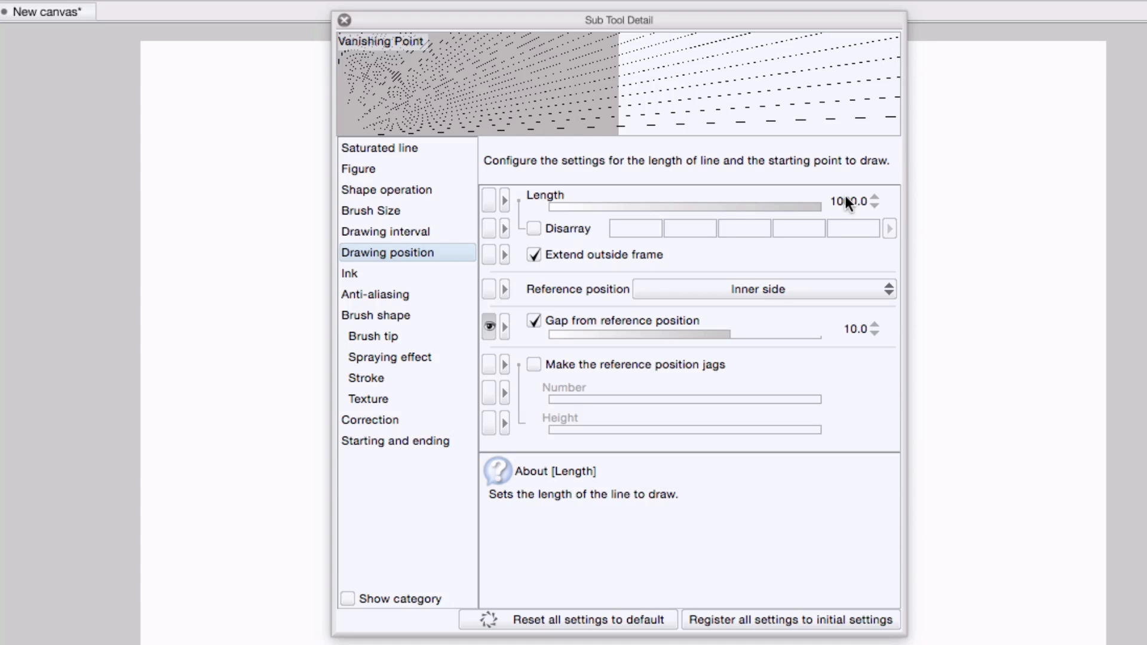
pyautogui.click(623, 321)
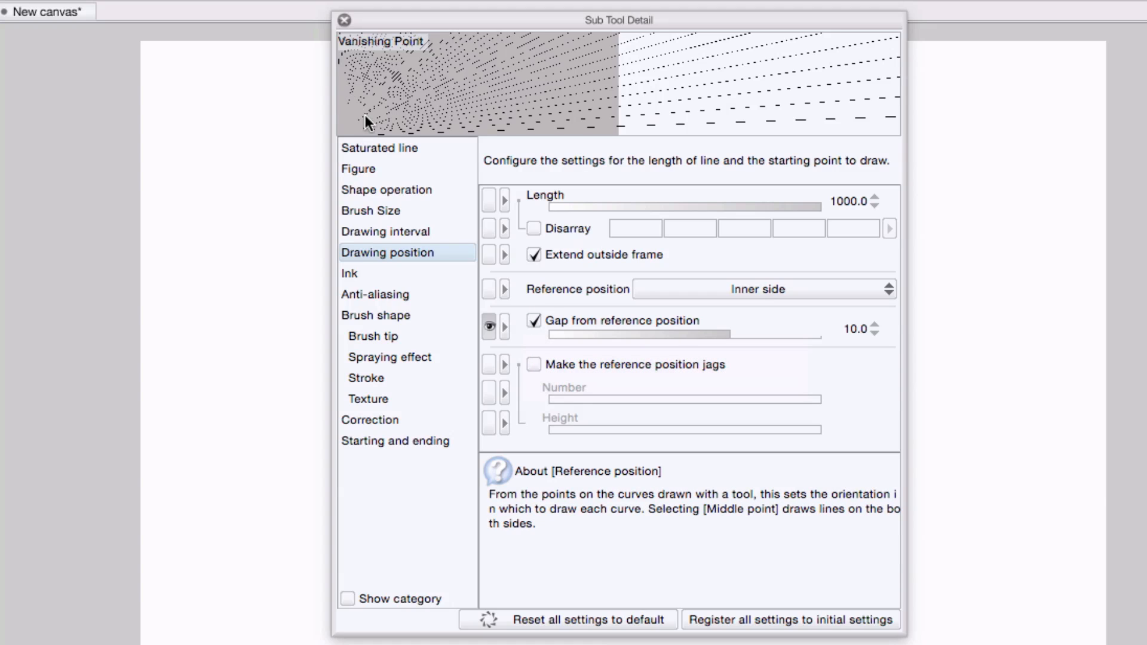
pyautogui.moveTo(344, 139)
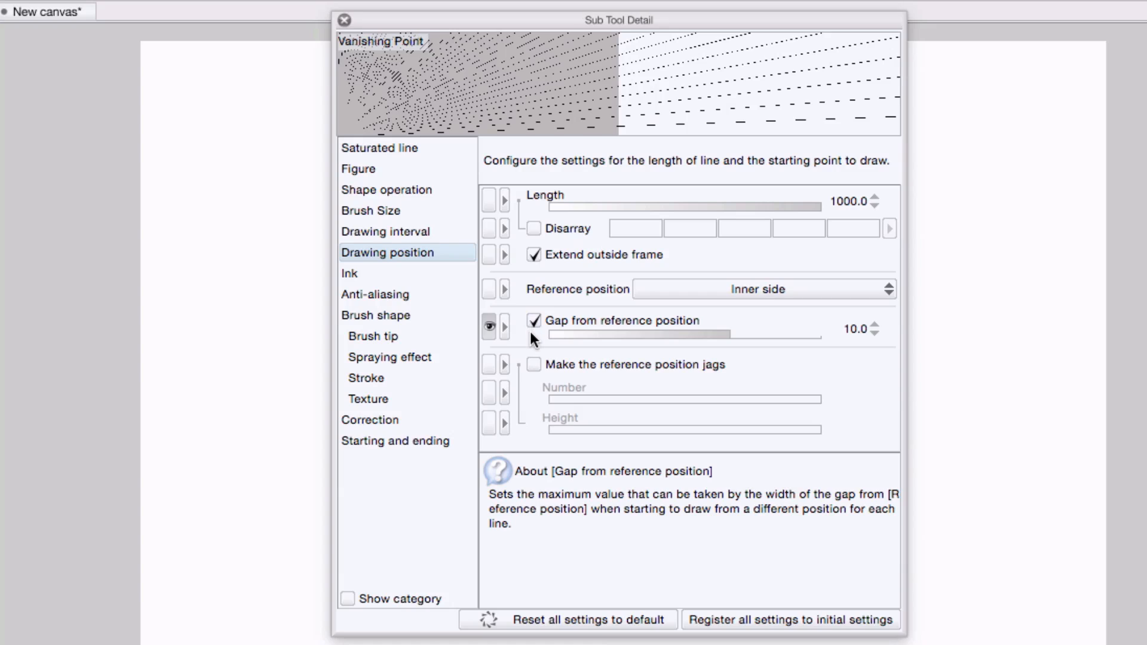
pyautogui.click(534, 320)
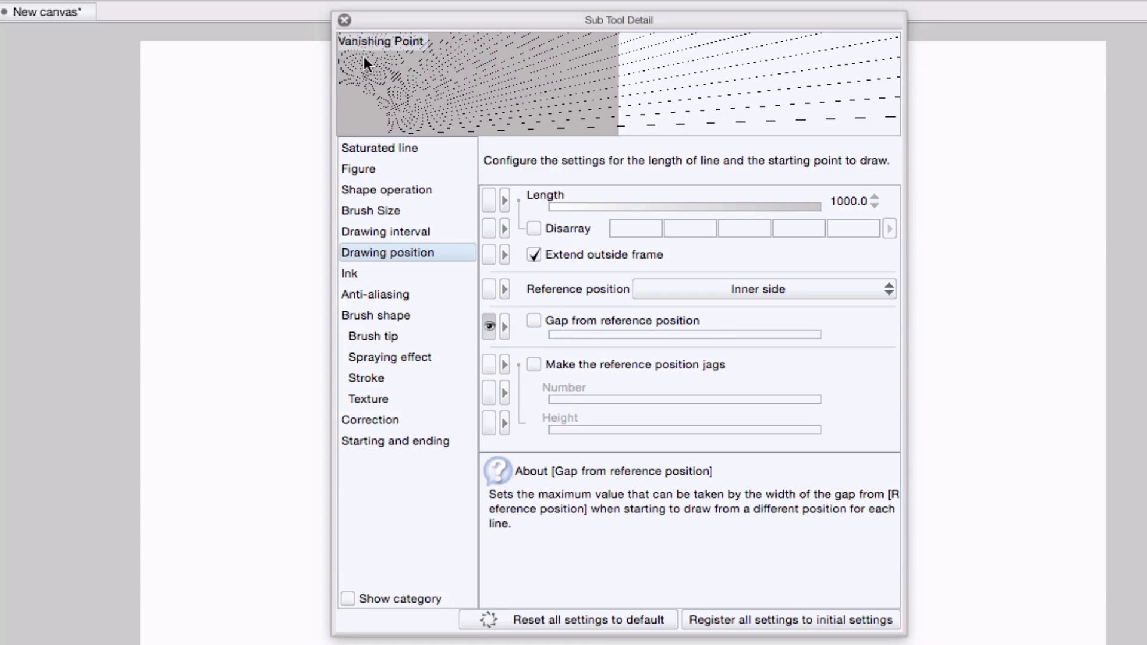
pyautogui.moveTo(386, 149)
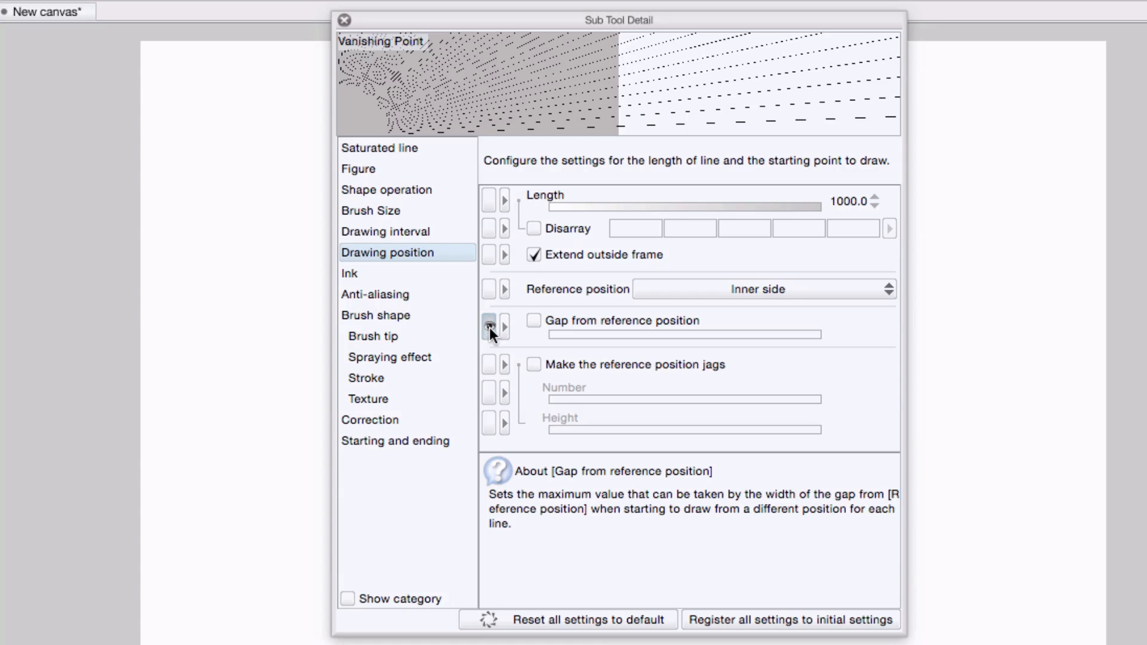
pyautogui.click(350, 272)
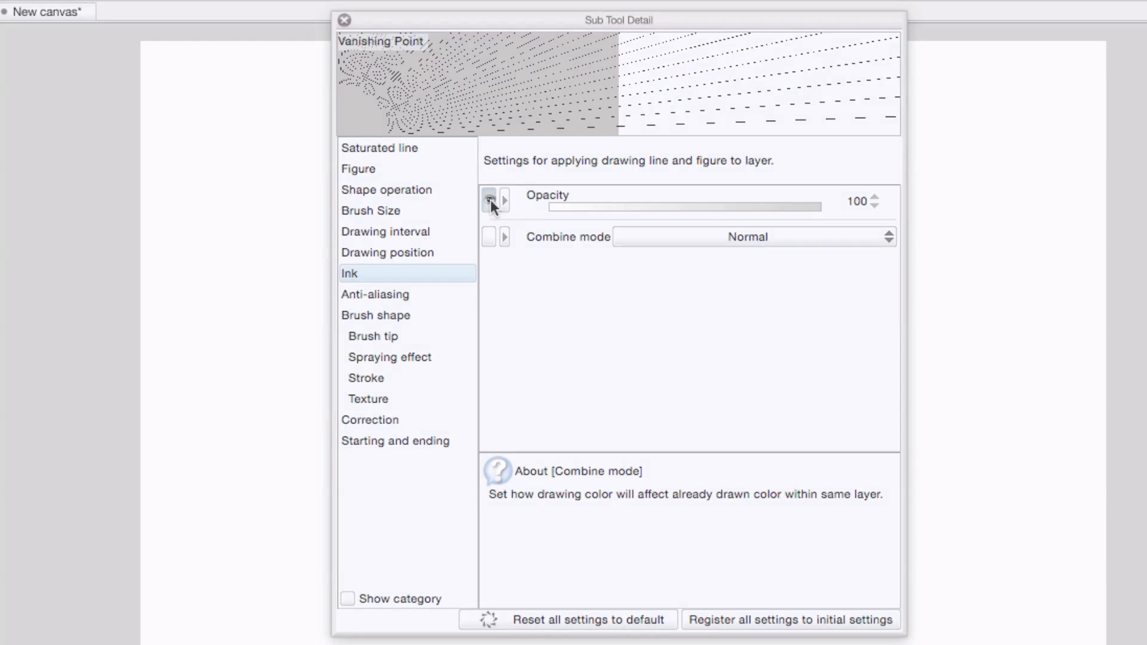
# In the Correction category, tick Able to snap so lines snap to rulers.
pyautogui.click(374, 294)
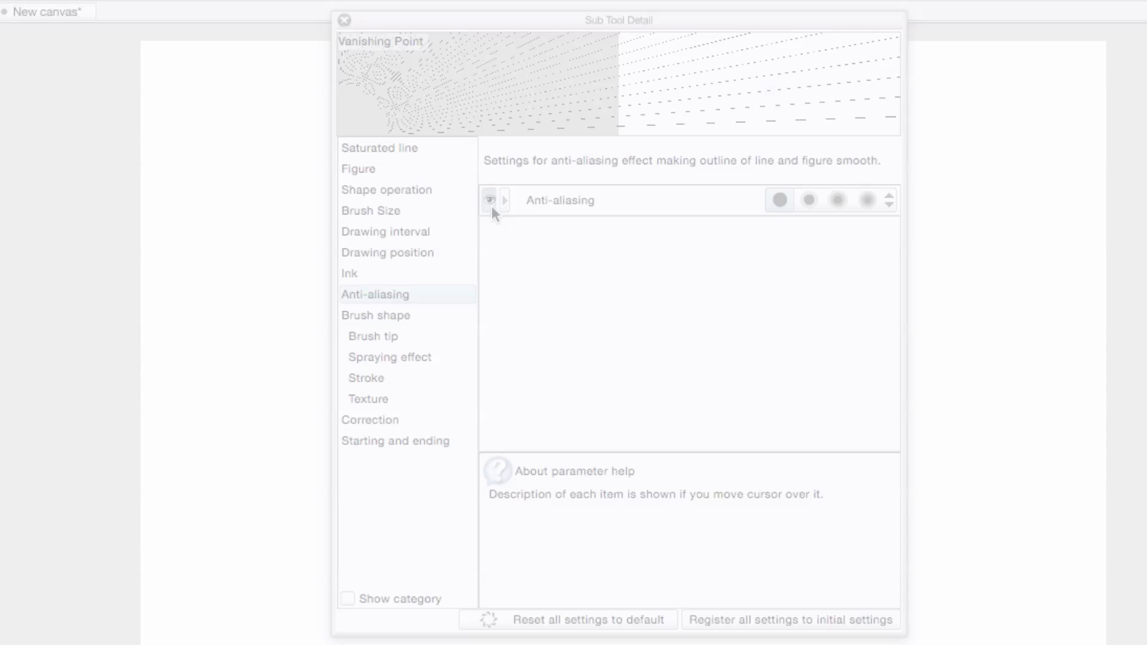
pyautogui.click(370, 419)
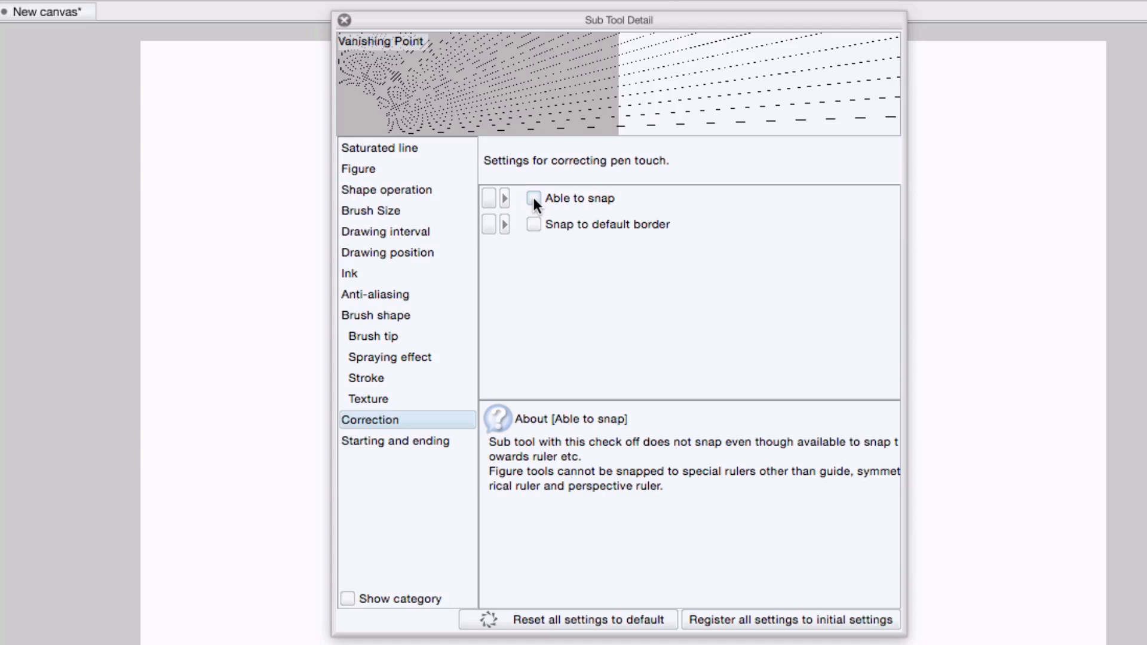
pyautogui.click(533, 199)
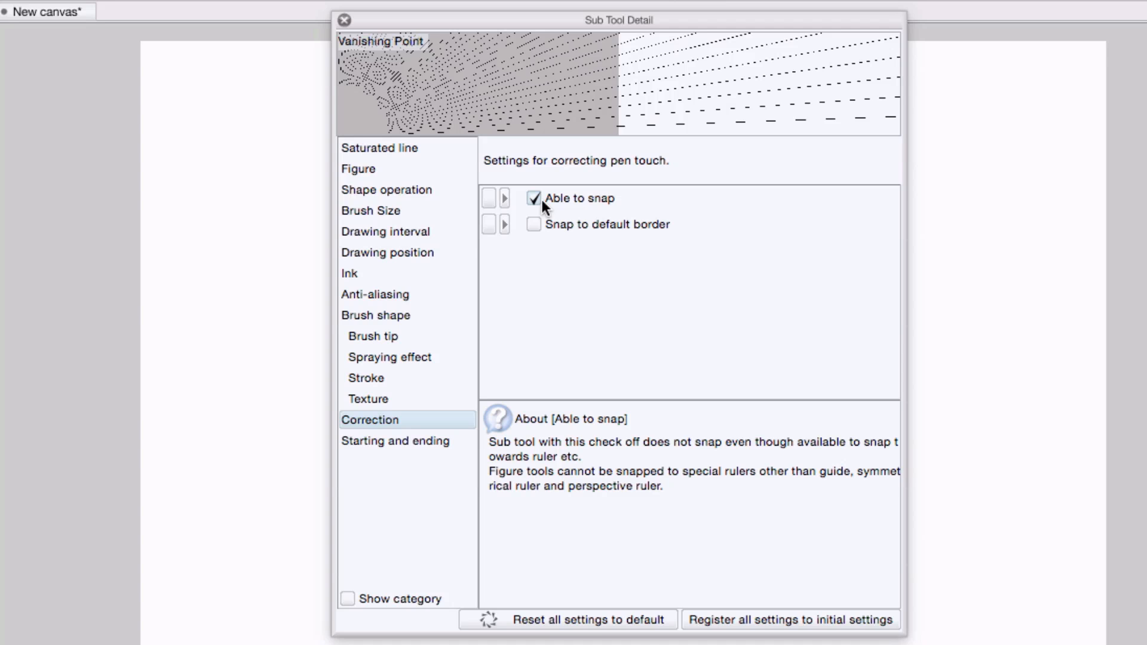
# Under Starting and ending, turn off the brush-size Starting taper.
pyautogui.click(395, 440)
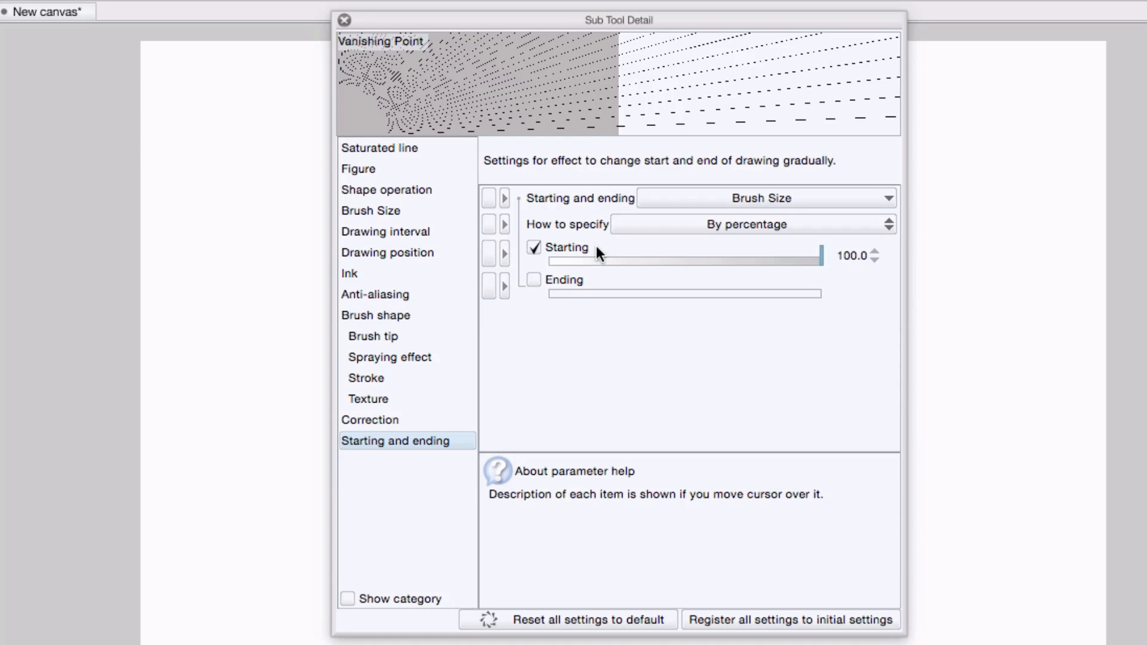
pyautogui.moveTo(534, 247)
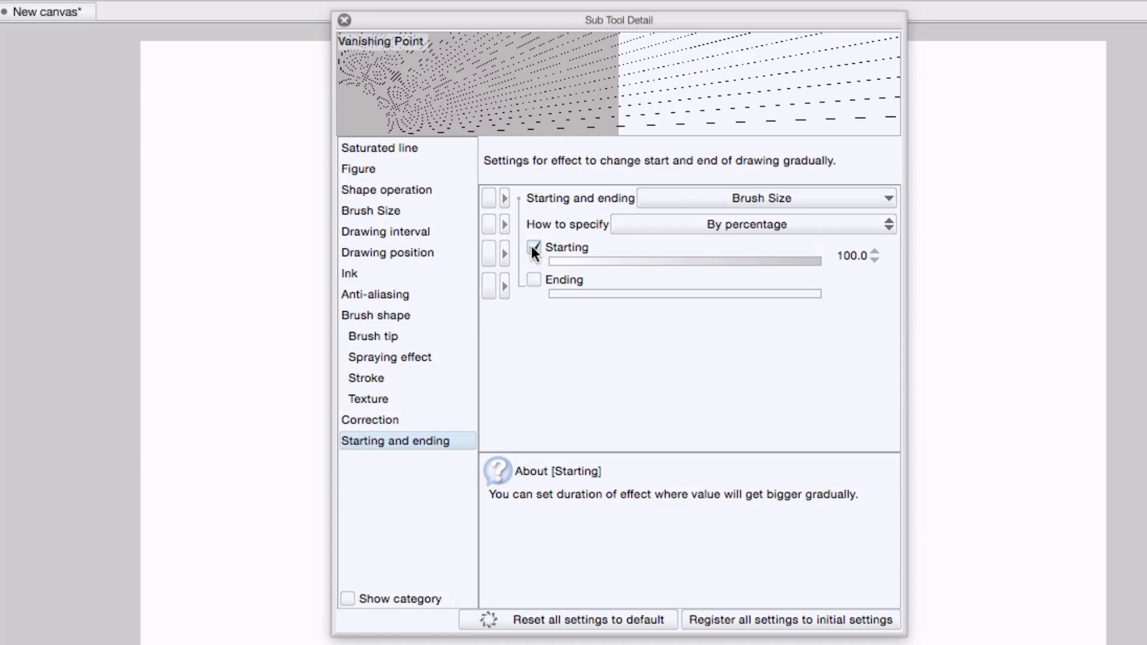
pyautogui.click(533, 247)
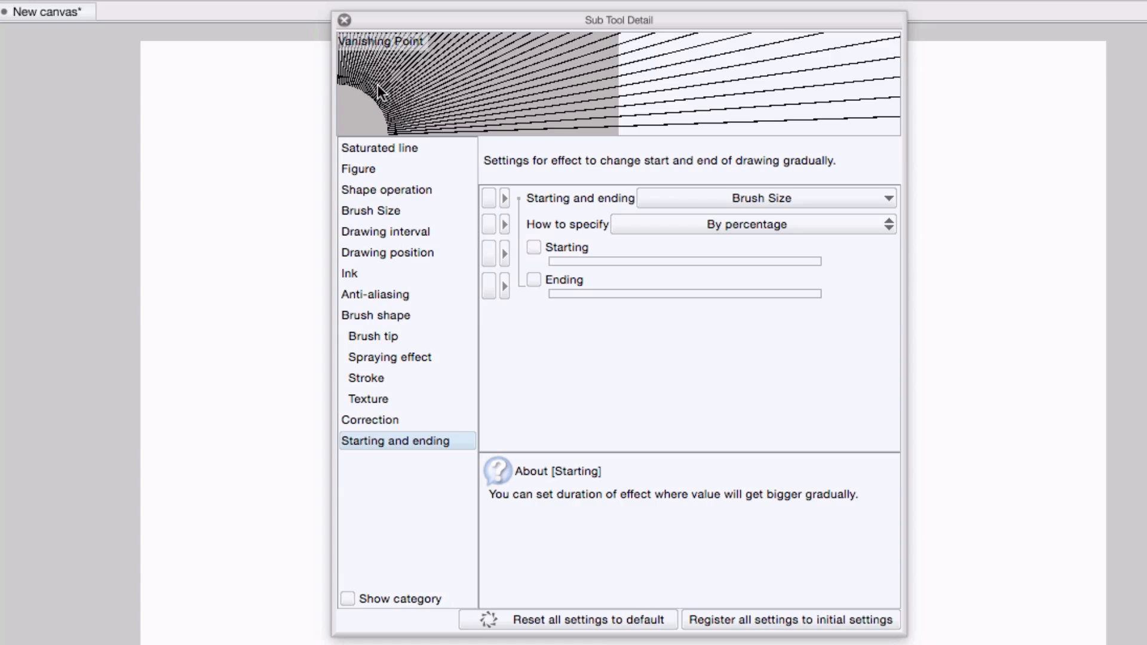
pyautogui.moveTo(596, 88)
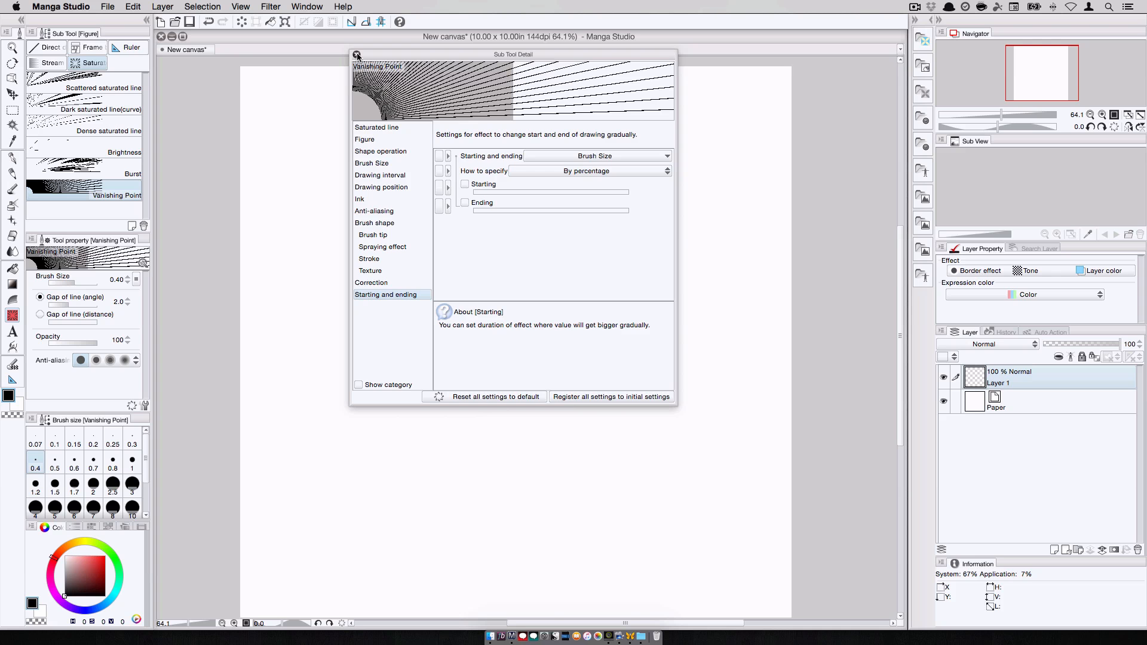
# With brush size 0.10, place the vanishing point burst at the canvas's top-left corner, undoing a misplaced attempt.
pyautogui.click(357, 55)
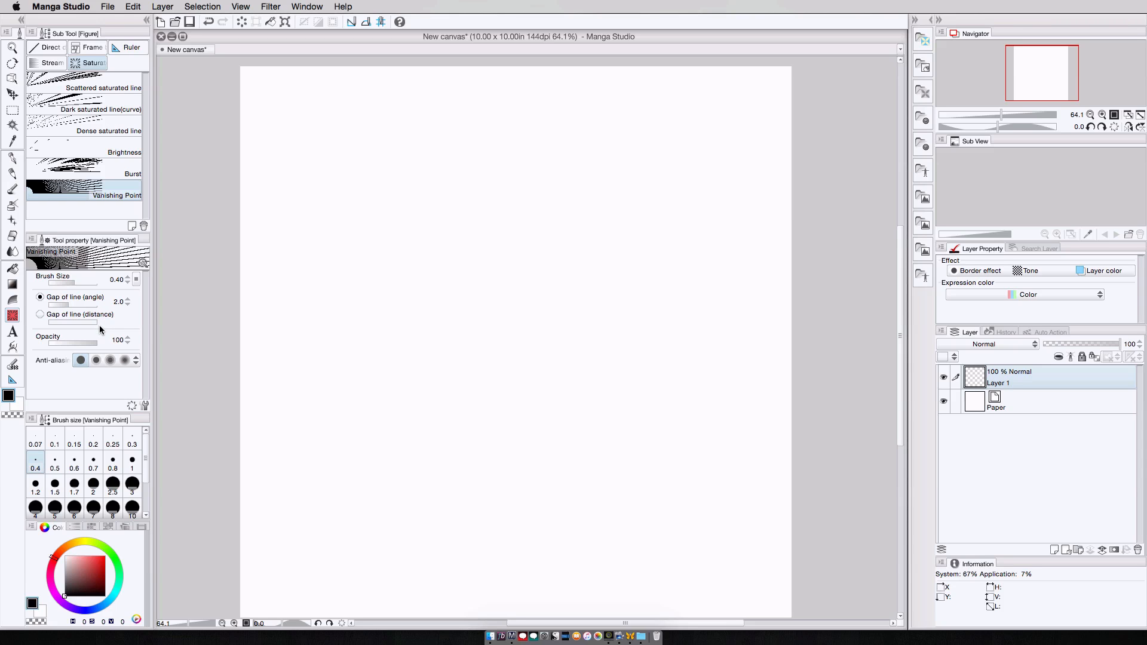
pyautogui.moveTo(262, 89)
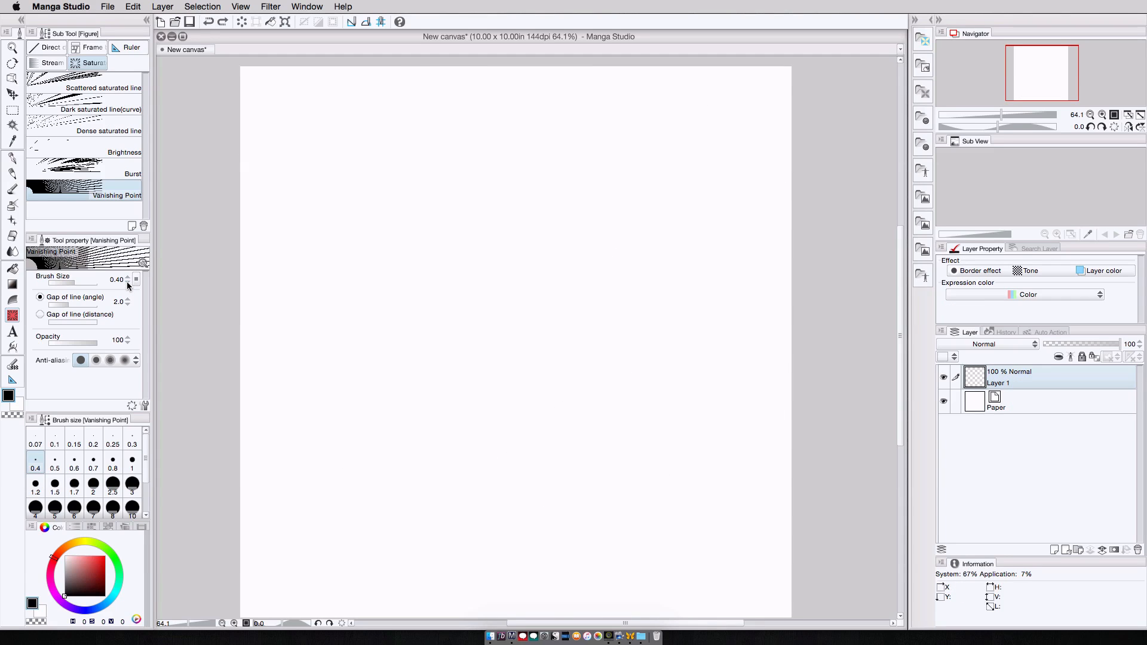
pyautogui.click(55, 445)
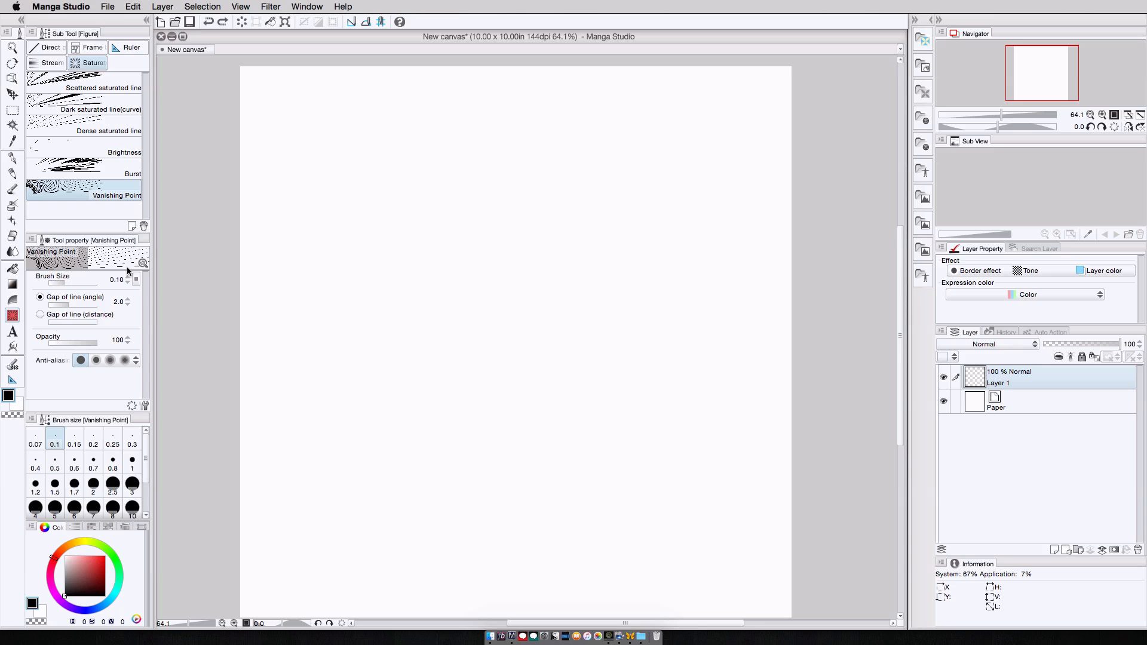
pyautogui.moveTo(307, 103)
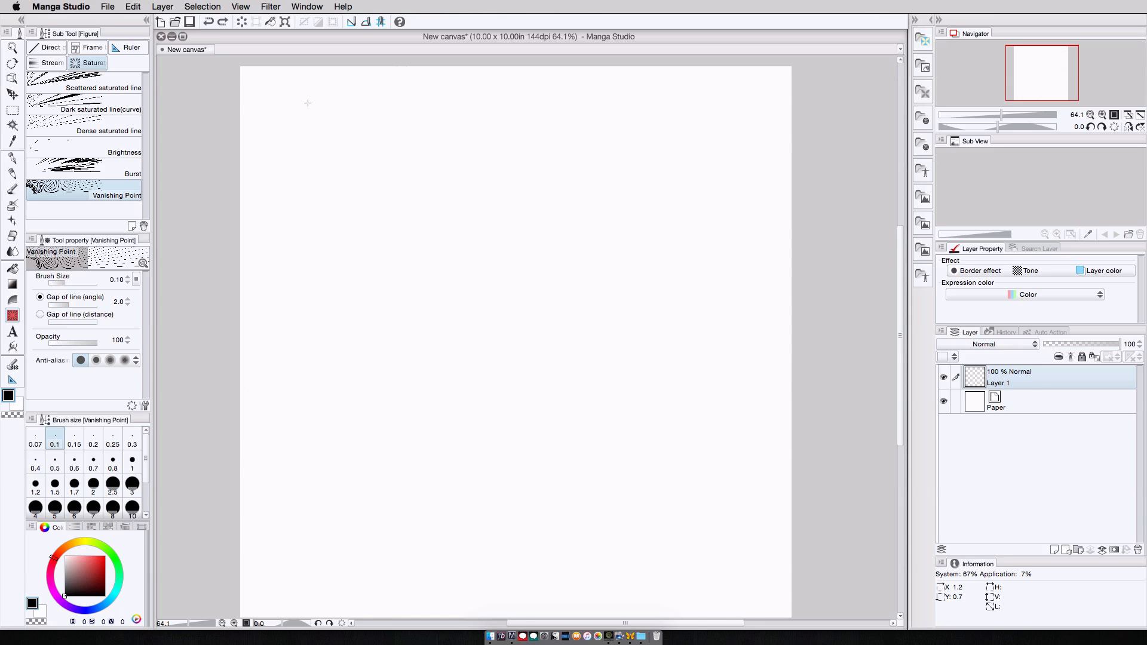
pyautogui.click(305, 103)
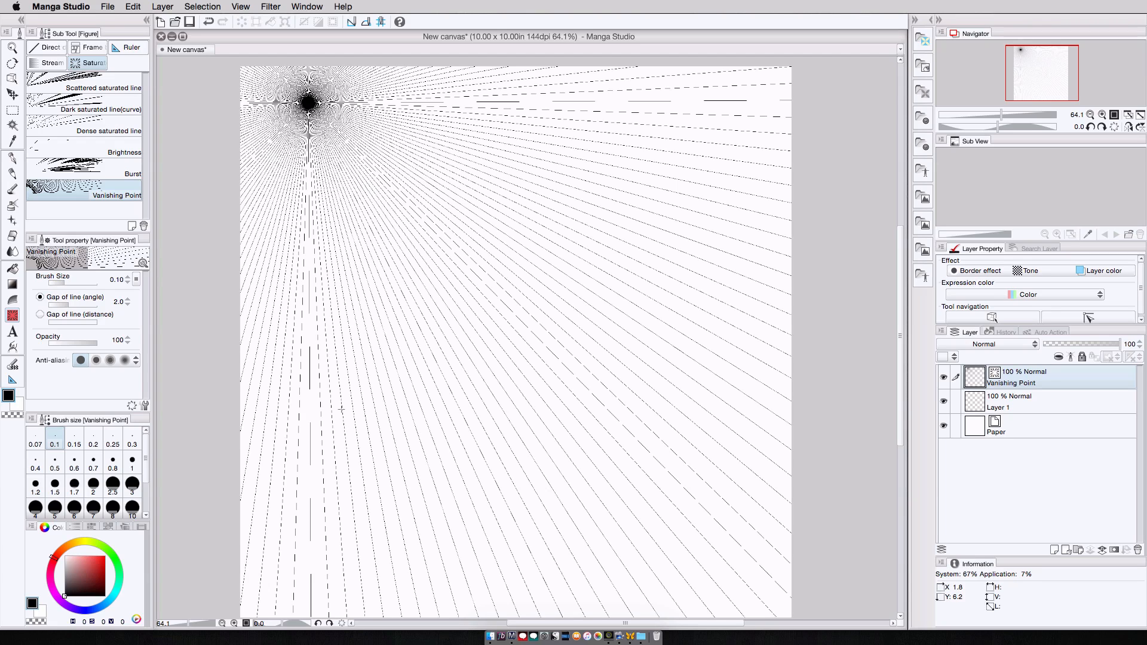
pyautogui.moveTo(301, 291)
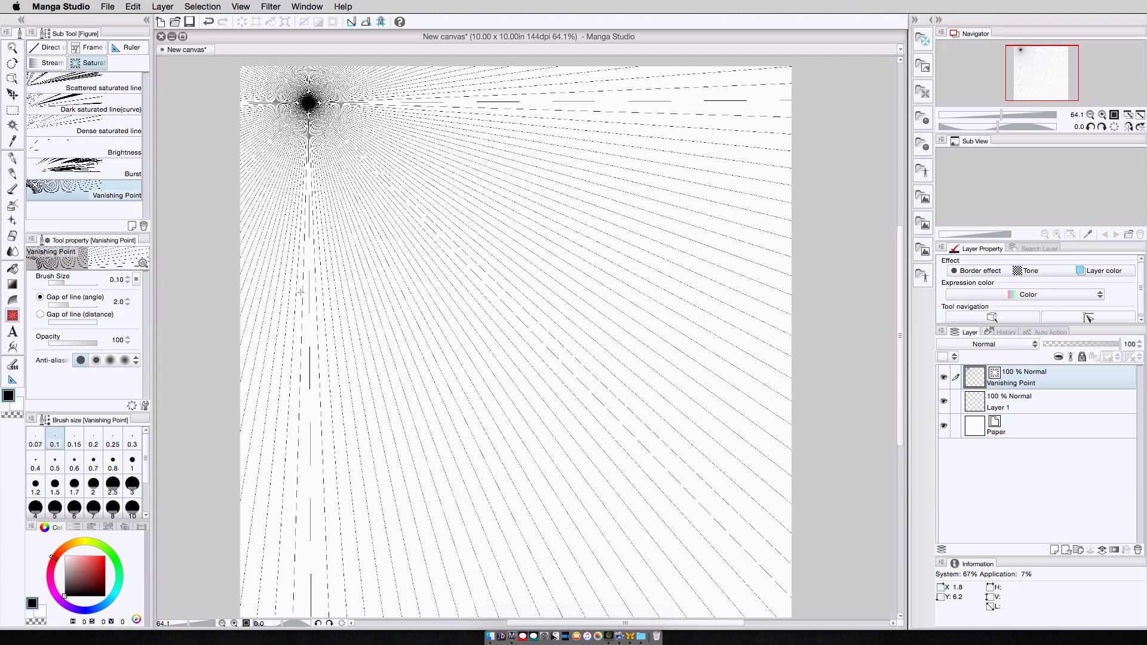
pyautogui.click(1138, 549)
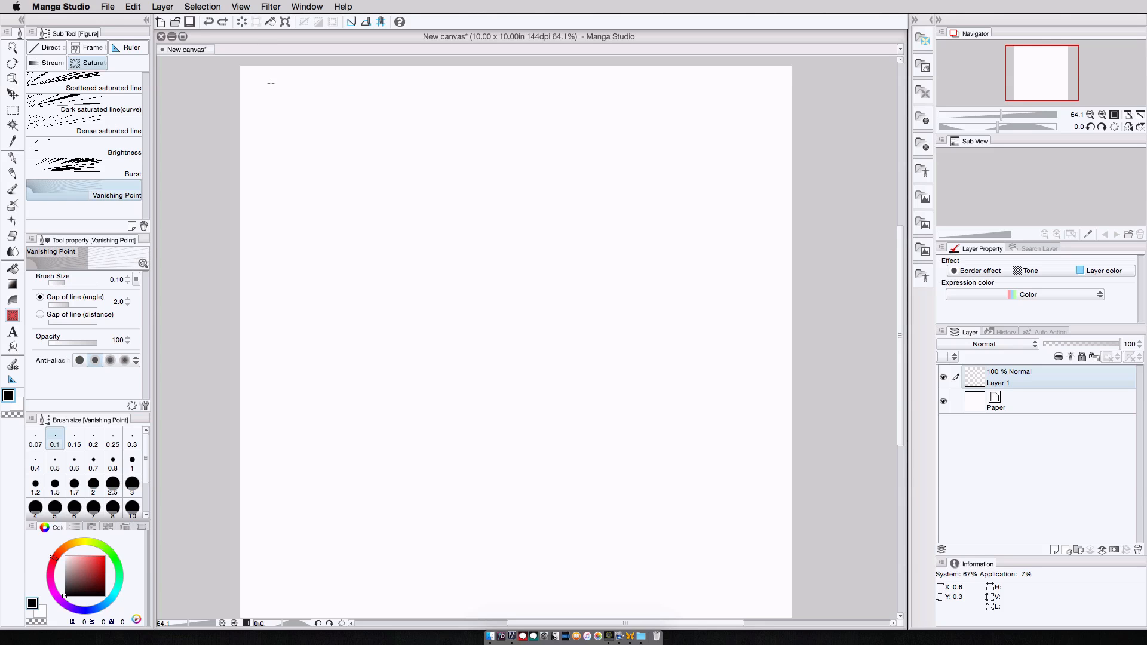
pyautogui.click(268, 85)
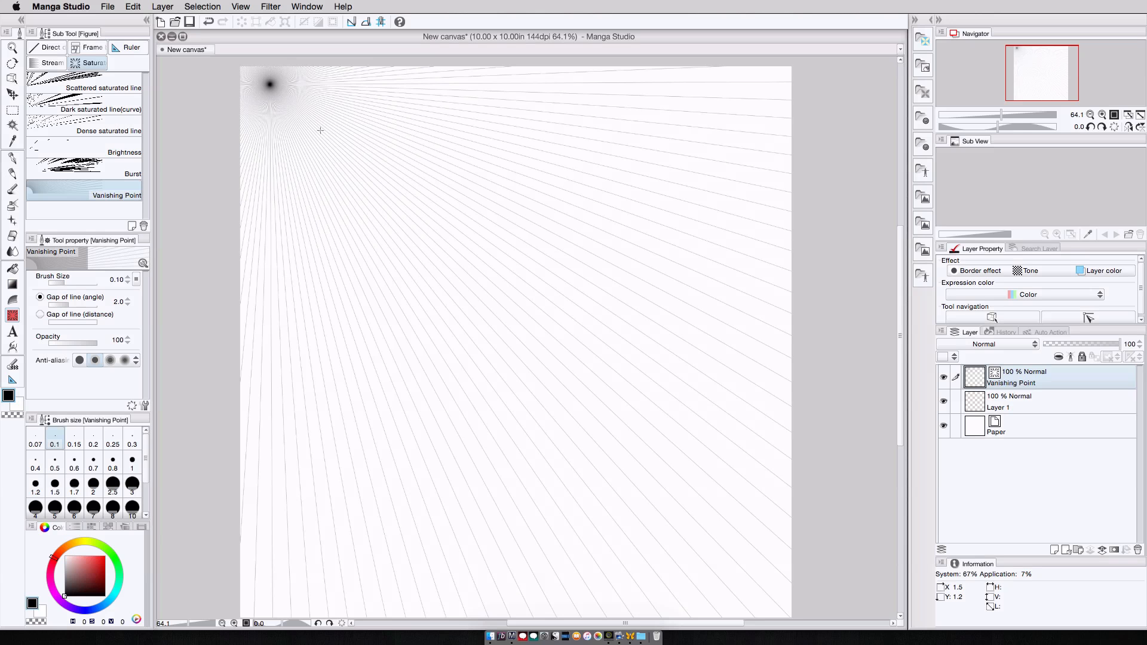
pyautogui.moveTo(750, 96)
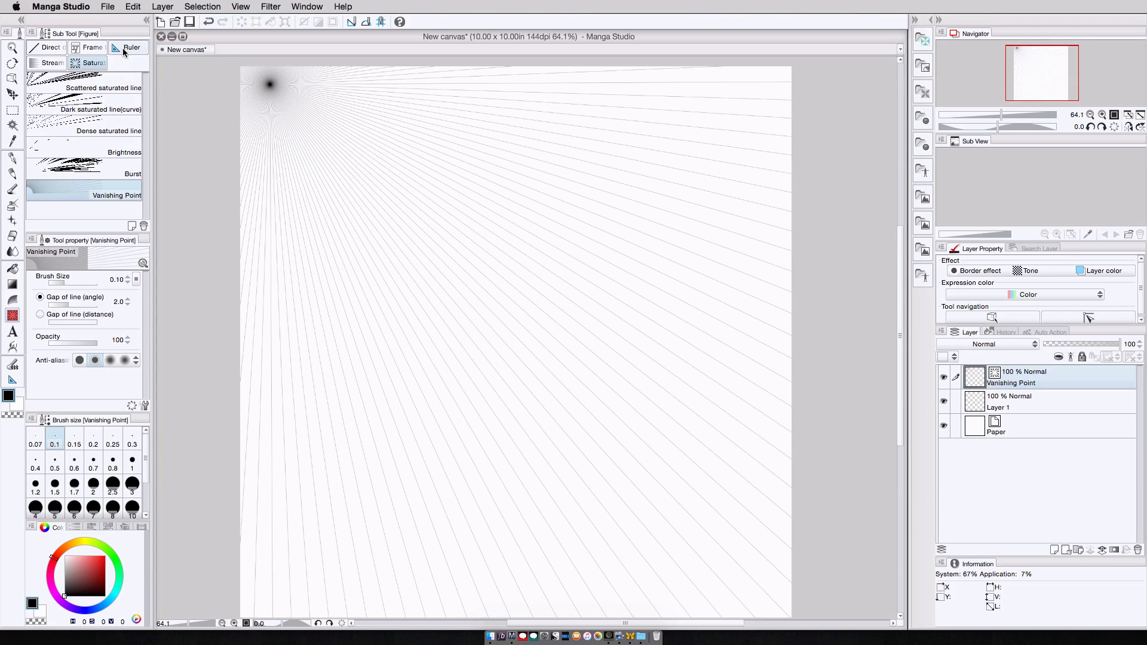
# Add a horizontal Guide ruler line across the top of the page through the vanishing point.
pyautogui.click(131, 46)
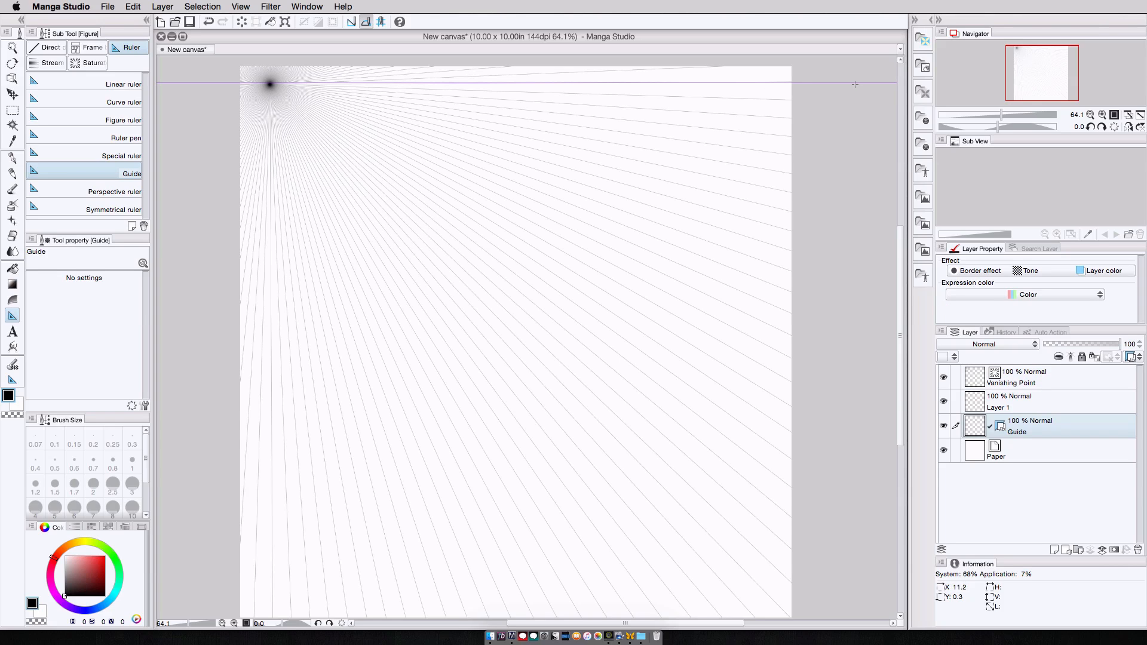
pyautogui.moveTo(842, 82)
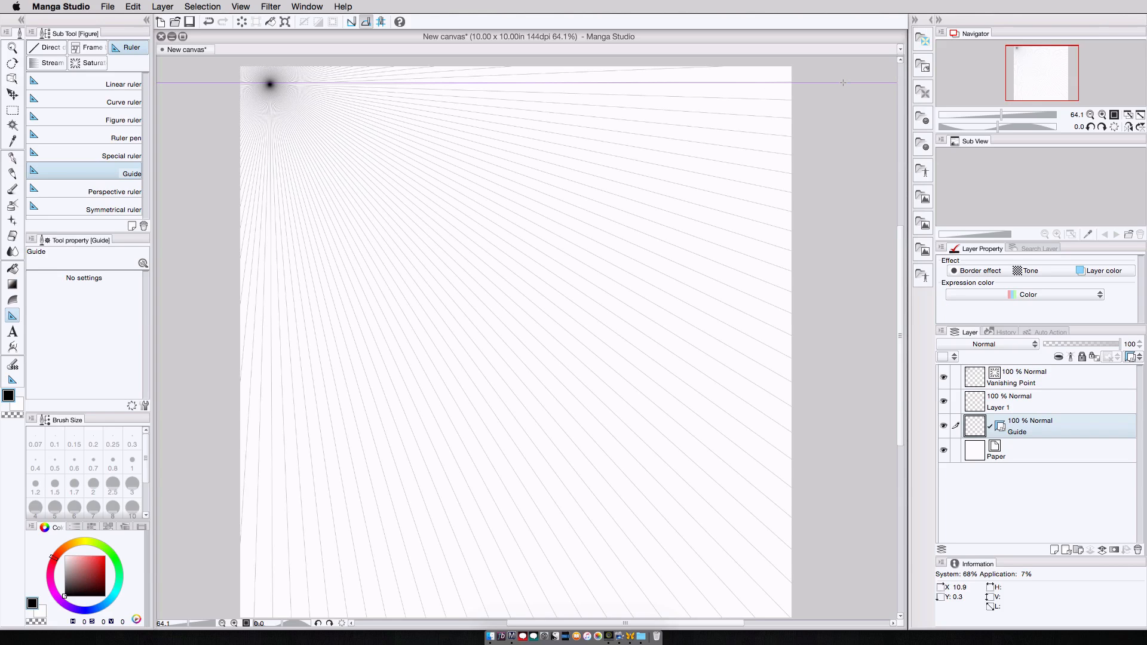
# Place a second vanishing point burst at the top-right of the page.
pyautogui.click(92, 63)
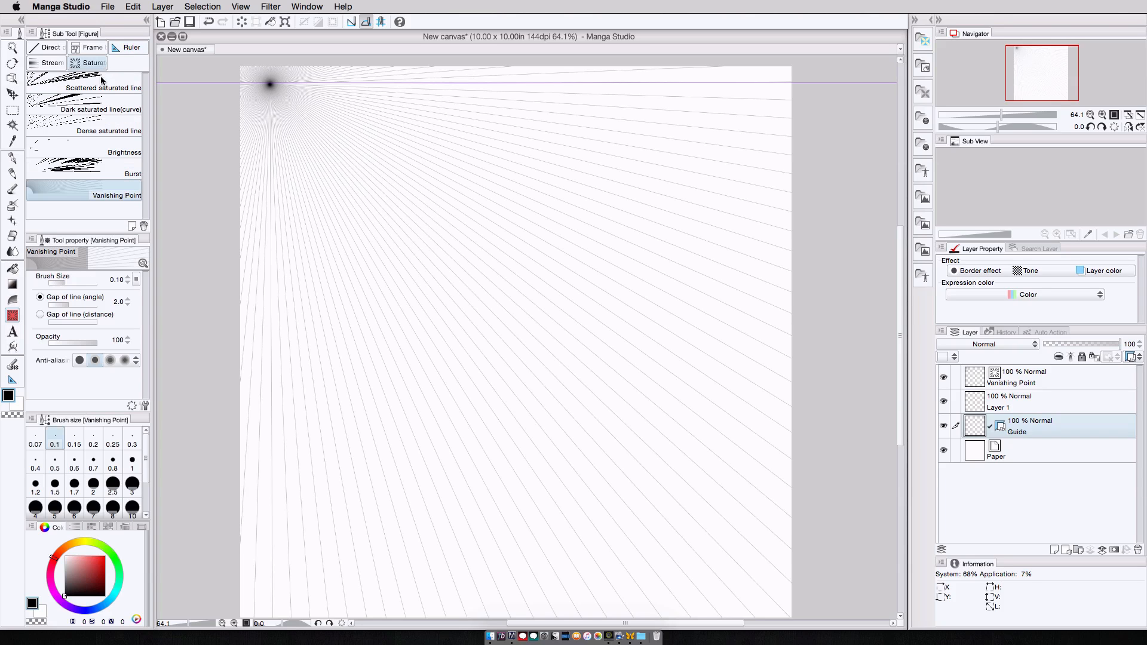
pyautogui.moveTo(766, 81)
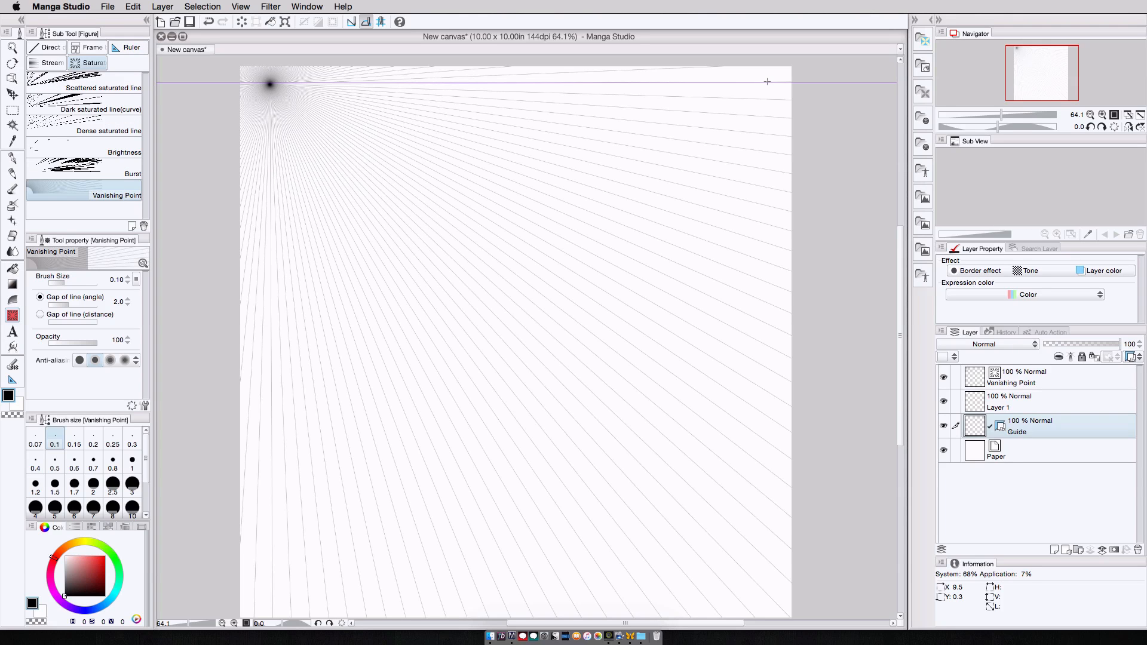
pyautogui.moveTo(780, 96)
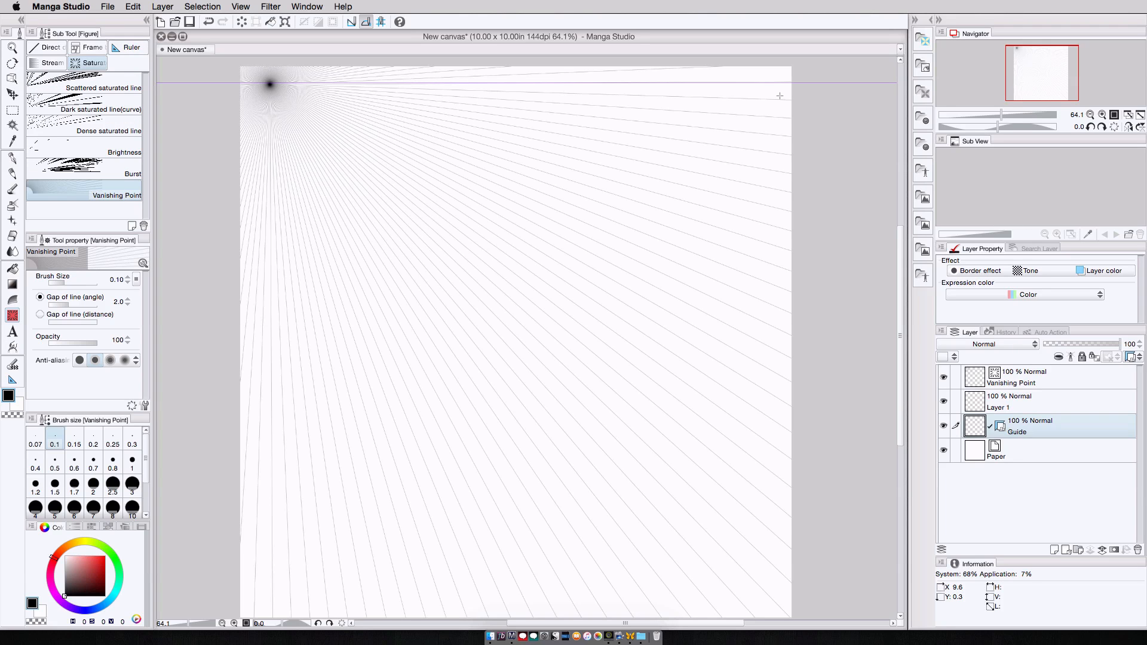
pyautogui.click(766, 82)
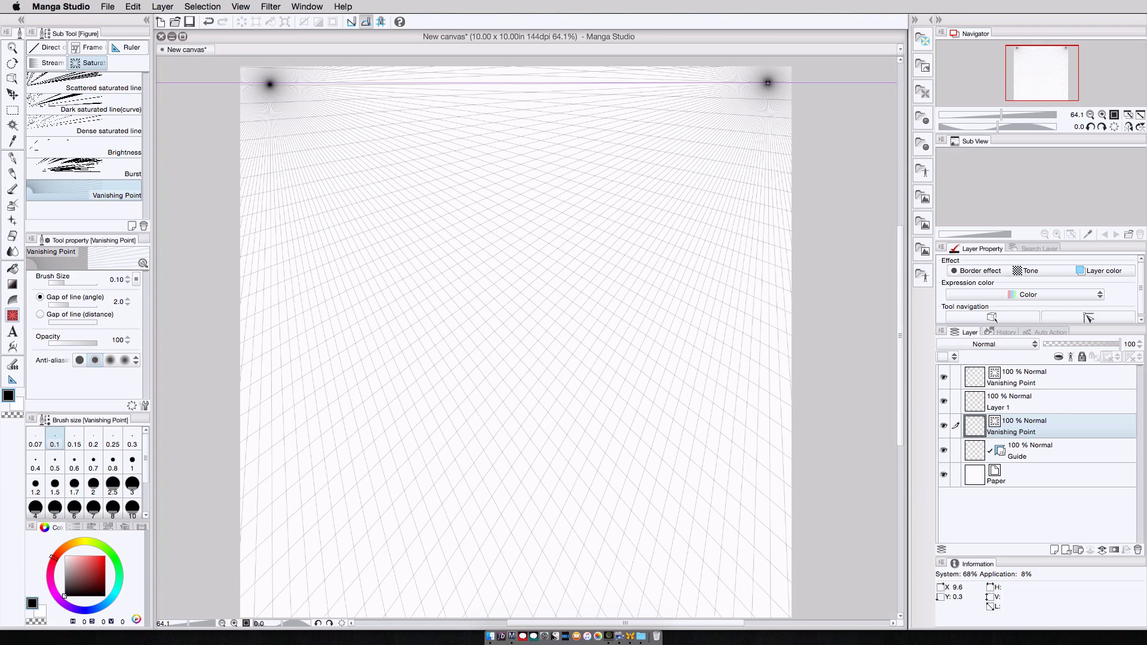
pyautogui.moveTo(195, 161)
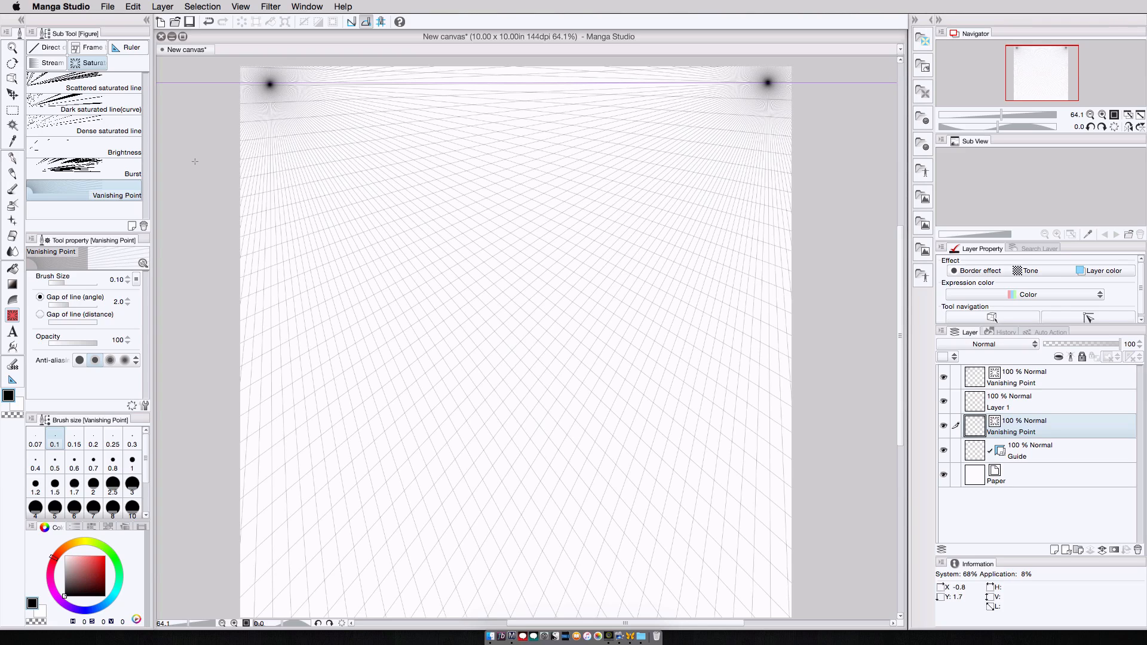
pyautogui.click(767, 83)
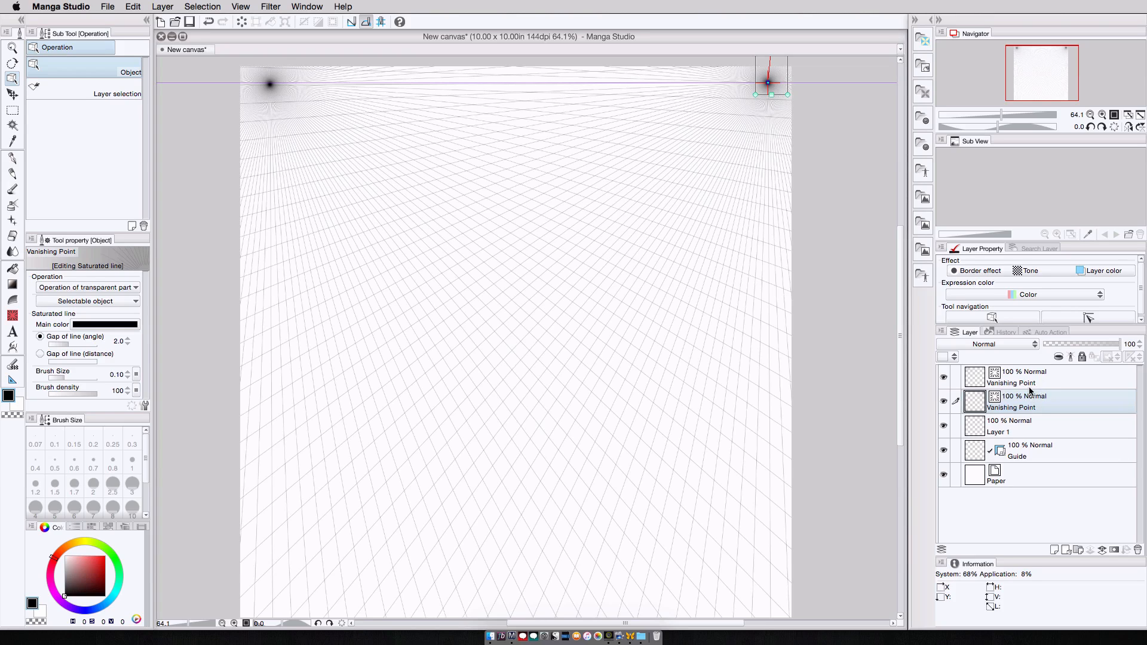
# Move the left vanishing point leftward beyond the page edge with the Object tool.
pyautogui.click(1012, 376)
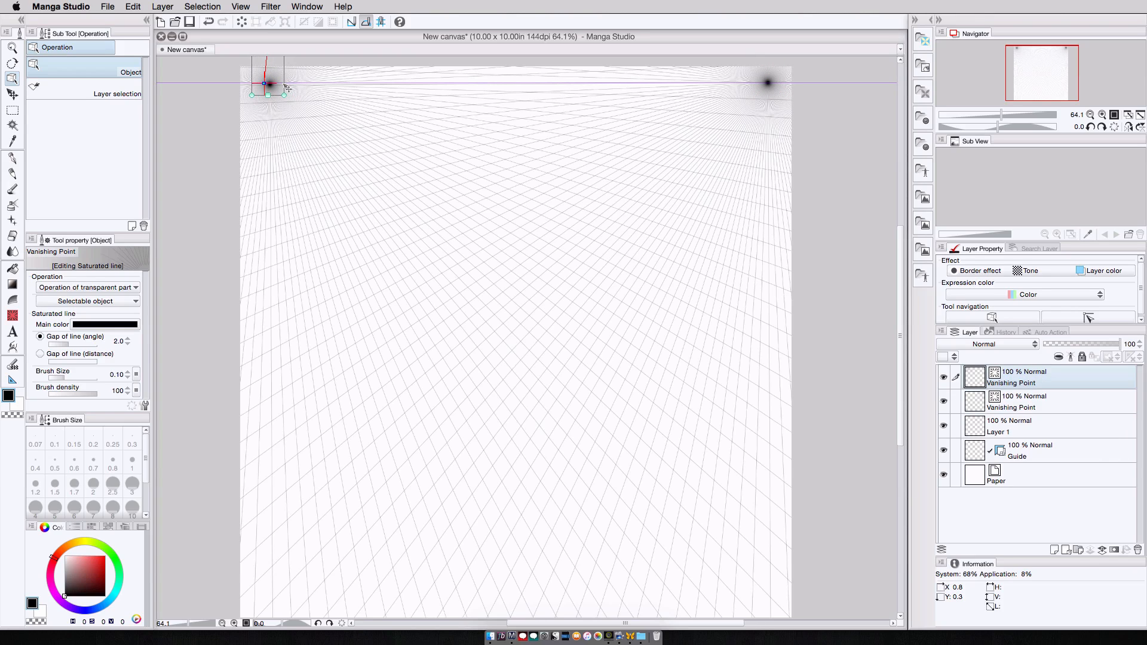
pyautogui.moveTo(284, 89); pyautogui.dragTo(269, 88)
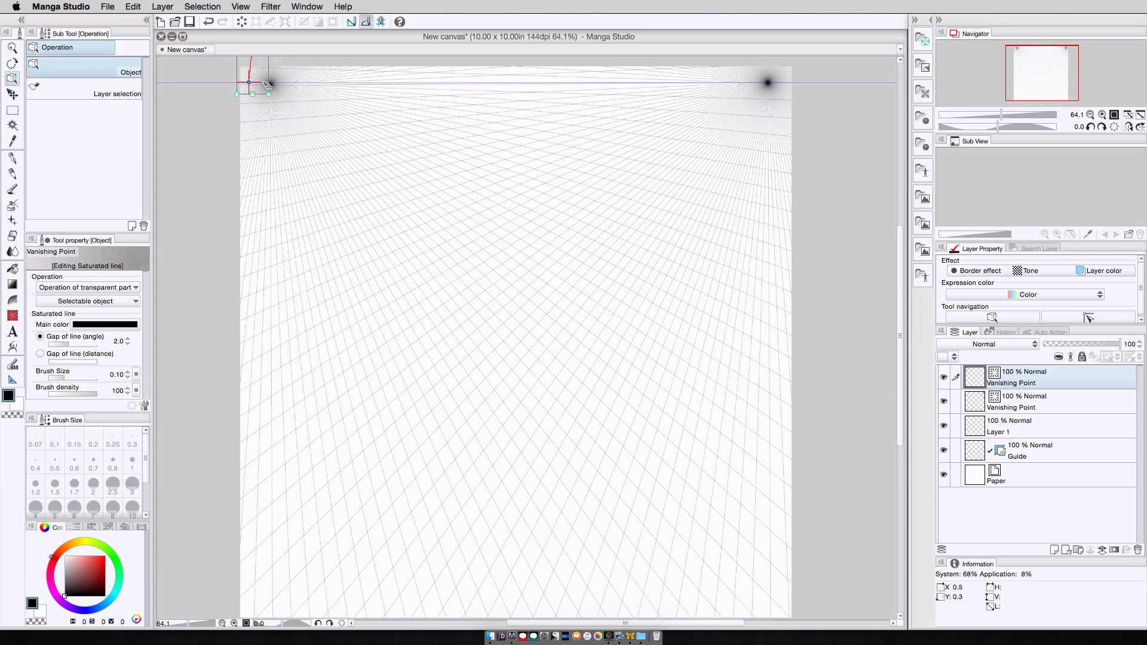
pyautogui.moveTo(259, 88); pyautogui.dragTo(191, 82)
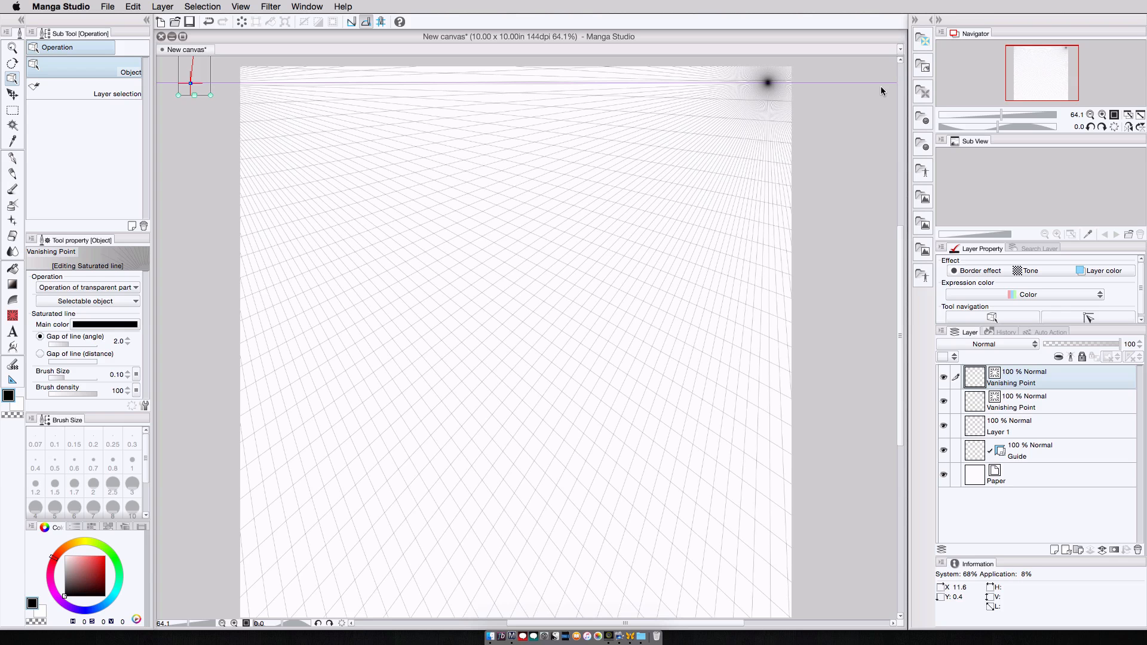
pyautogui.moveTo(577, 86)
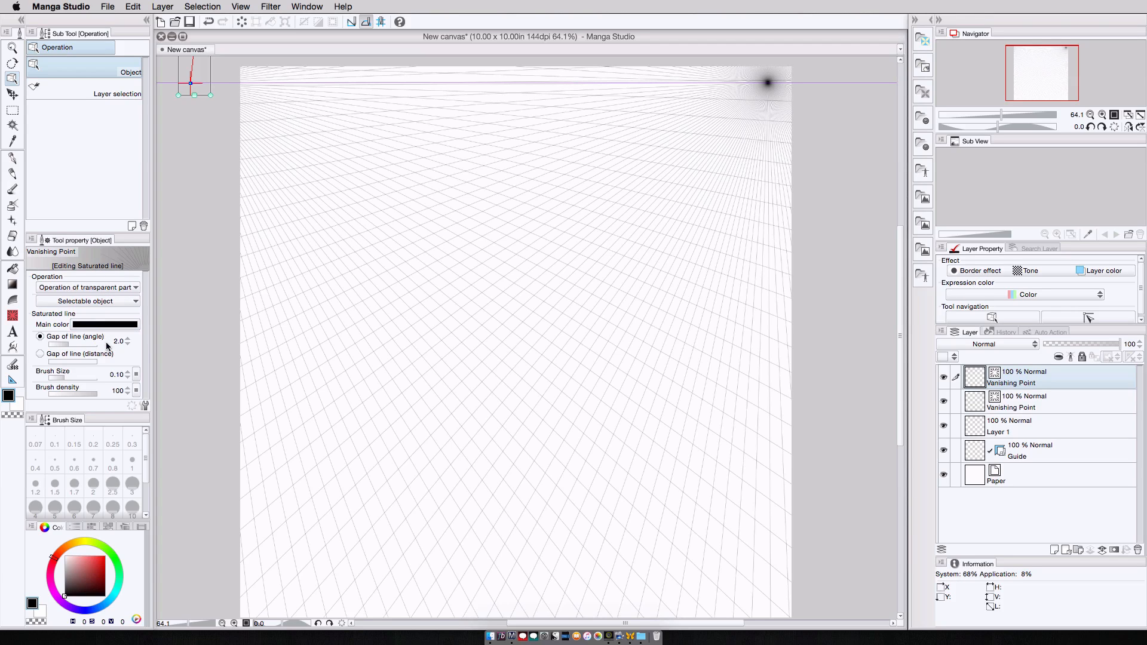
pyautogui.moveTo(125, 345)
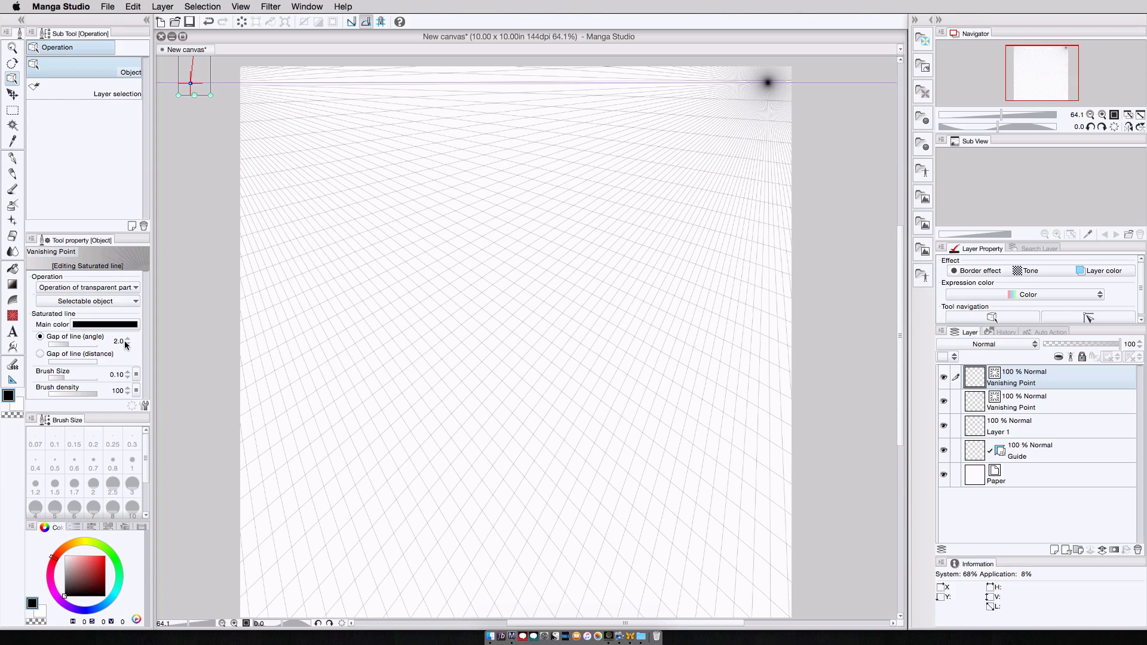
# Space the top-right burst lines by distance at density 48 and colour them red.
pyautogui.click(40, 353)
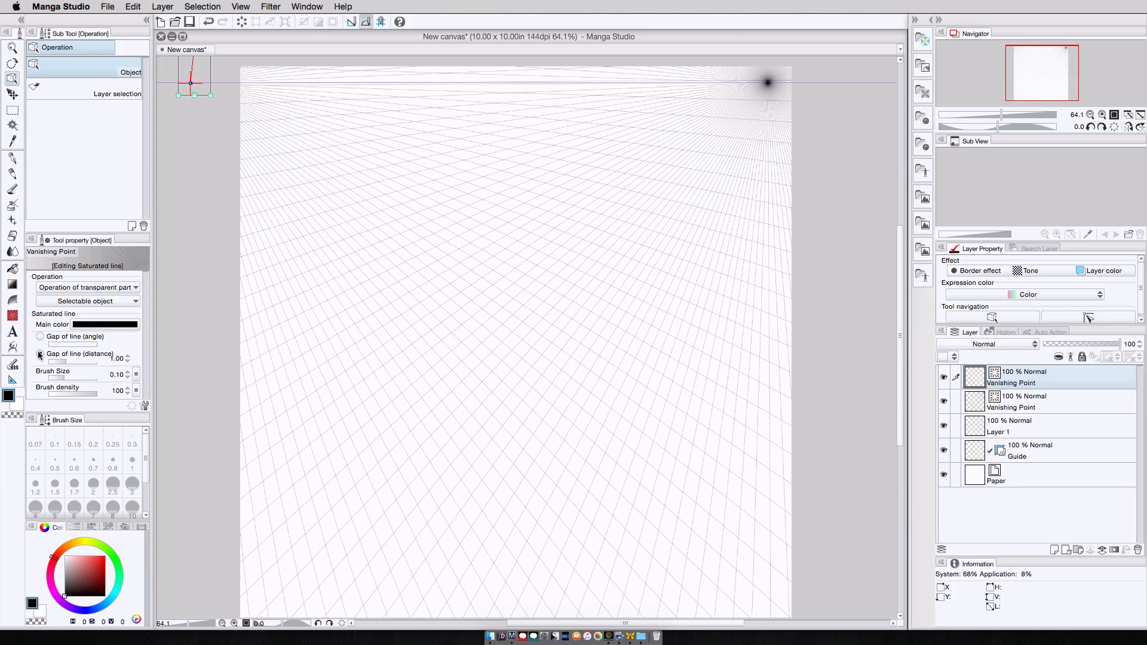
pyautogui.click(41, 353)
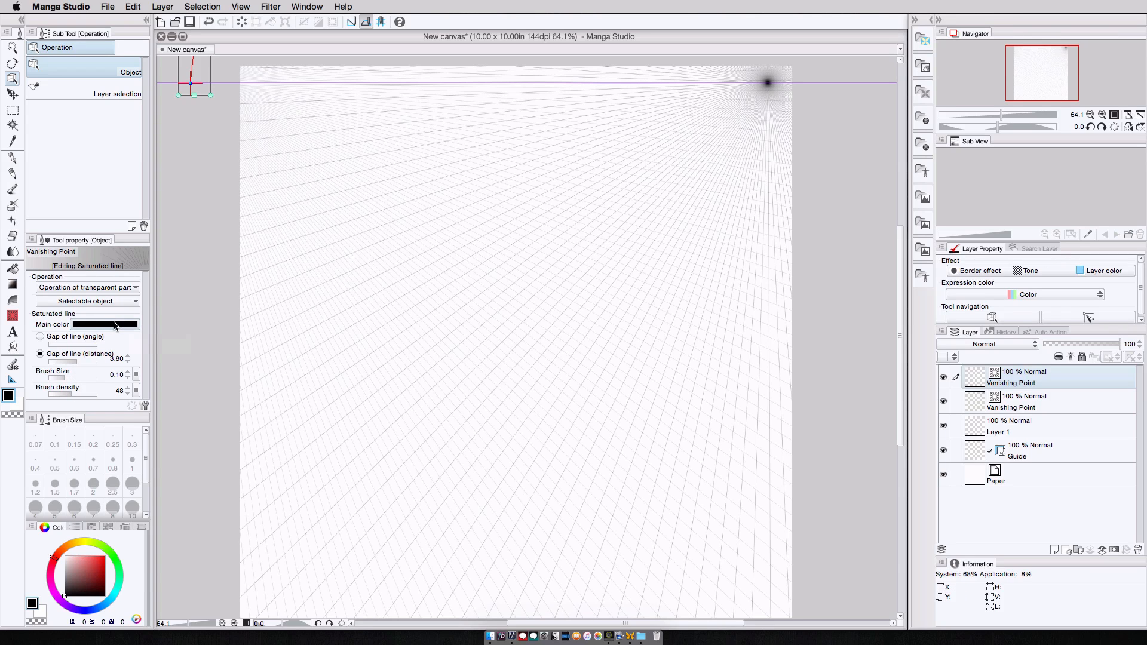
pyautogui.click(104, 324)
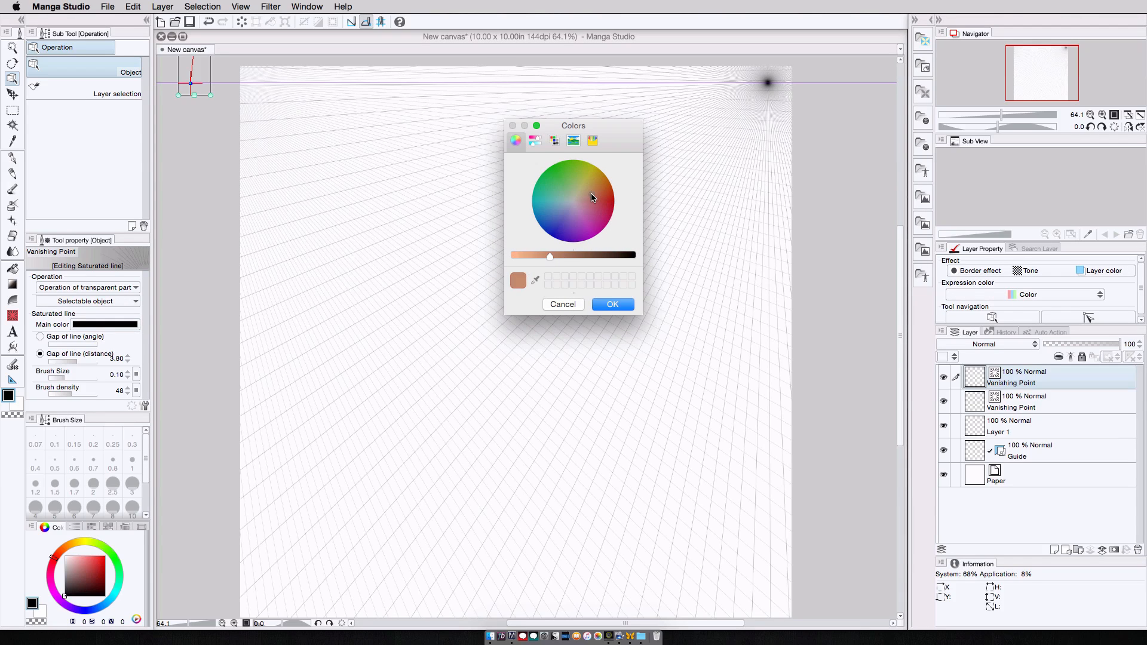
pyautogui.click(611, 305)
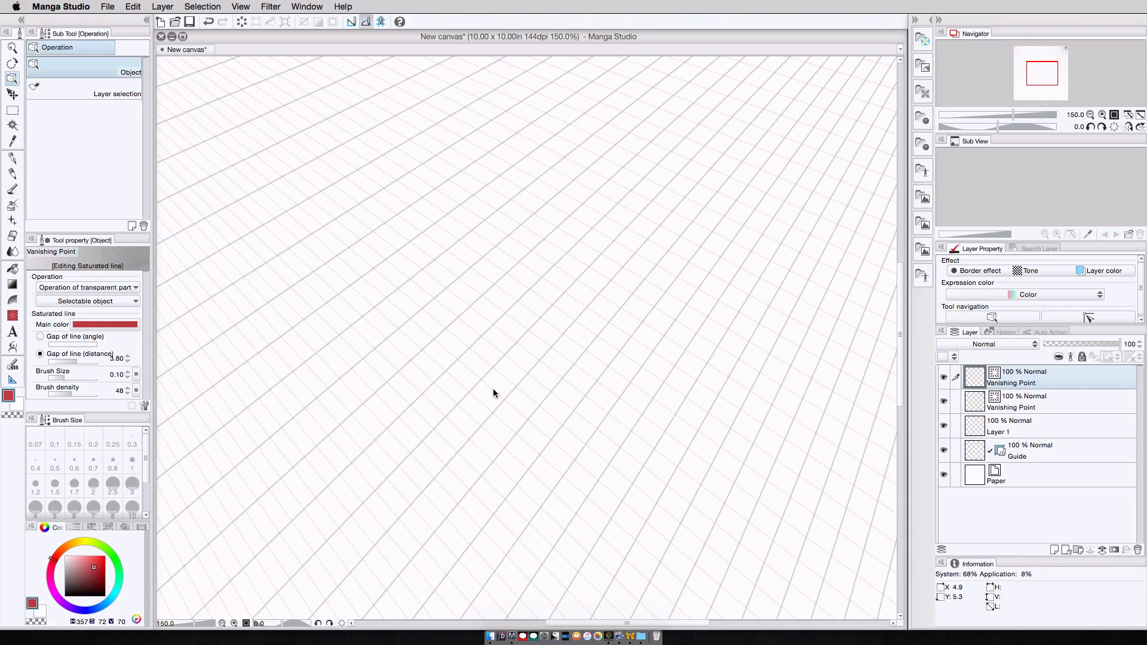
pyautogui.moveTo(83, 396)
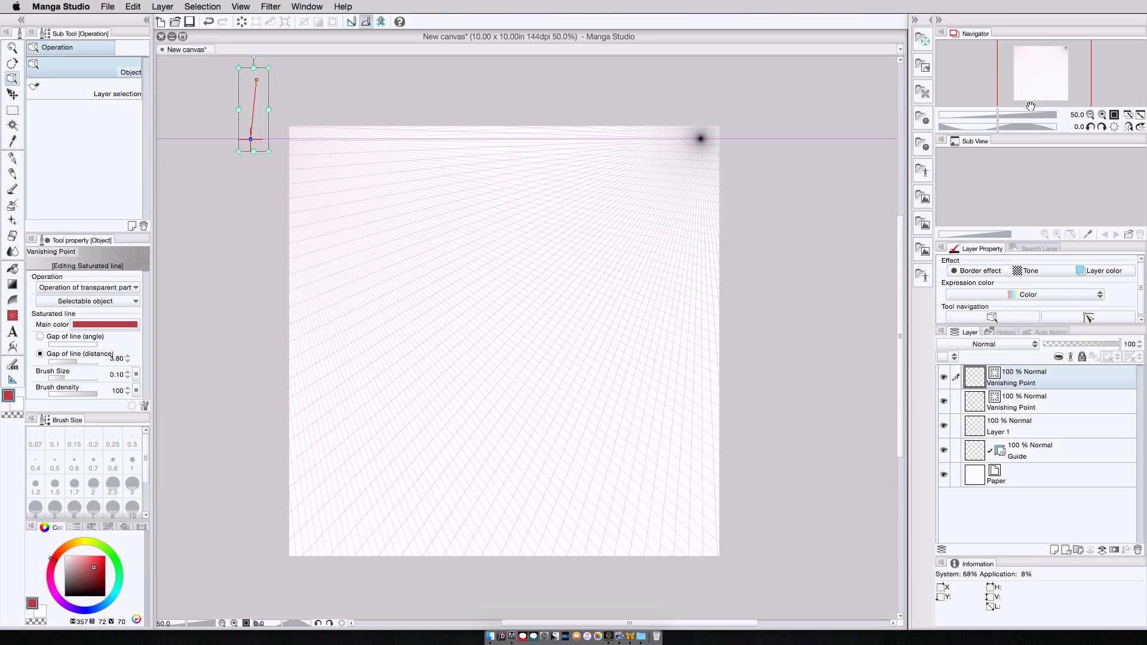
# Pick the Darker pencil and move Layer 1 above the vanishing-point layers.
pyautogui.click(12, 175)
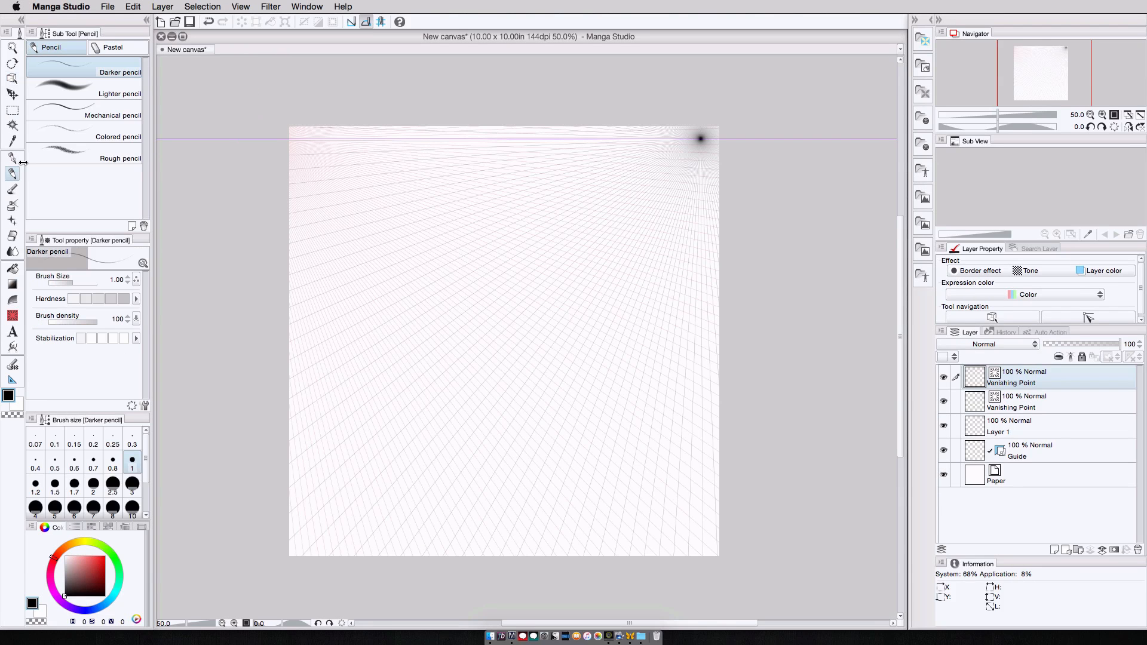
pyautogui.click(1023, 427)
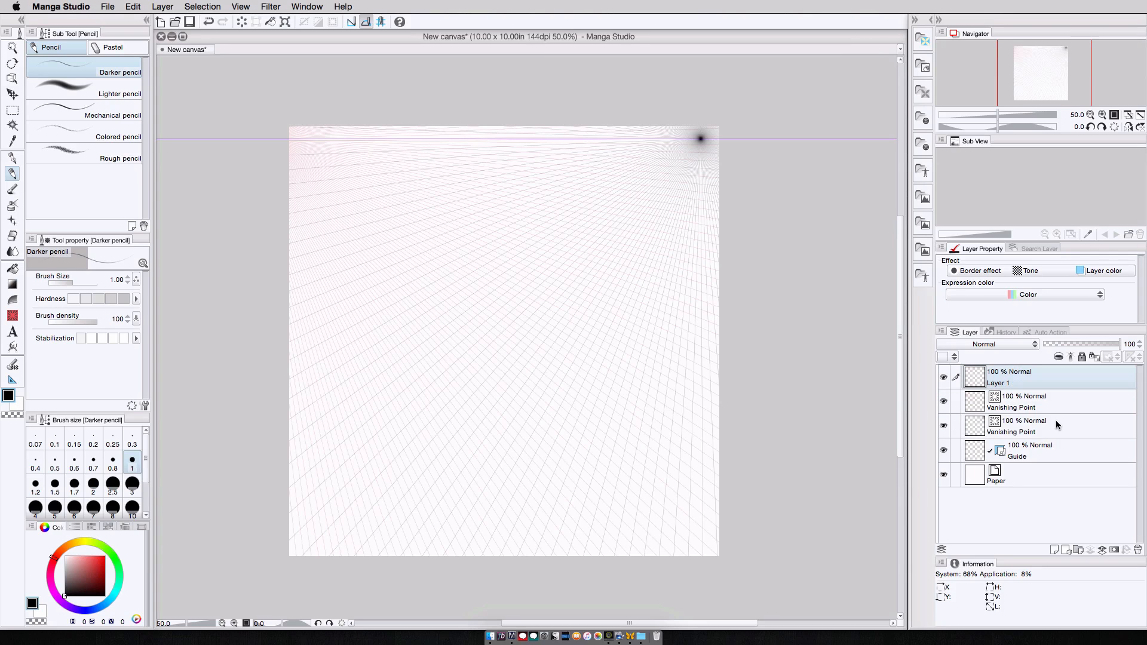
pyautogui.moveTo(1040, 383)
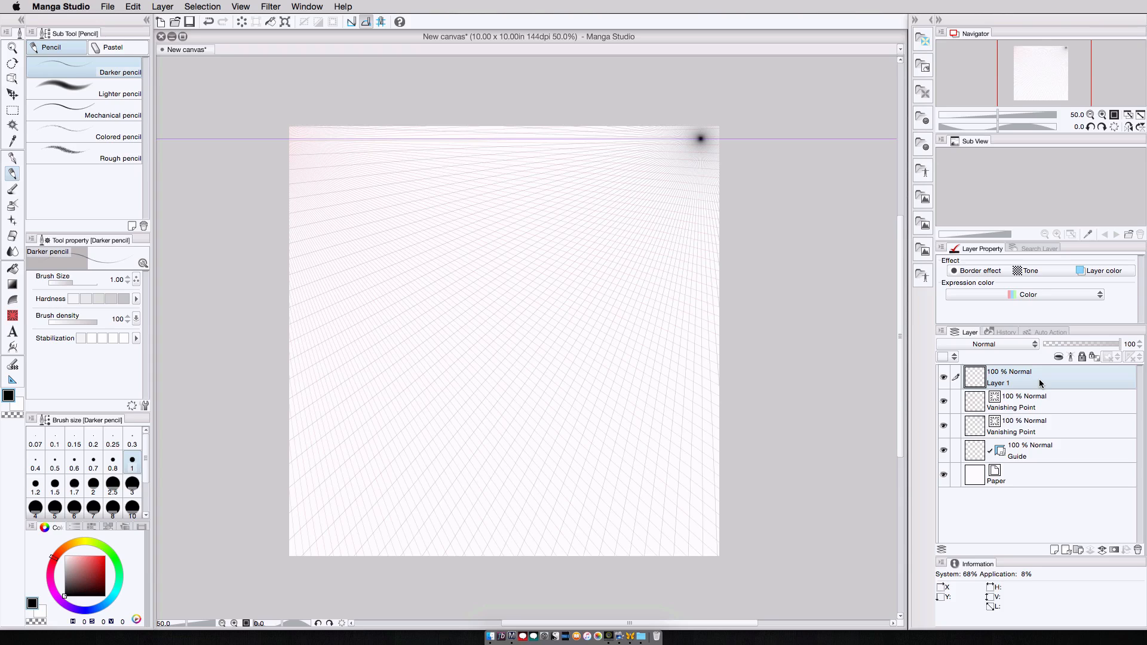
pyautogui.moveTo(393, 220)
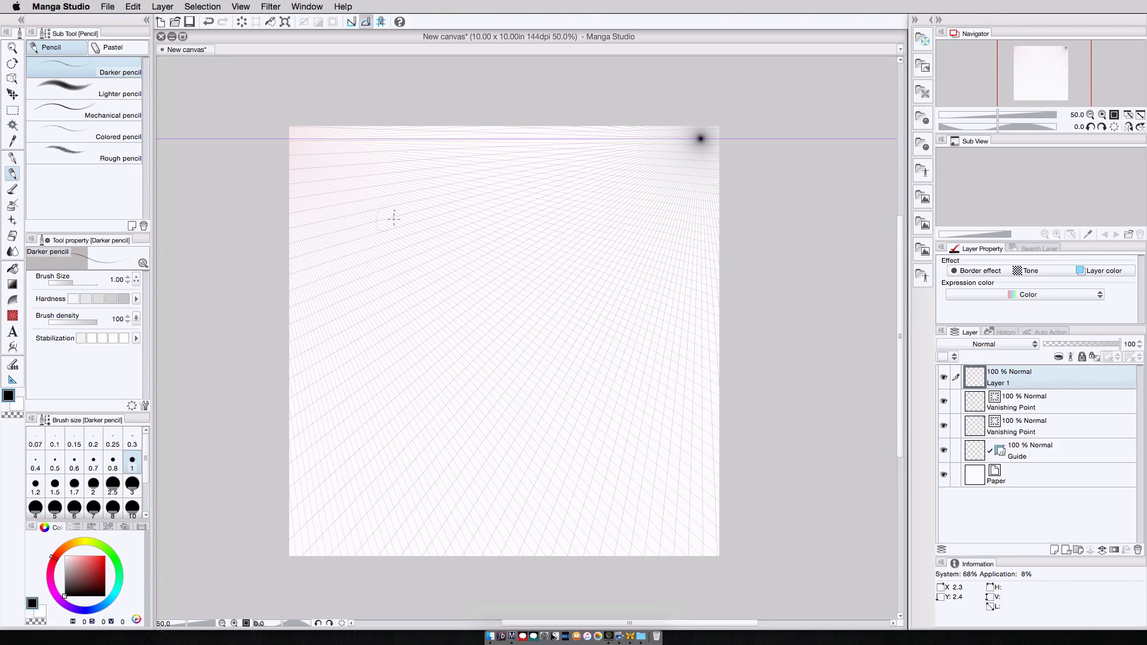
# Sketch a standing stick figure with head, torso, legs and arms on Layer 1.
pyautogui.moveTo(395, 220); pyautogui.dragTo(384, 223)
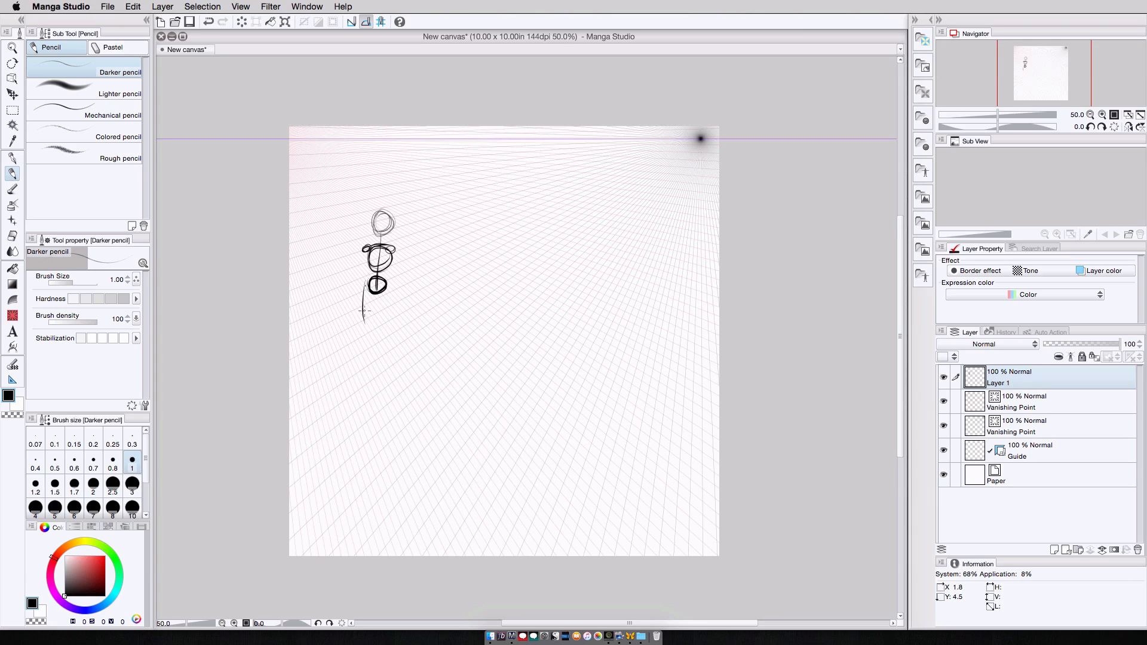
pyautogui.moveTo(370, 282); pyautogui.dragTo(379, 310)
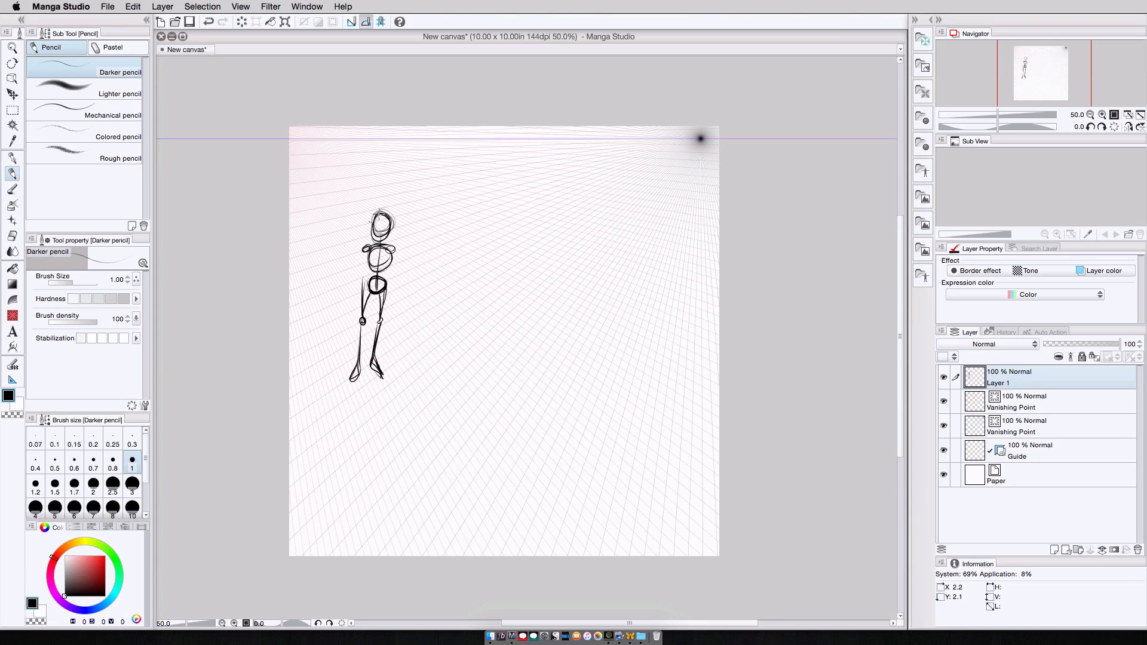
pyautogui.moveTo(366, 248); pyautogui.dragTo(399, 252)
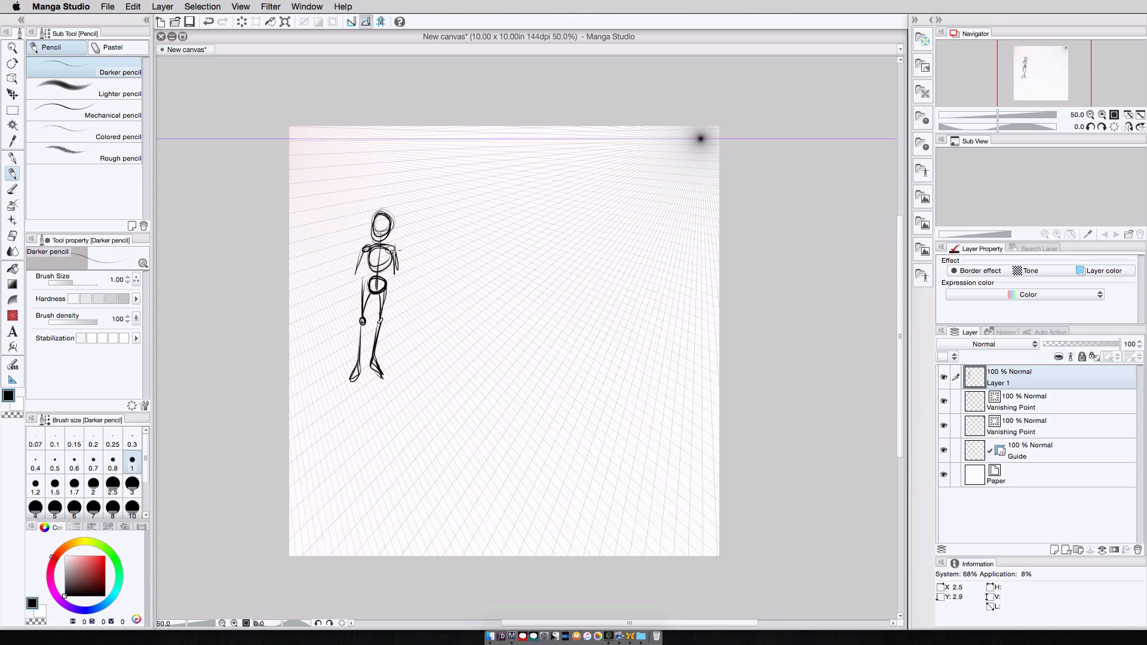
pyautogui.moveTo(472, 325)
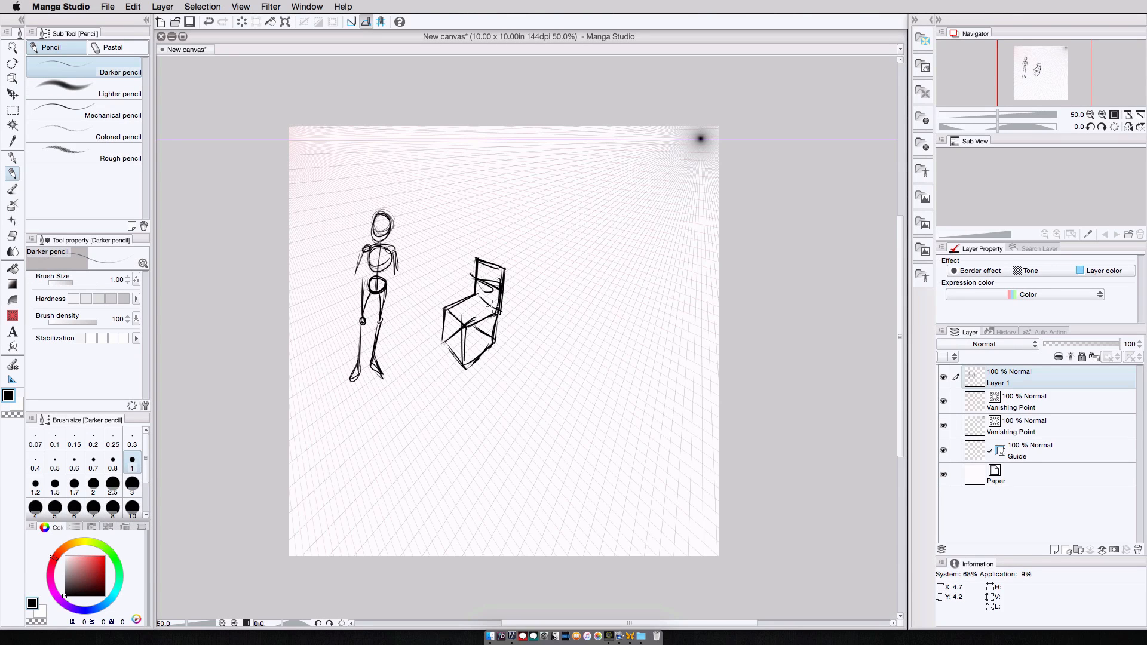
# Turn on the View grid over the canvas for sketching the room.
pyautogui.click(240, 8)
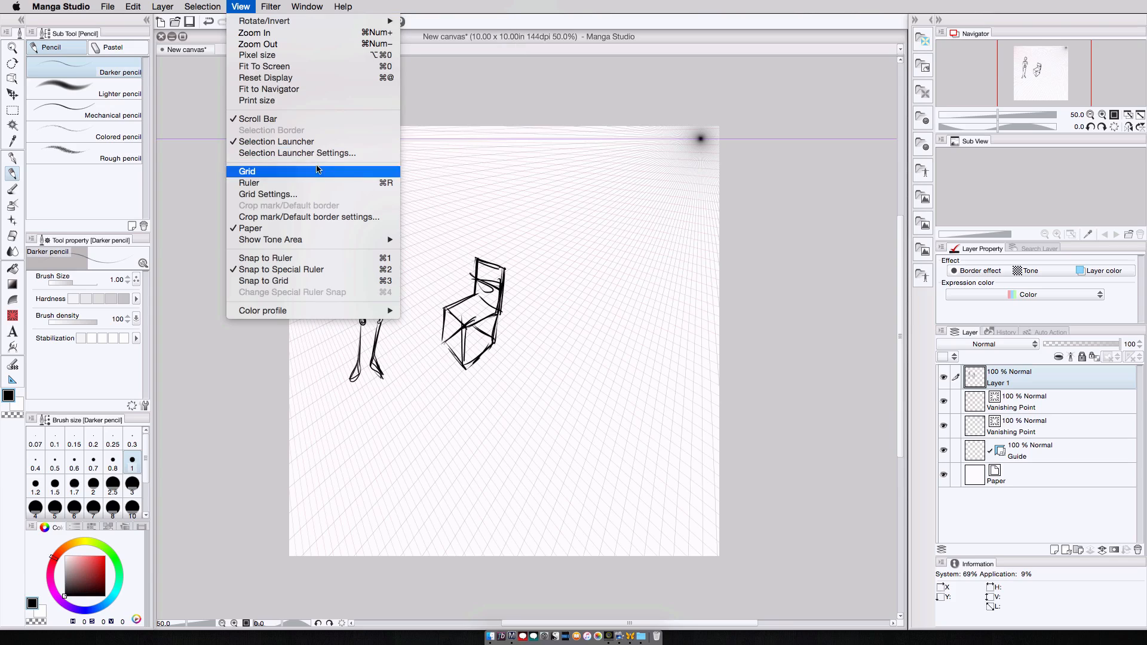
pyautogui.click(247, 170)
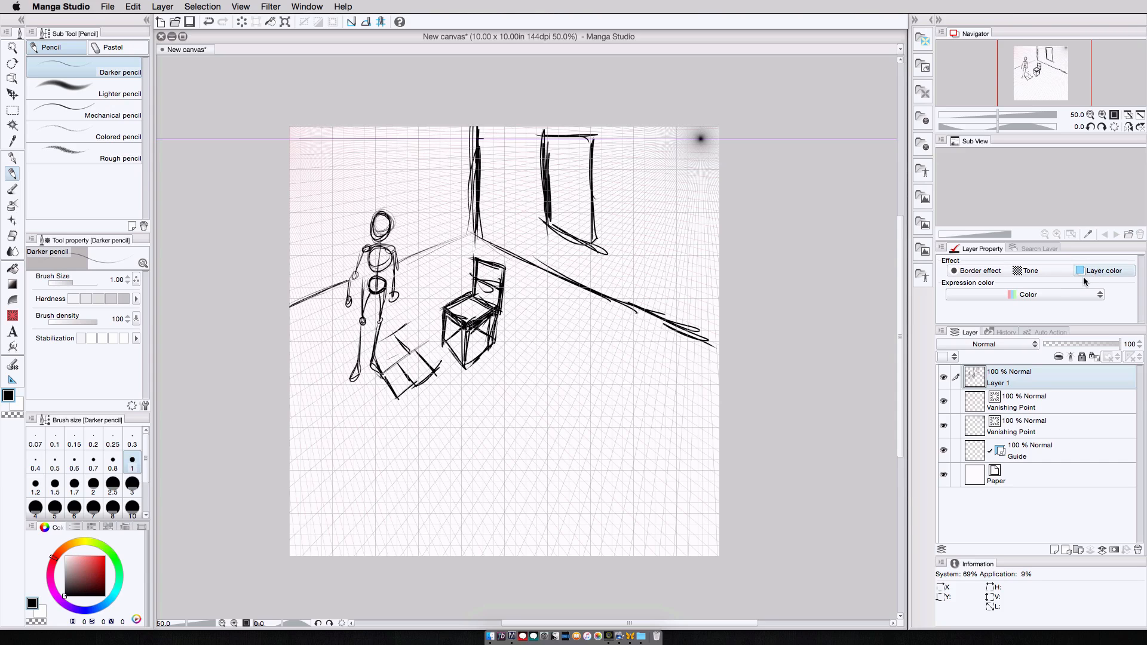
# Tint Layer 1 blue at 60% opacity, add Layer 2 above it and pick the Turnip pen.
pyautogui.click(1104, 271)
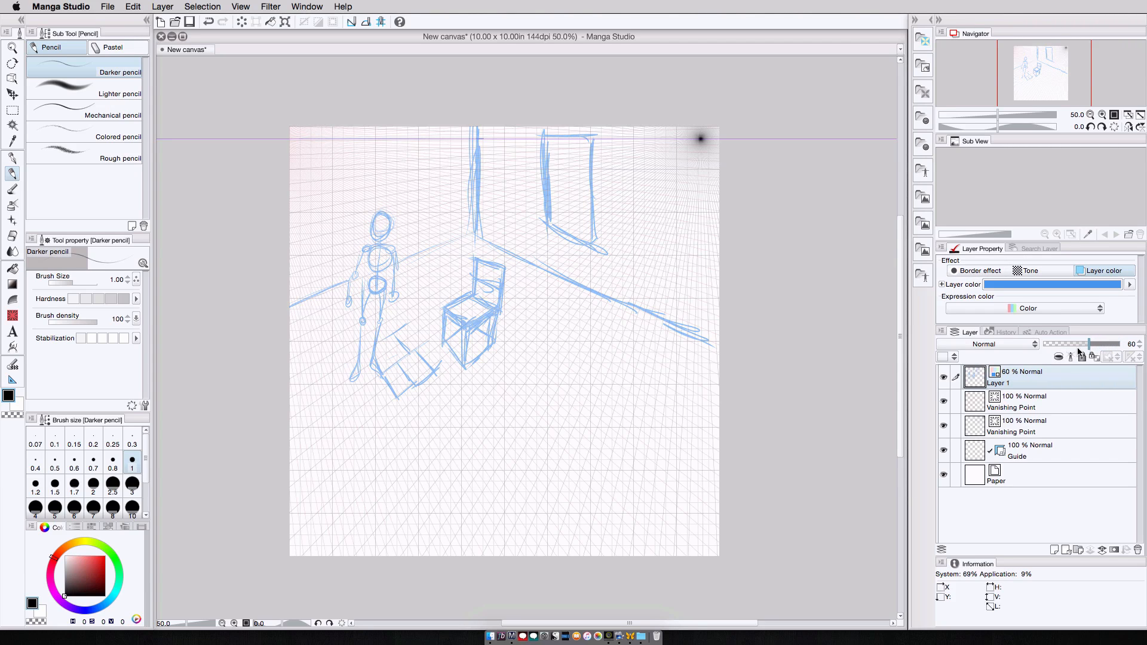
pyautogui.click(1054, 549)
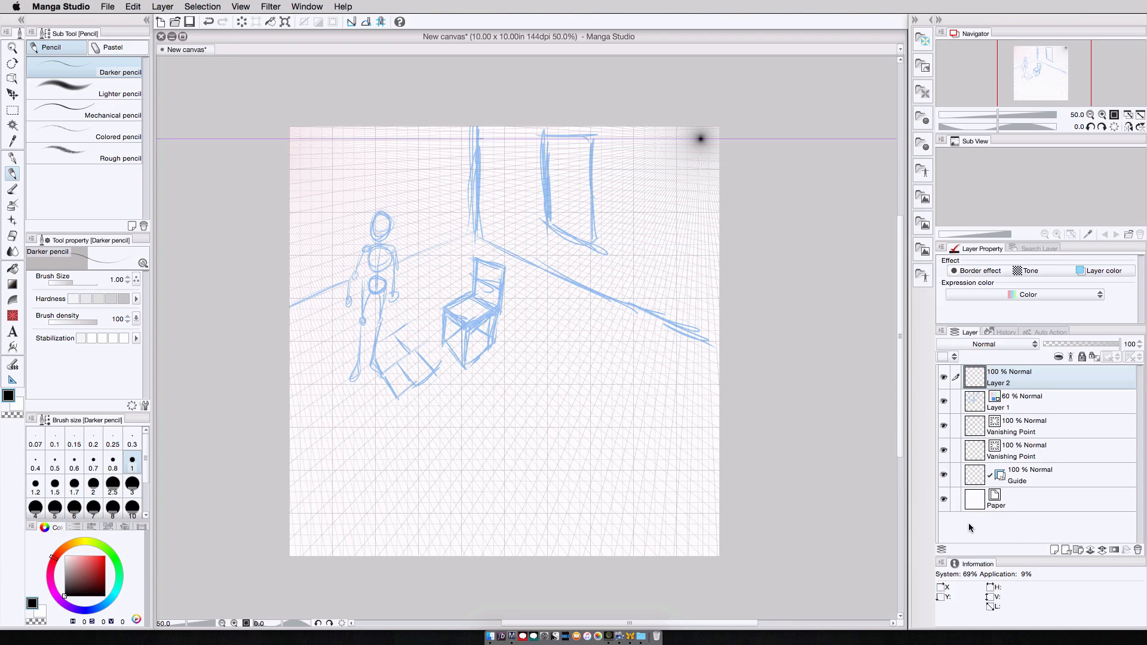
pyautogui.click(13, 159)
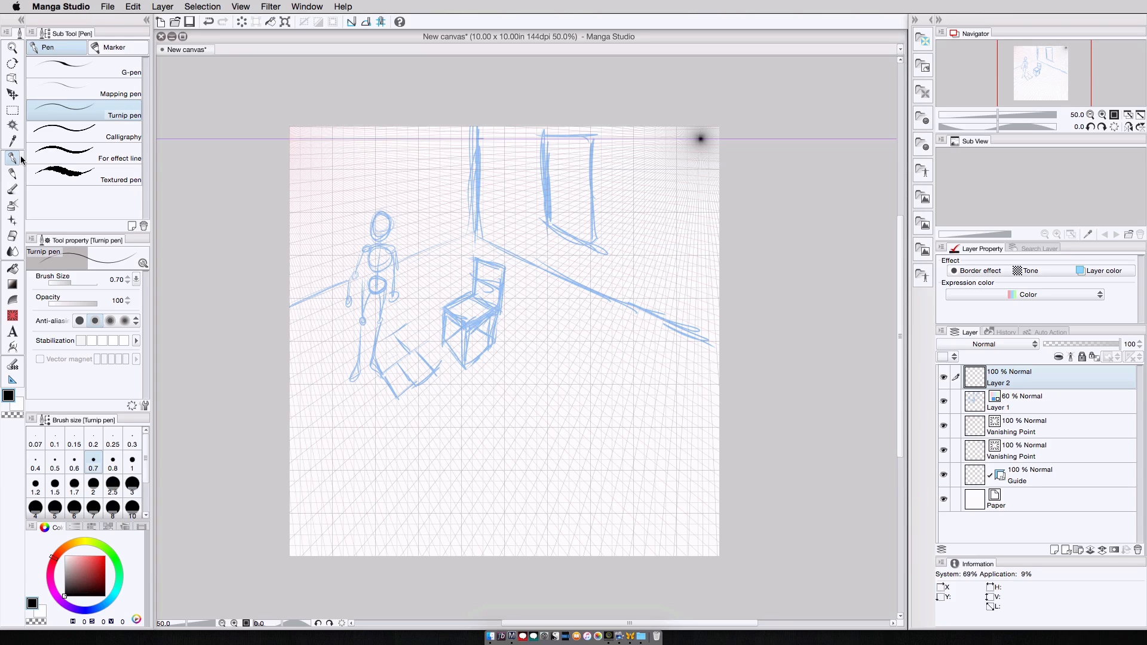
pyautogui.moveTo(242, 14)
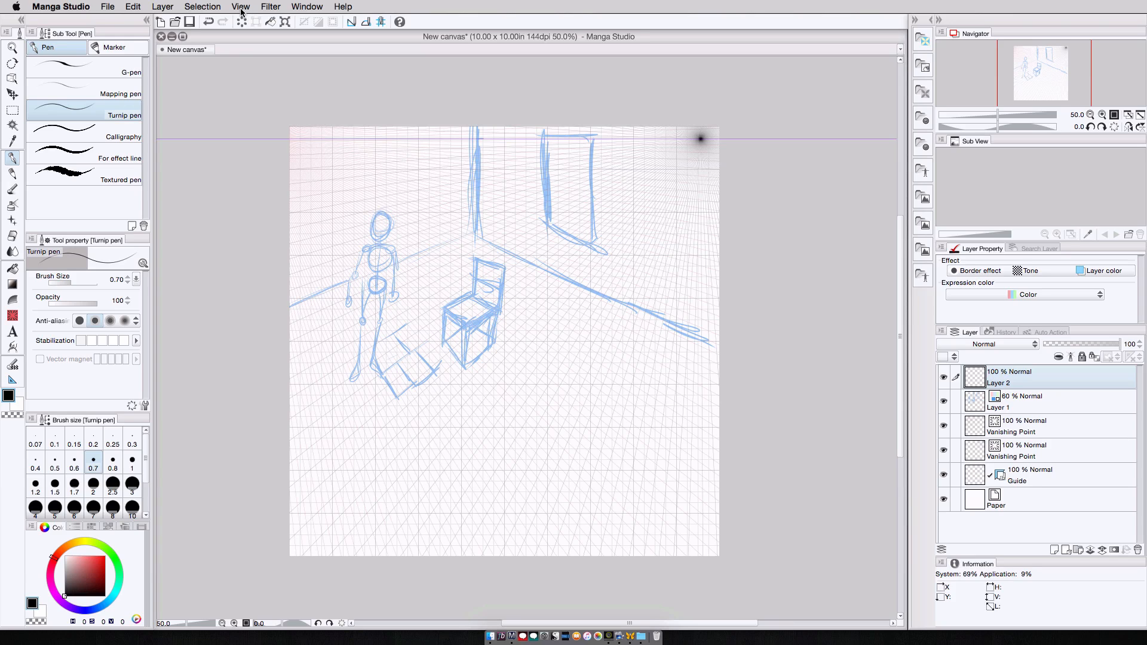
pyautogui.click(240, 6)
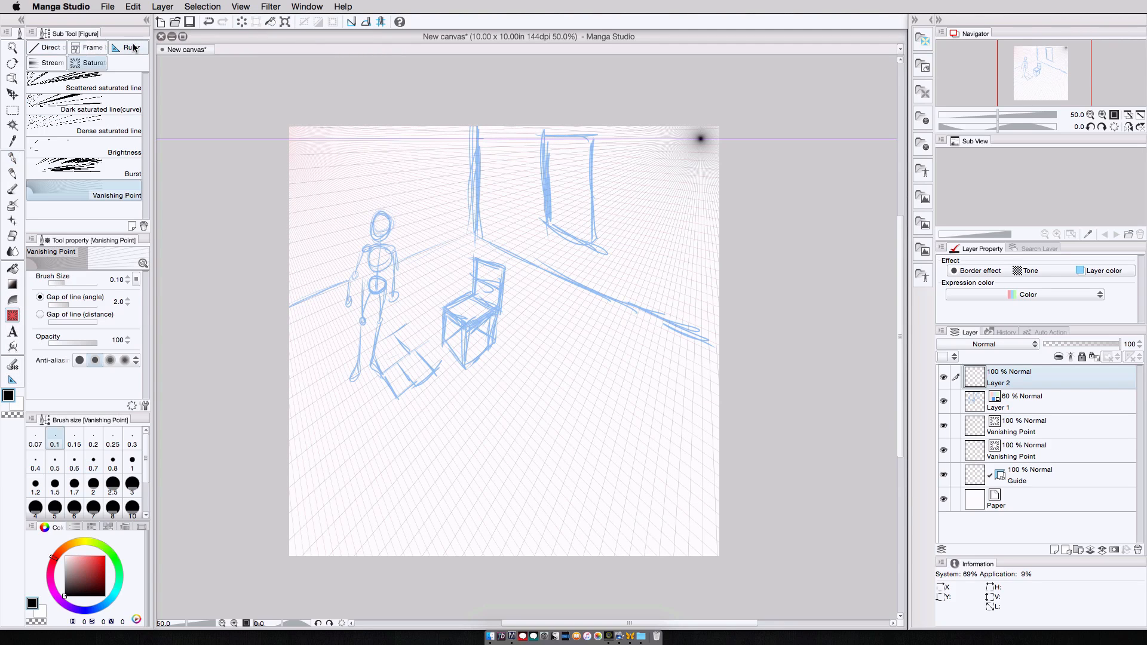
# Create a 2-point perspective ruler on its own Perspective ruler 1 layer via Layer > Ruler - Frame.
pyautogui.click(130, 47)
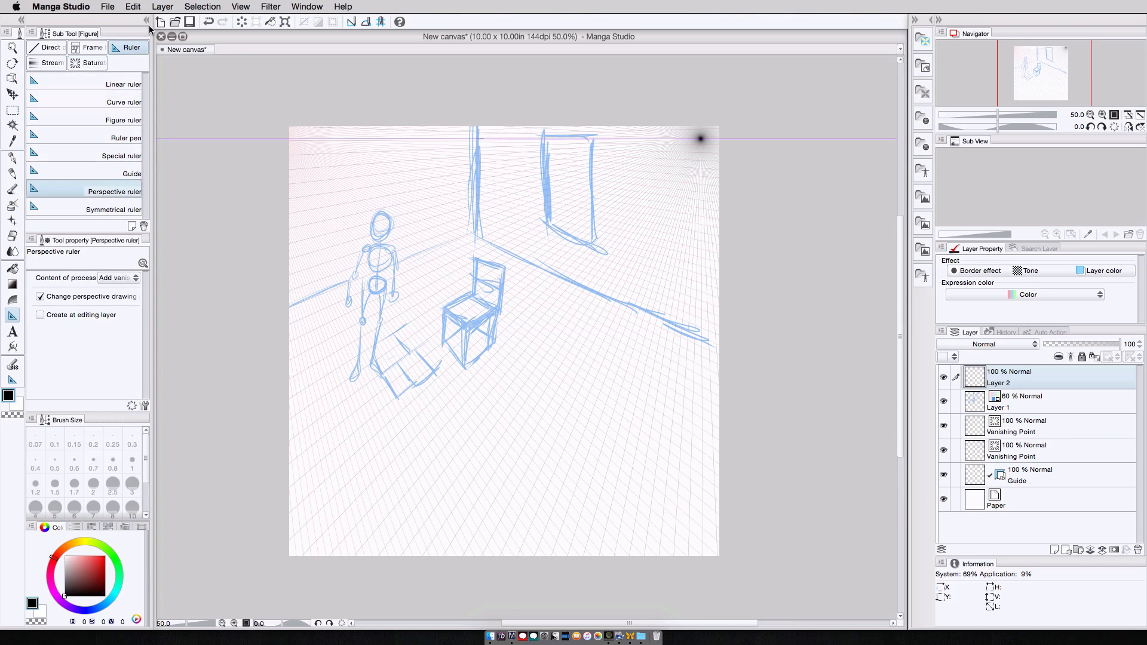
pyautogui.click(163, 6)
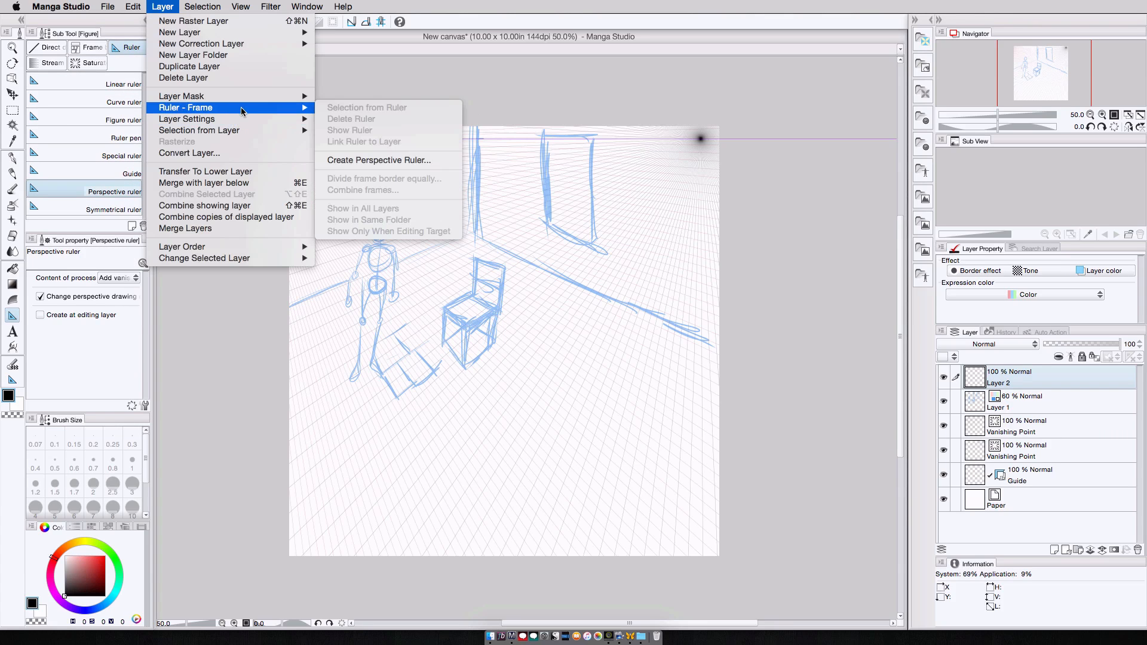
pyautogui.click(379, 159)
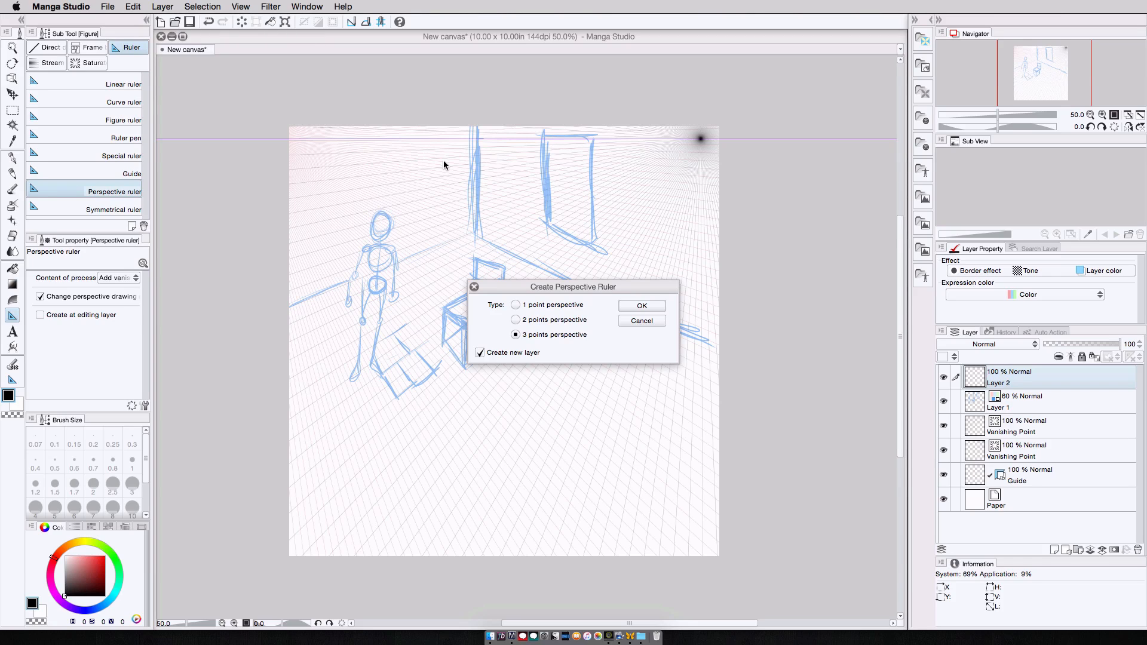
pyautogui.click(516, 320)
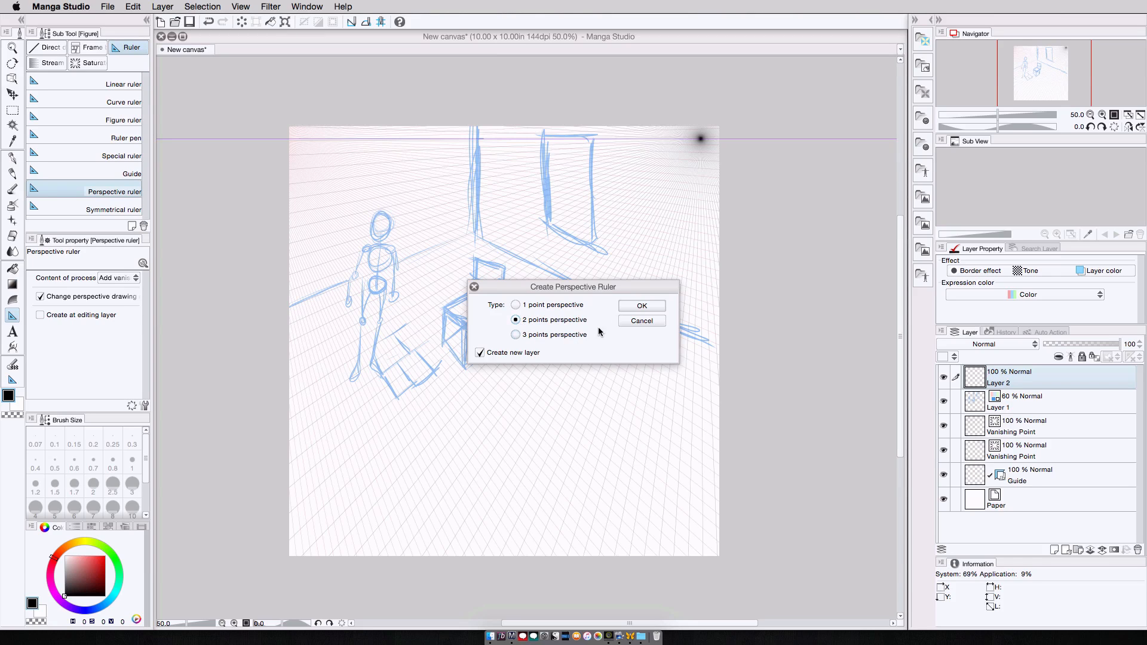
pyautogui.click(641, 305)
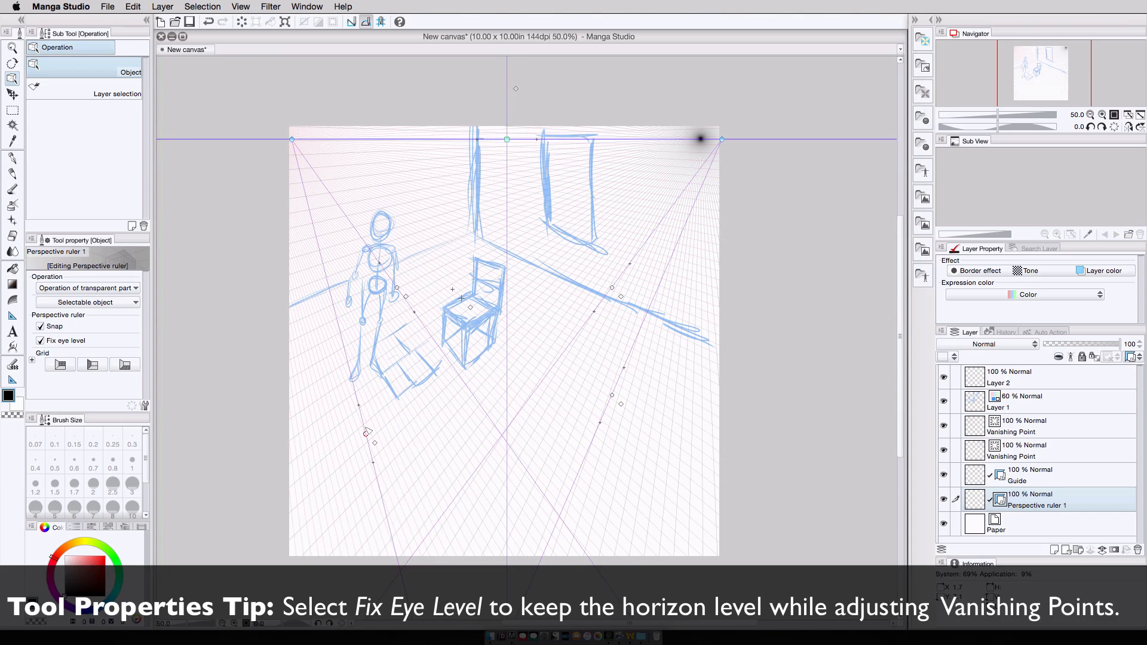
# Drag the ruler's vanishing point handle onto the existing guide point on the horizon.
pyautogui.moveTo(291, 138); pyautogui.dragTo(248, 139)
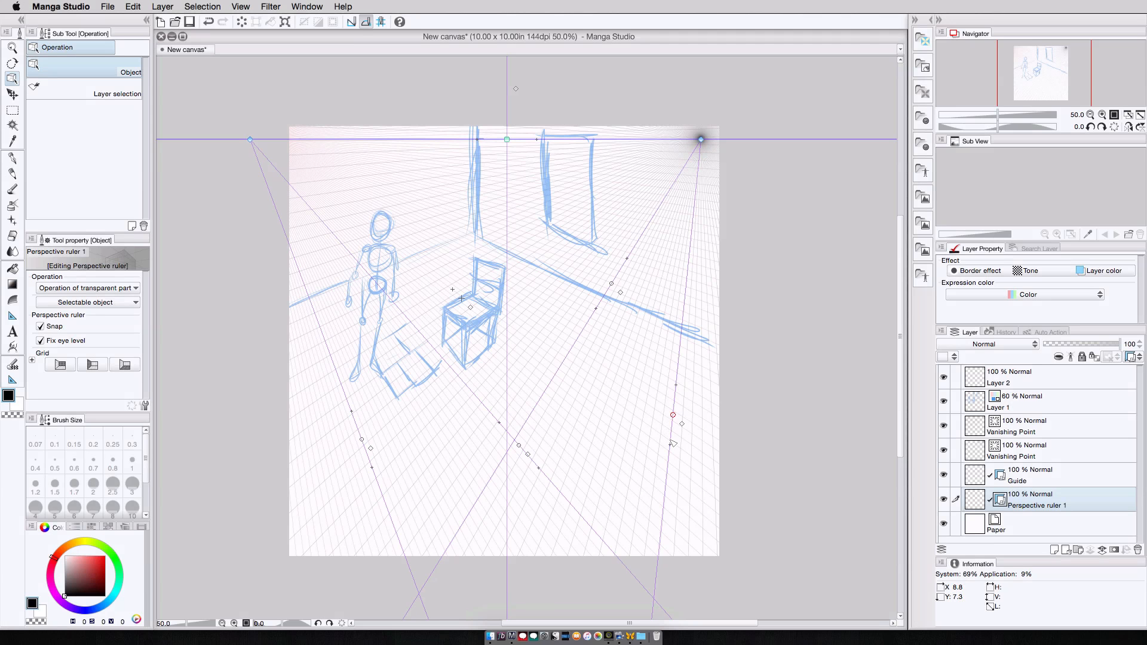
pyautogui.moveTo(673, 447)
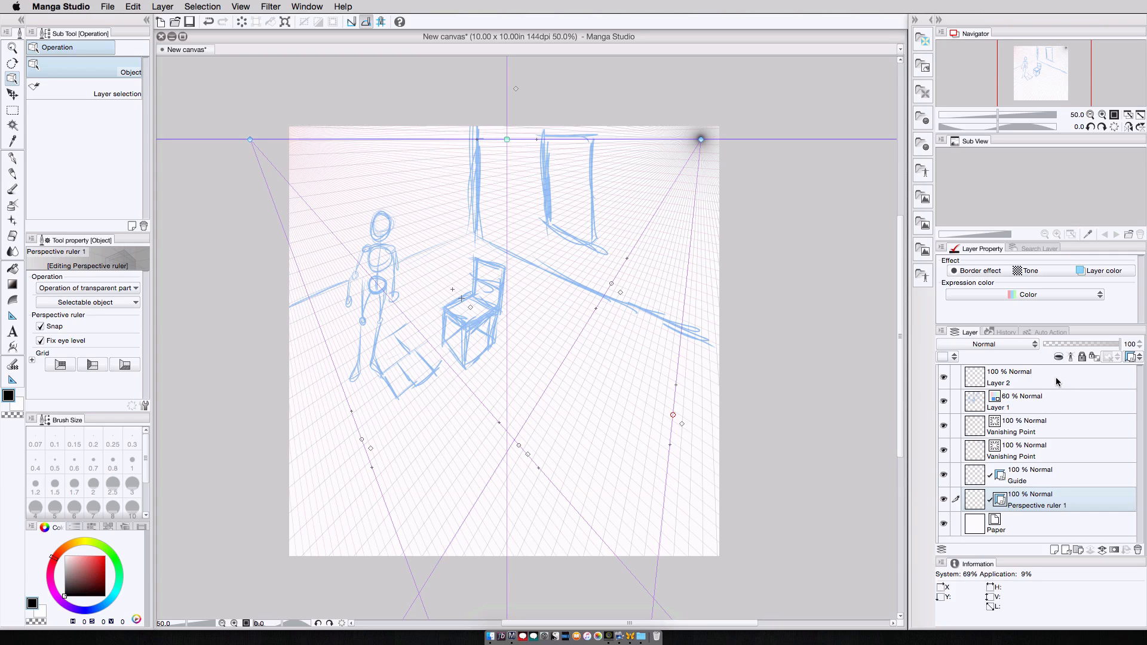
# Ink the wall corner and floor lines on Layer 2, then fade Layer 1 to 28% opacity.
pyautogui.click(12, 158)
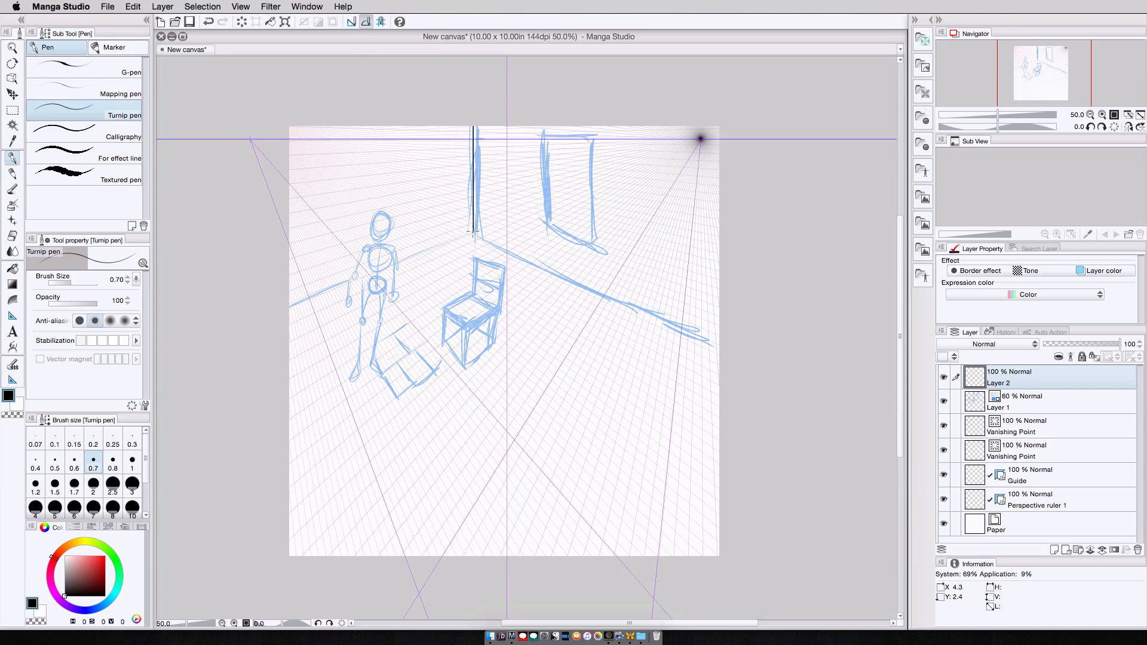
pyautogui.click(1016, 402)
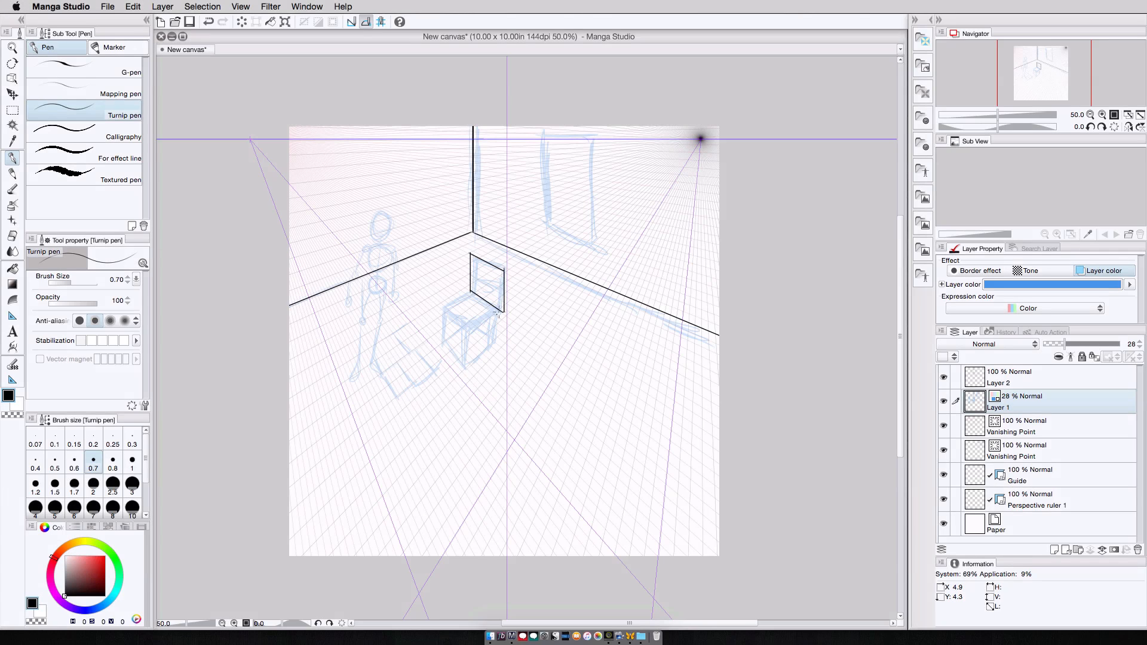